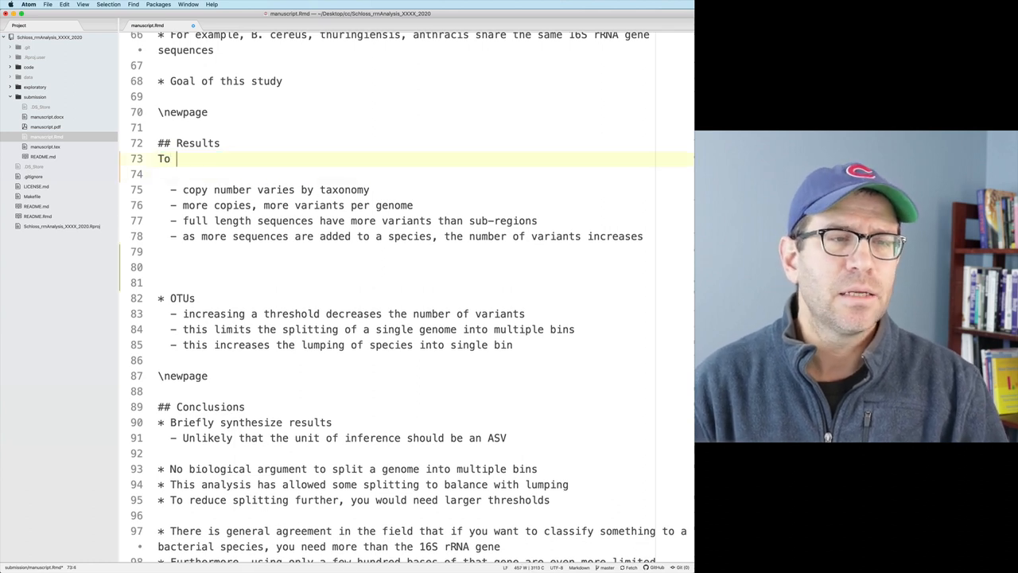
Draft the aim sentence on 16S rRNA copies per genome and intragenomic variation among copies, then move it to a bullet.
{"action": "type", "text": "investit"}
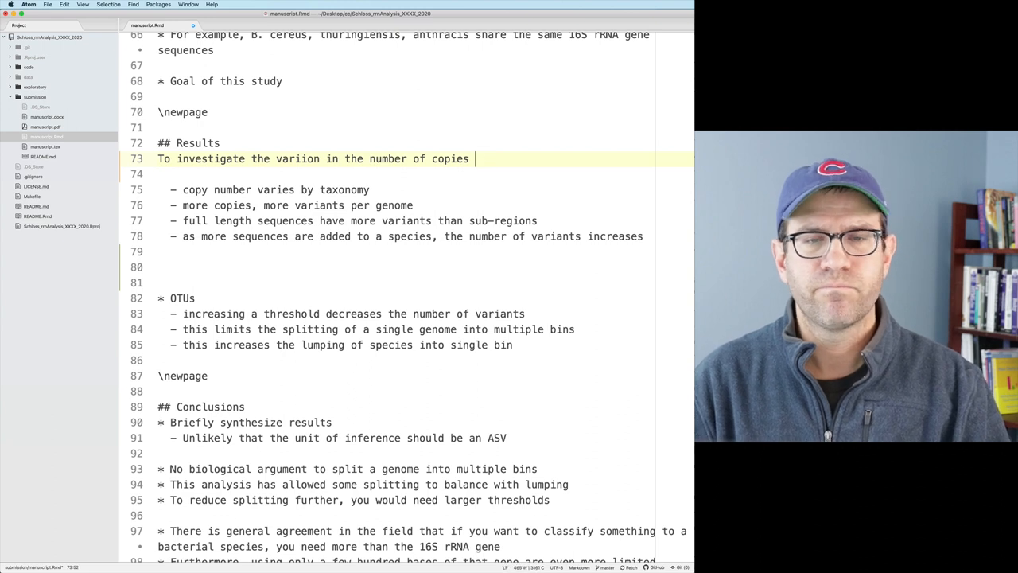
{"action": "type", "text": "of the 16S rRNA"}
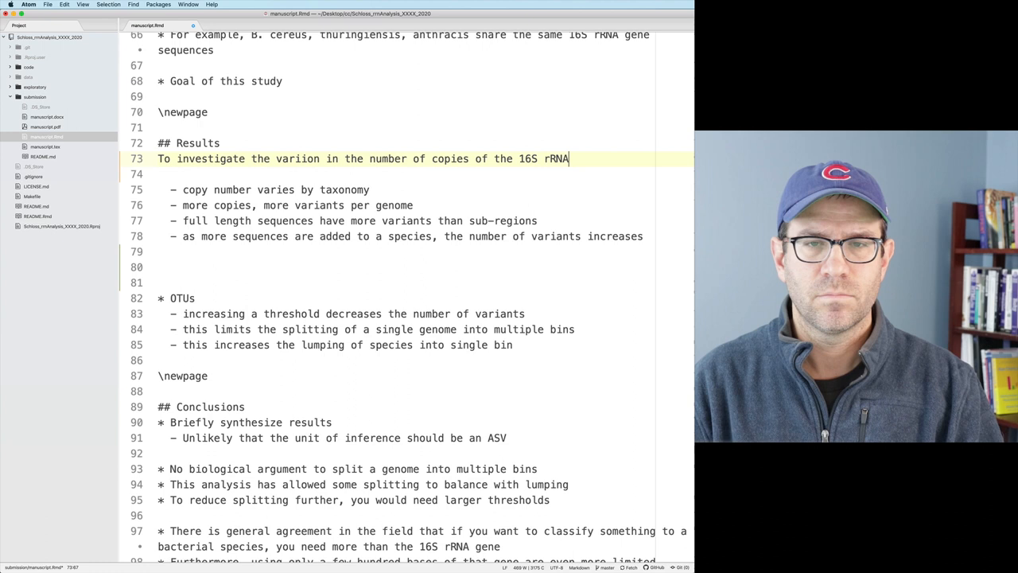
{"action": "type", "text": "gene perg"}
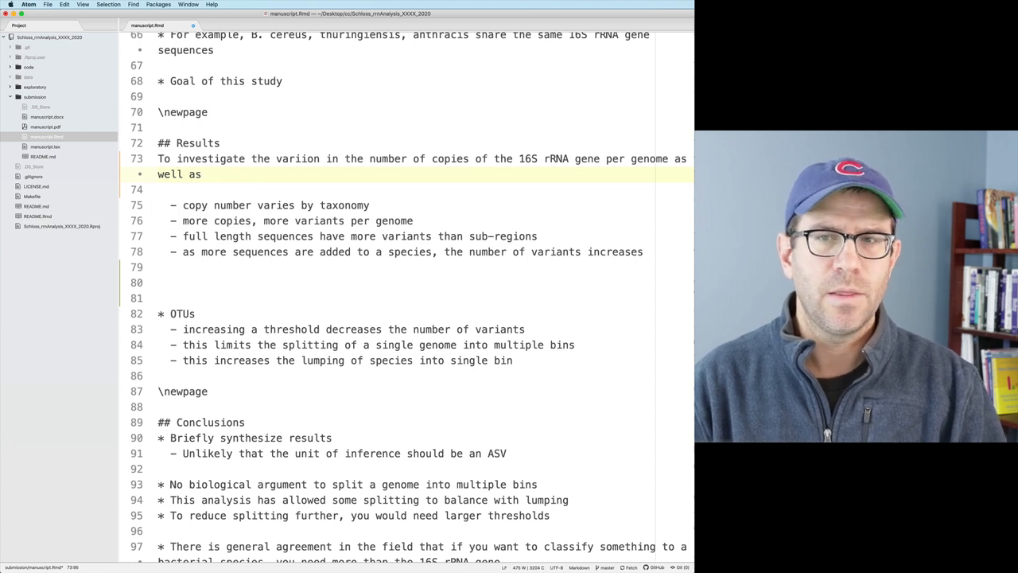
{"action": "type", "text": "the intragenomic variation"}
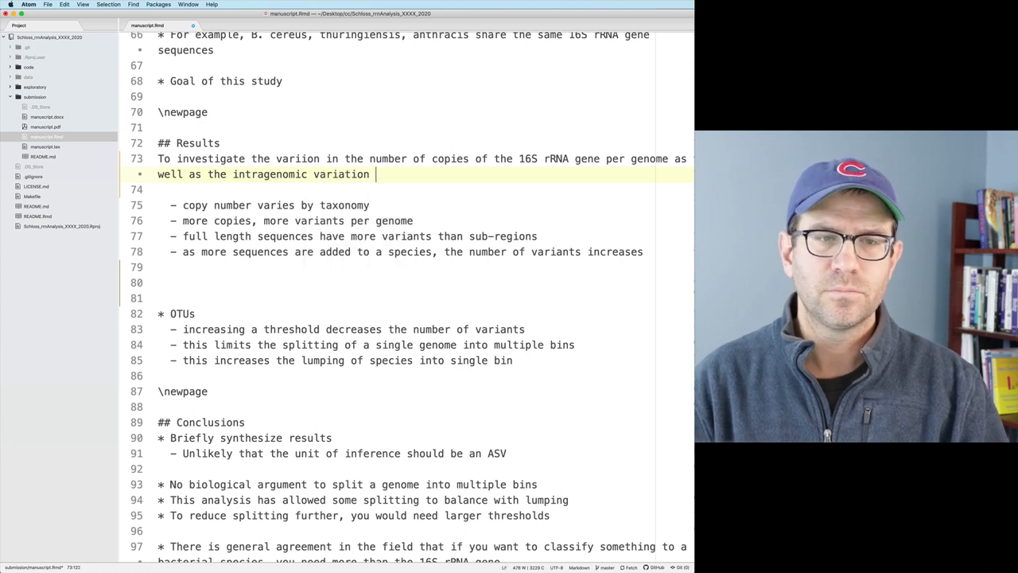
{"action": "type", "text": "a"}
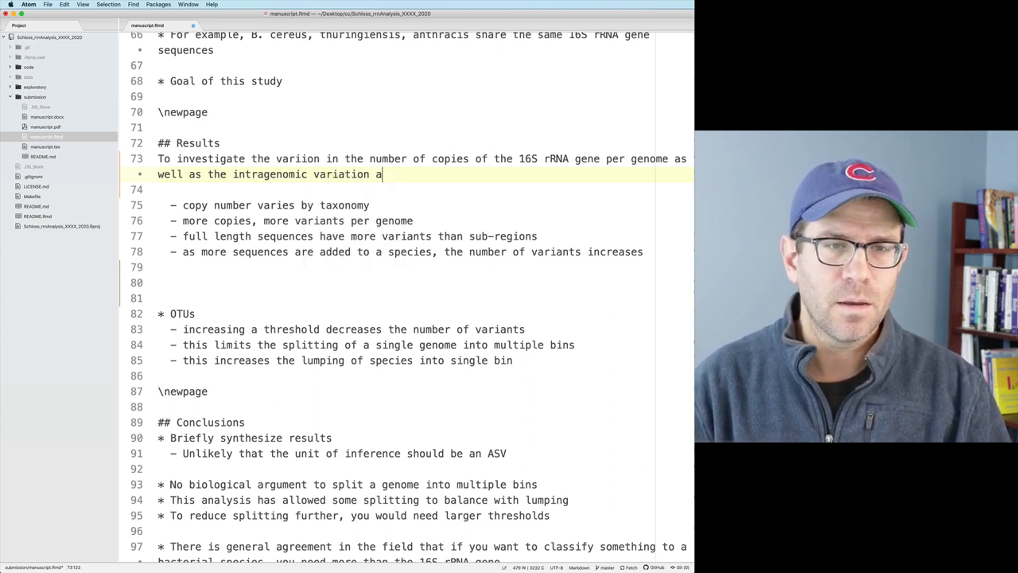
{"action": "type", "text": "mong copies of the 16S rRN"}
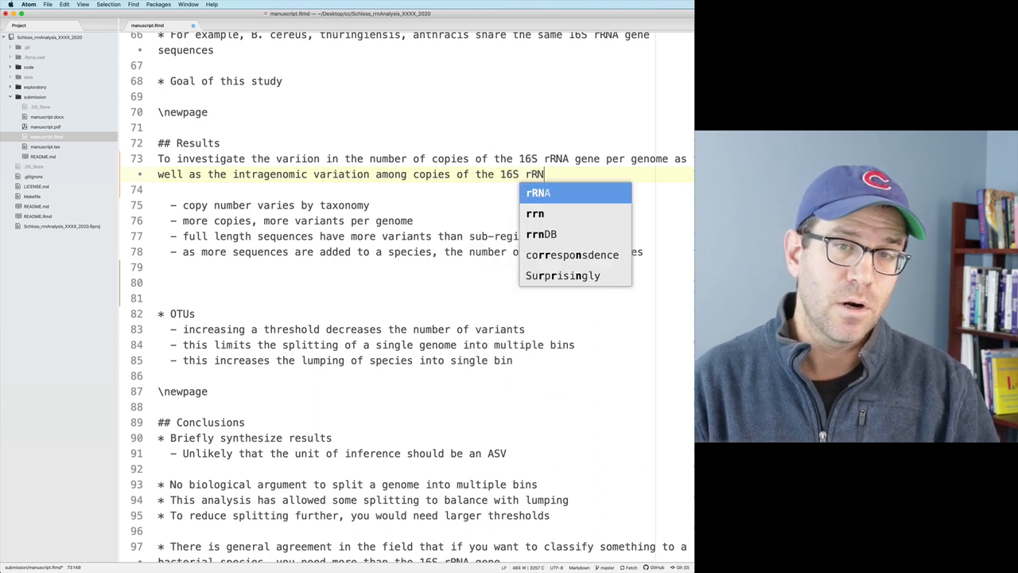
{"action": "type", "text": "gene"}
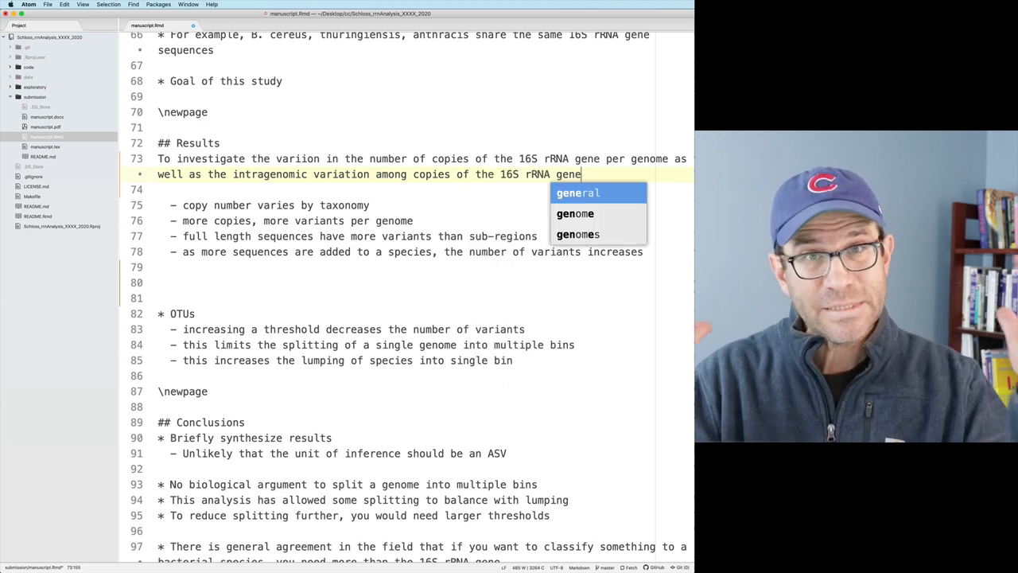
{"action": "key", "text": "Down"}
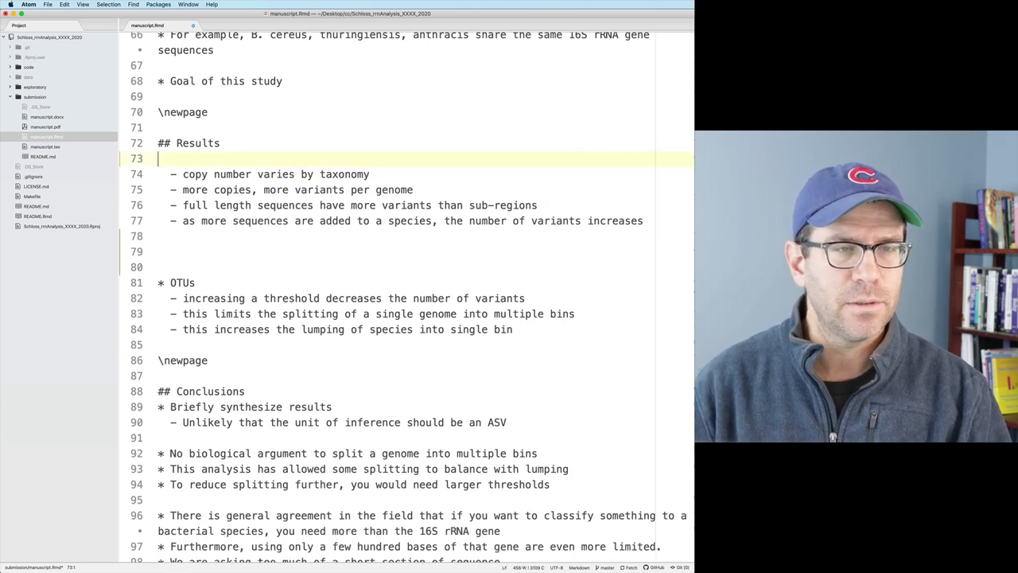
Write the bullet "(AND) To investigate the variation in the number of copies of the 16S rRNA gene per genome... I obtained 16S".
{"action": "type", "text": "To investigate the variion in the number of copies of the 16S rRNA gene per genome as well as the intragenomic variation among copies of the 16S rRNA gene"}
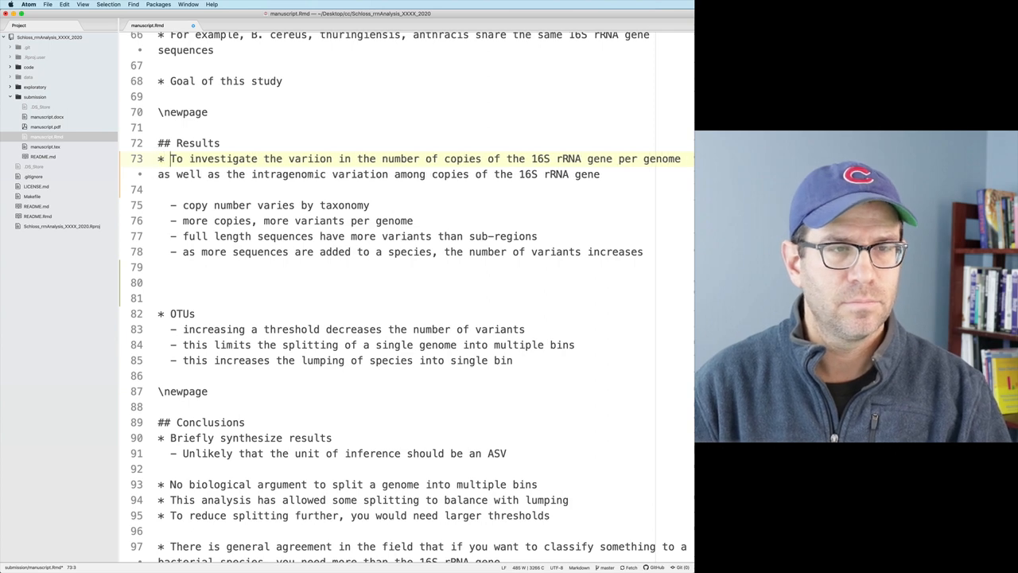
{"action": "type", "text": "(AND)"}
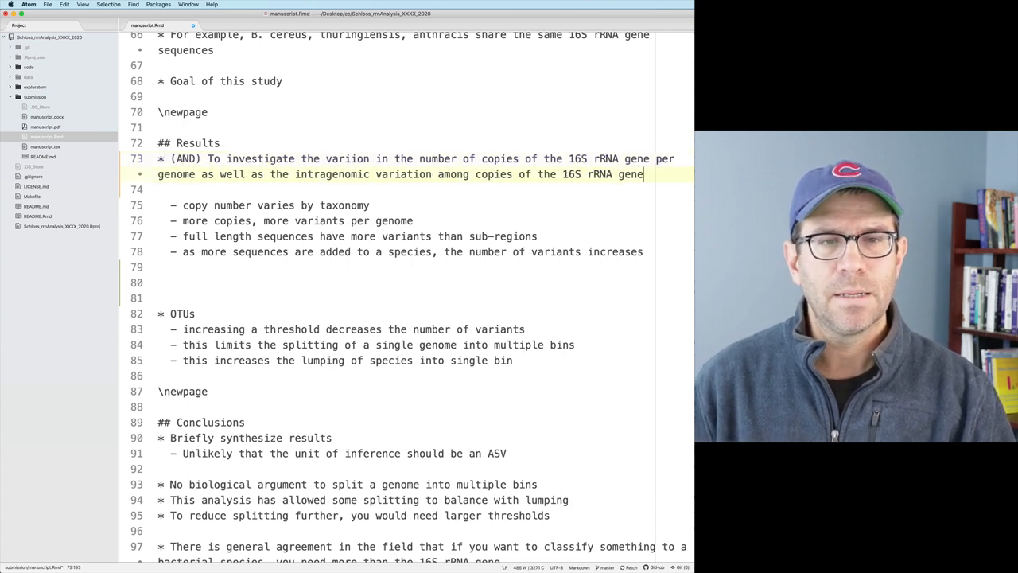
{"action": "type", "text": "I obet"}
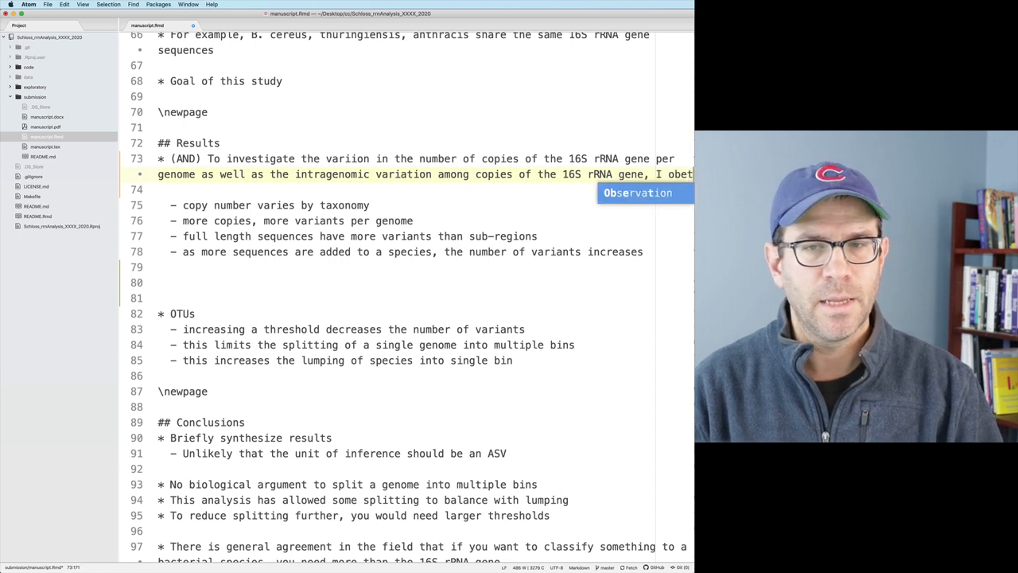
{"action": "type", "text": "obtained 16 S"}
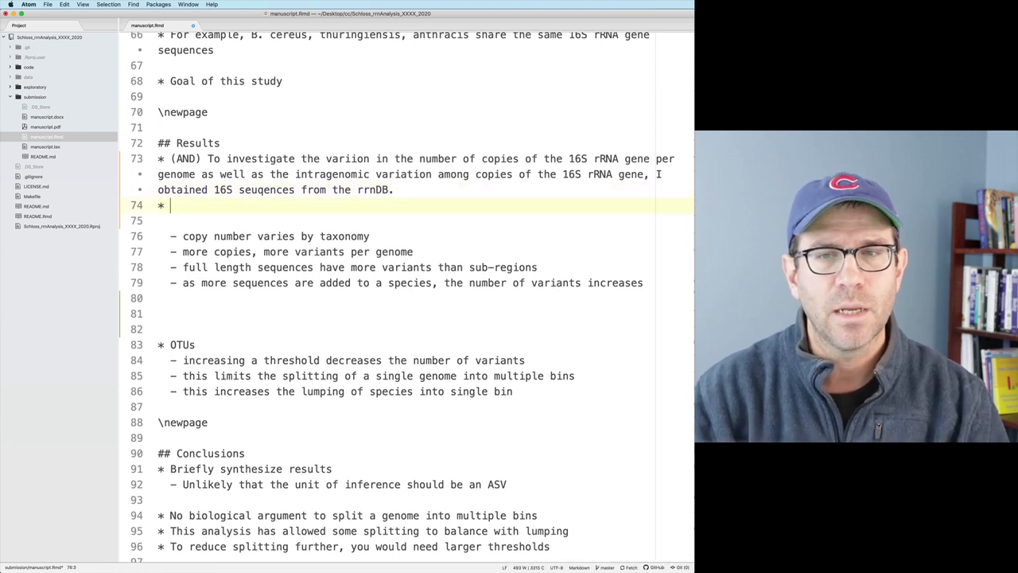
Write "(AND) Each genome had between 1 (e.g. XXXXX) and XX (e.g. XXXXXXX) copies of the 16S rRNA gene" and start a new bullet.
{"action": "type", "text": "(AND)"}
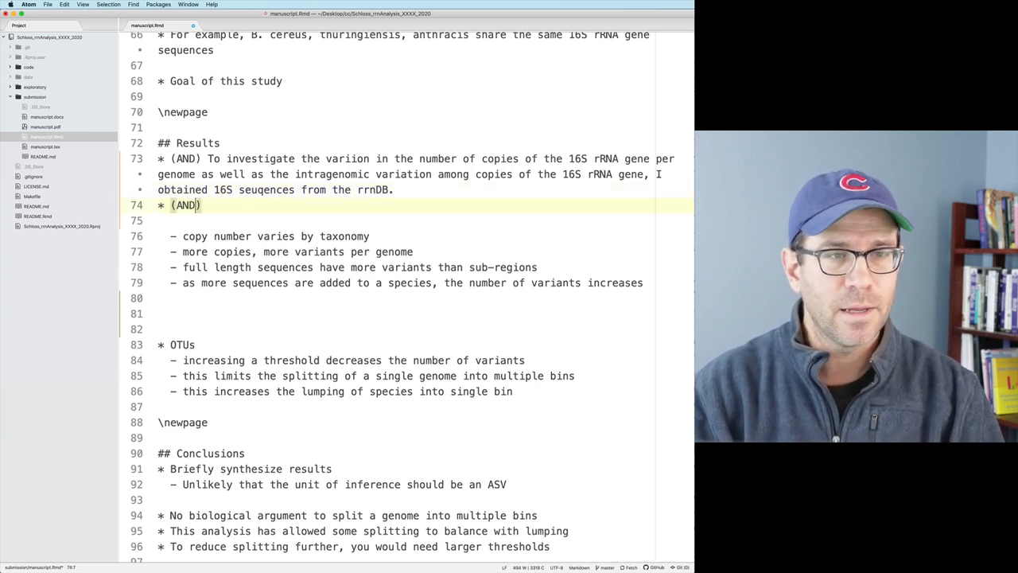
{"action": "type", "text": "Each genome had between 1"}
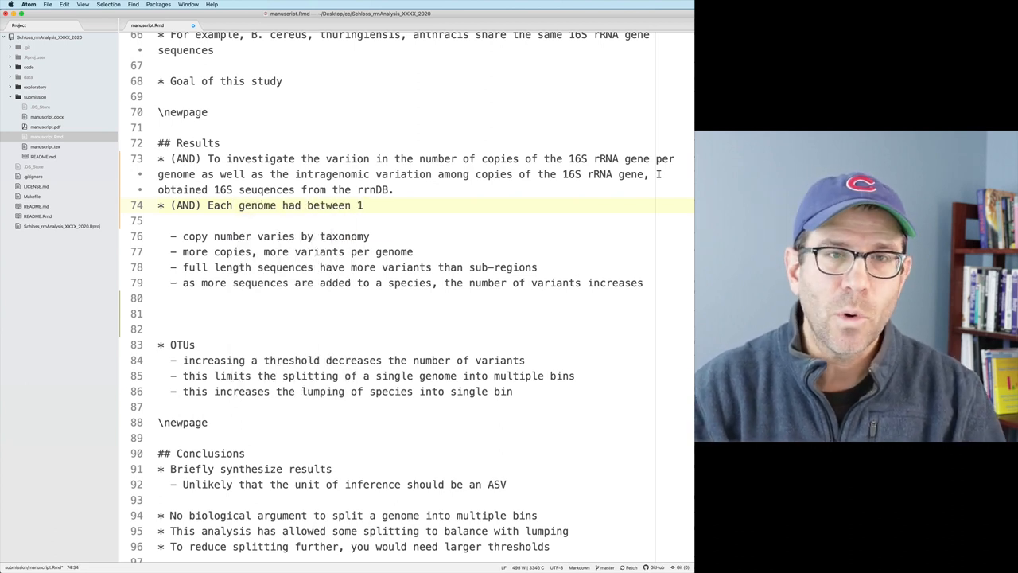
{"action": "type", "text": "(XXXXX) and"}
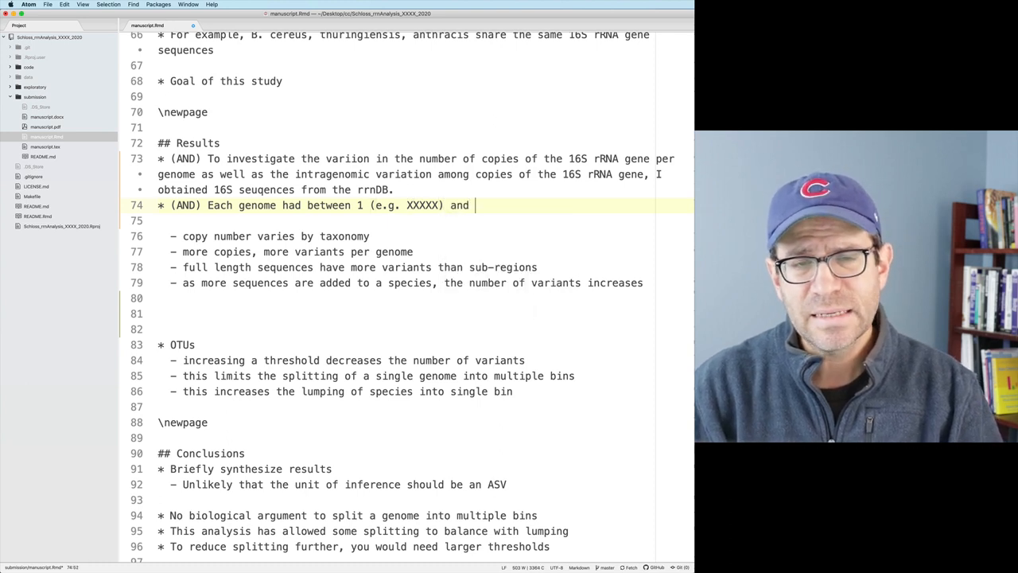
{"action": "type", "text": "XX"}
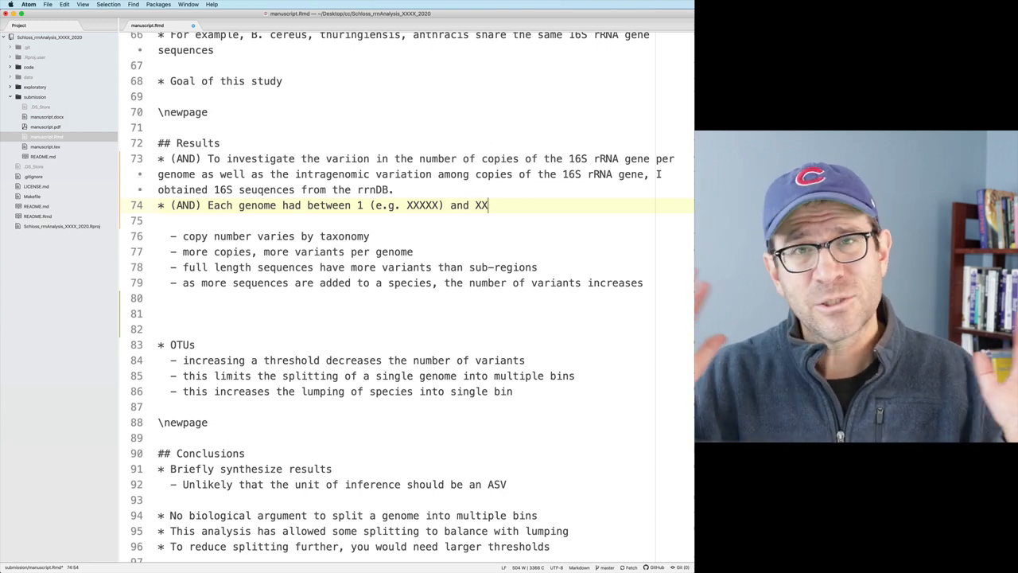
{"action": "type", "text": "(e.g. )"}
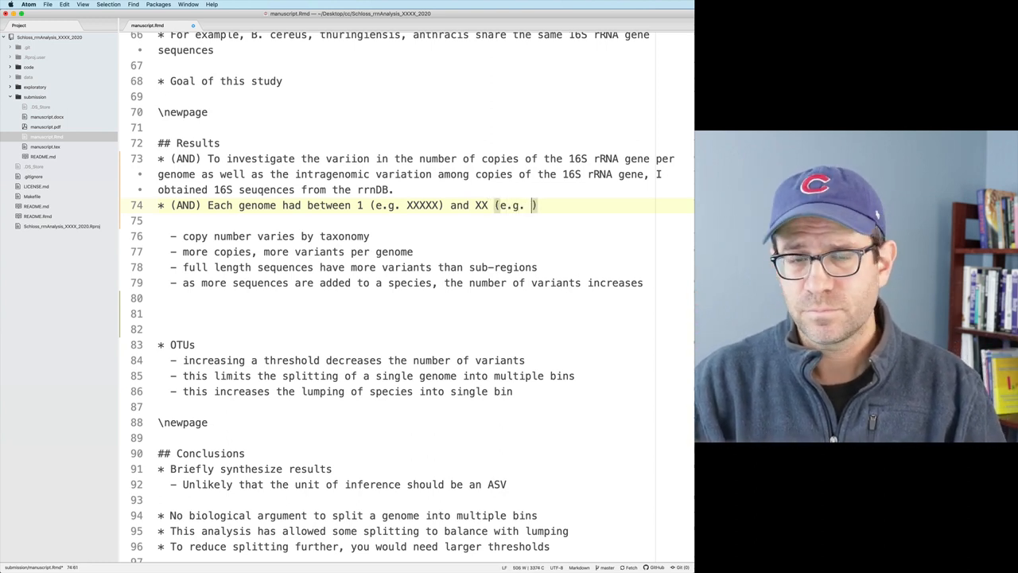
{"action": "type", "text": "XXXXXXX"}
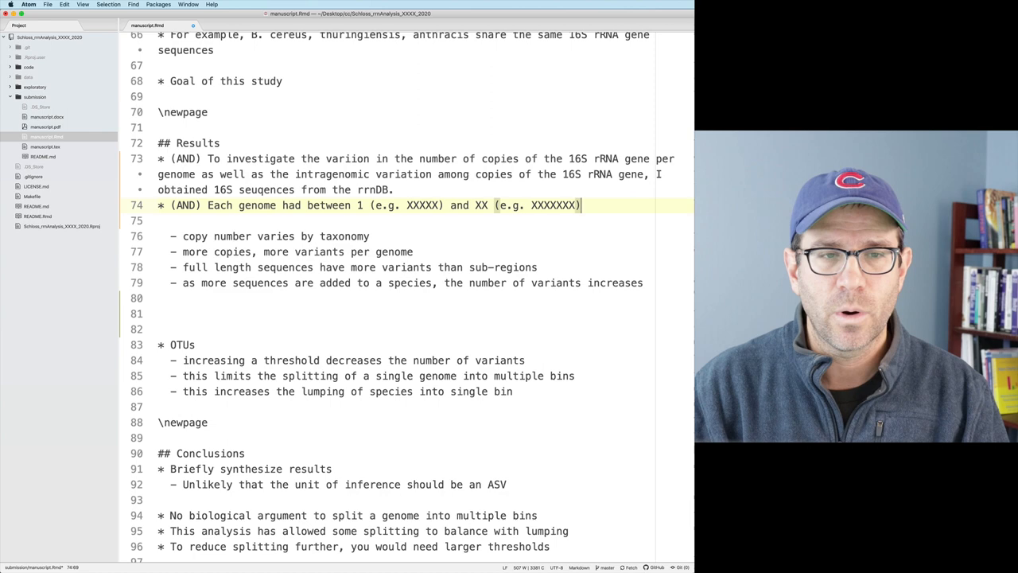
{"action": "type", "text": "copies of"}
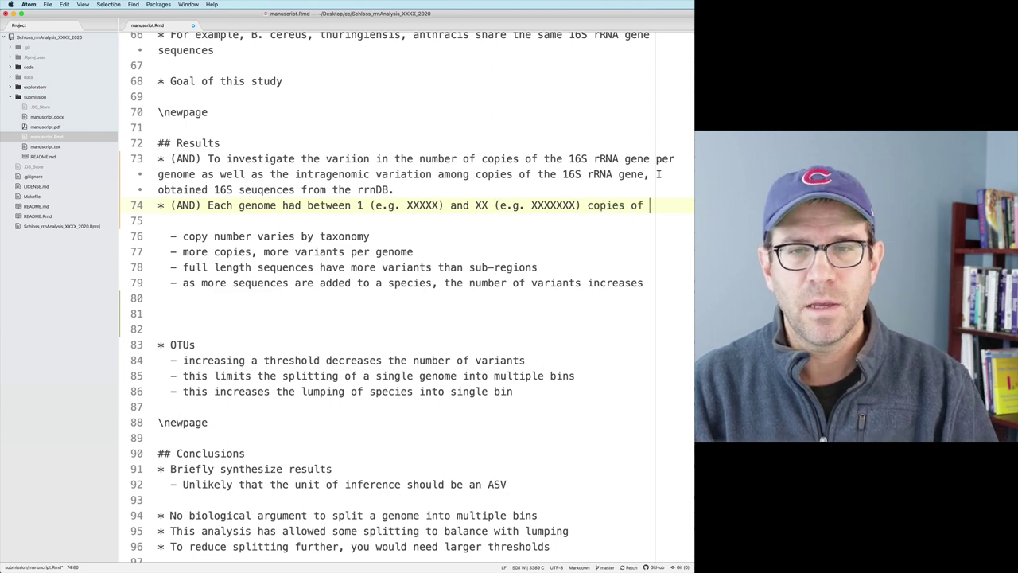
{"action": "type", "text": "the 16S rRNA gene"}
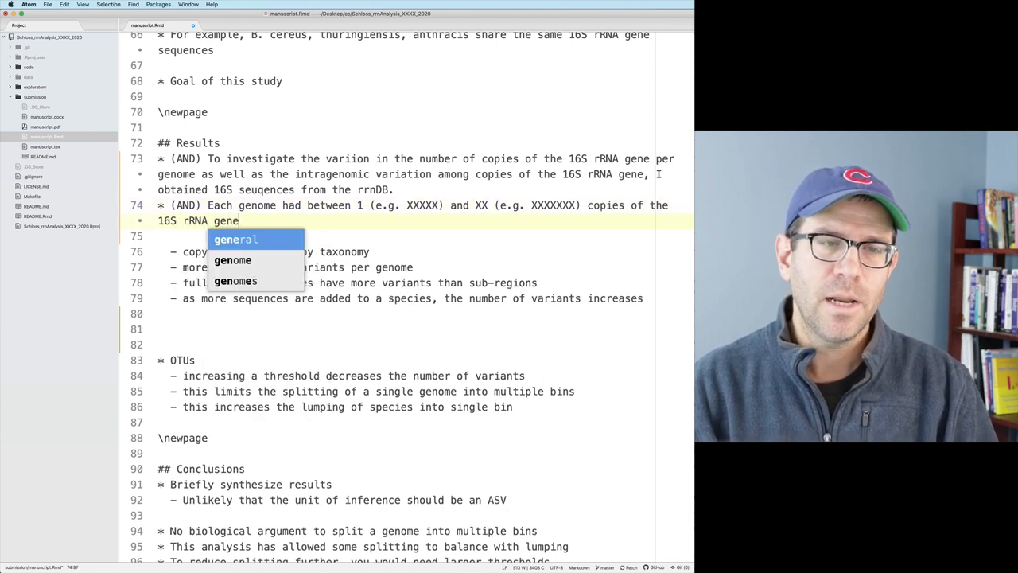
{"action": "key", "text": "Escape"}
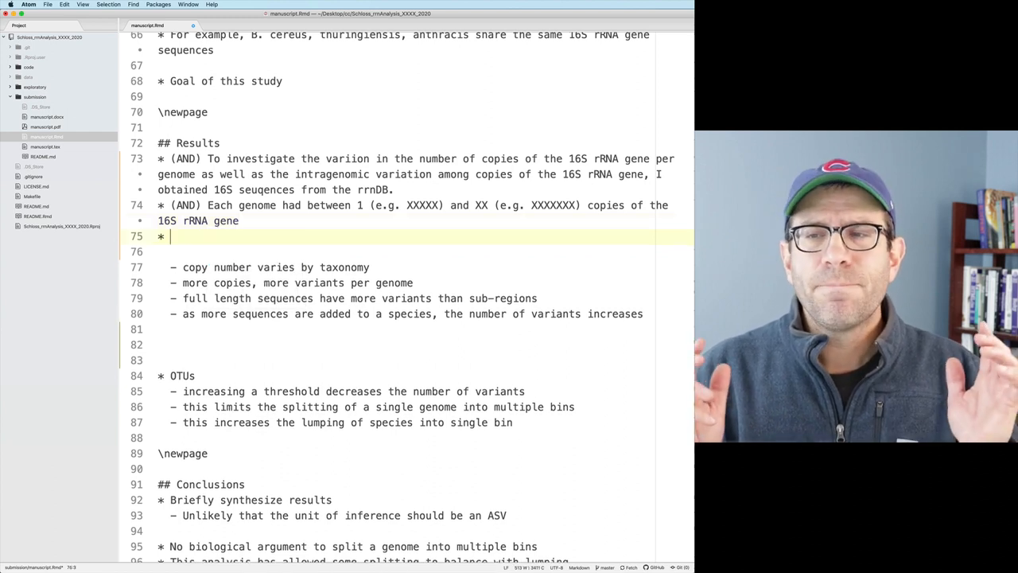
Write "(AND) I found that as the number of copies of the gene increased ... the number of variants also increased", without a full stop.
{"action": "type", "text": "I fou"}
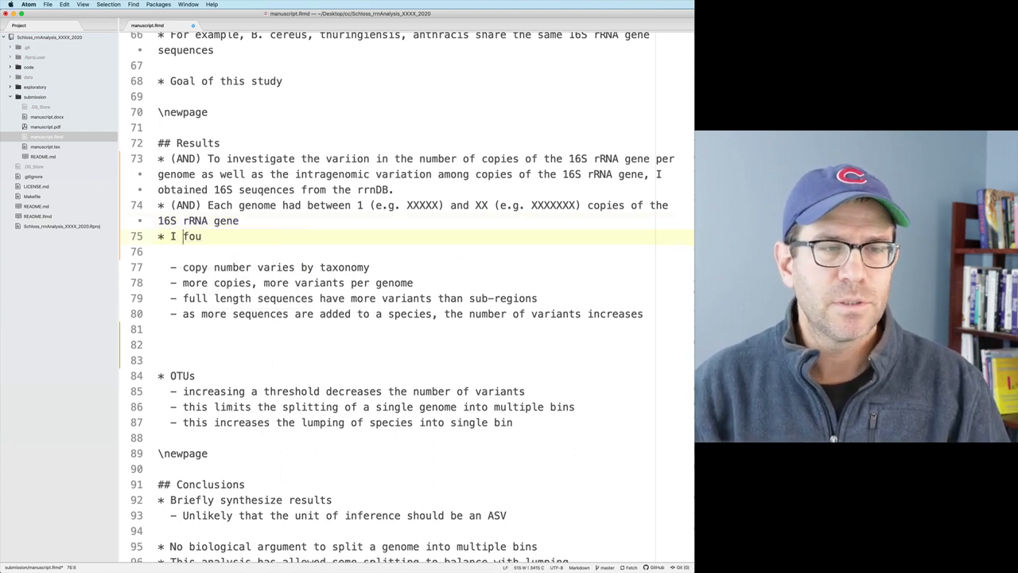
{"action": "type", "text": "(AND)"}
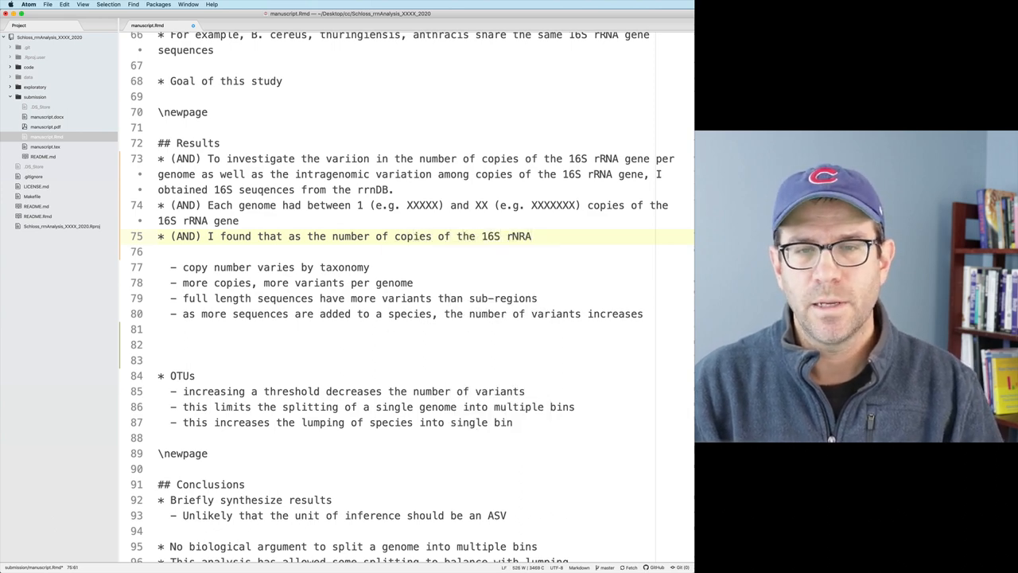
{"action": "type", "text": "gene increased wihtin a genome, the number of variants of the gene also increased."}
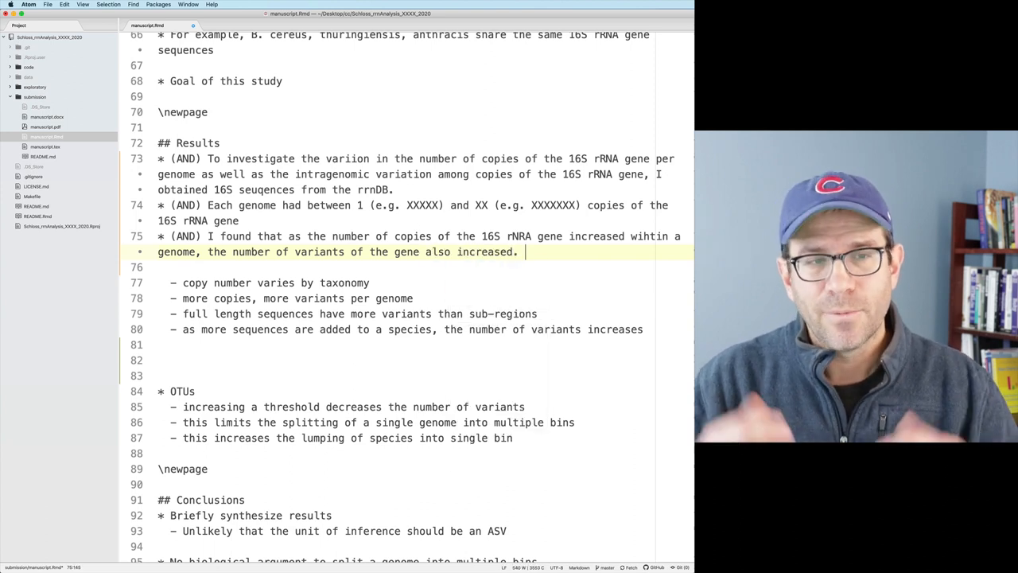
{"action": "key", "text": "Backspace"}
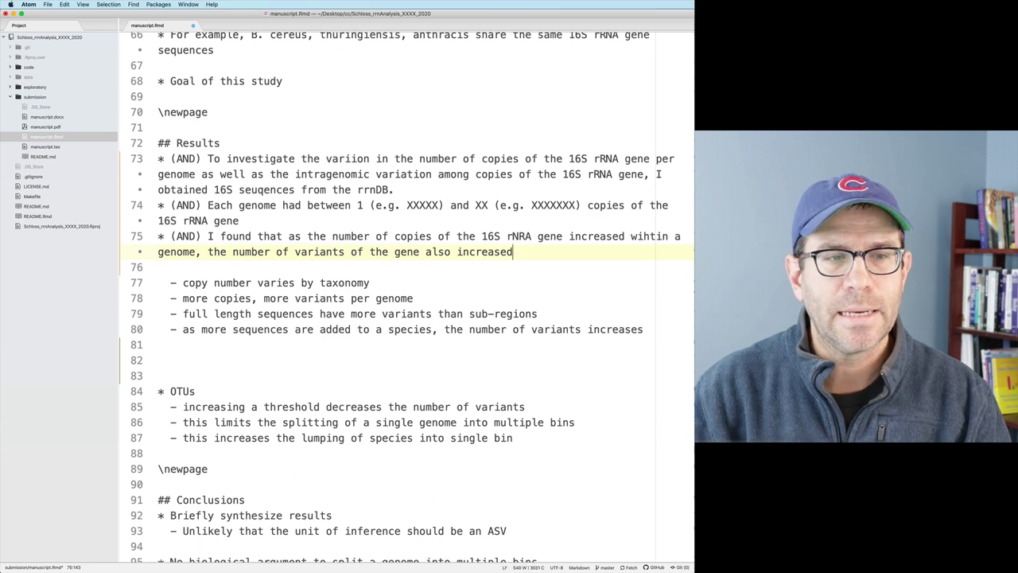
{"action": "scroll", "scroll_direction": "down", "scroll_amount": 3}
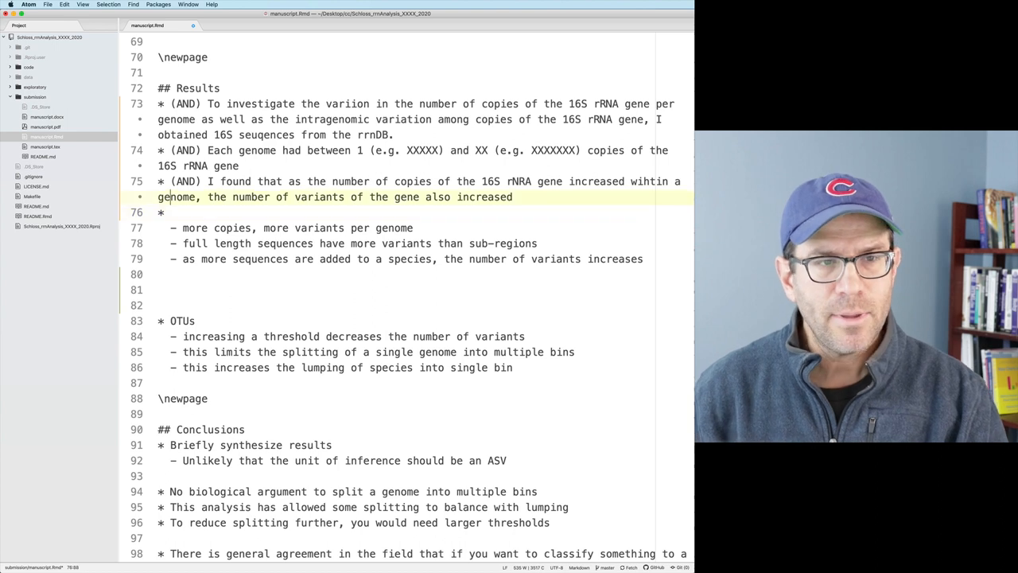
Append "(FIGURE???)" and write "(AND) The average number of variants per genome per copy number was 0.XX".
{"action": "type", "text": "(FIGURE???"}
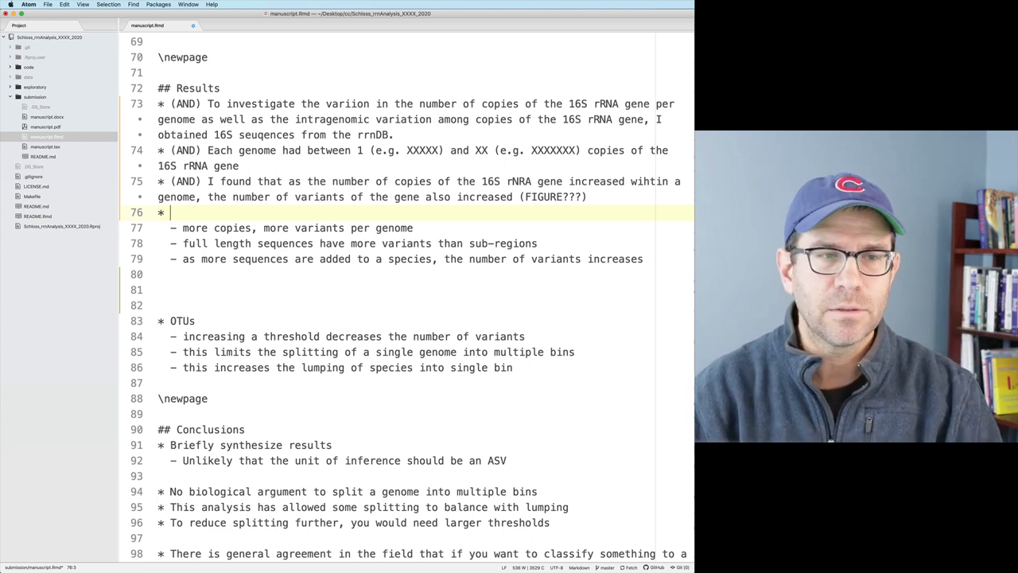
{"action": "type", "text": "(AND)"}
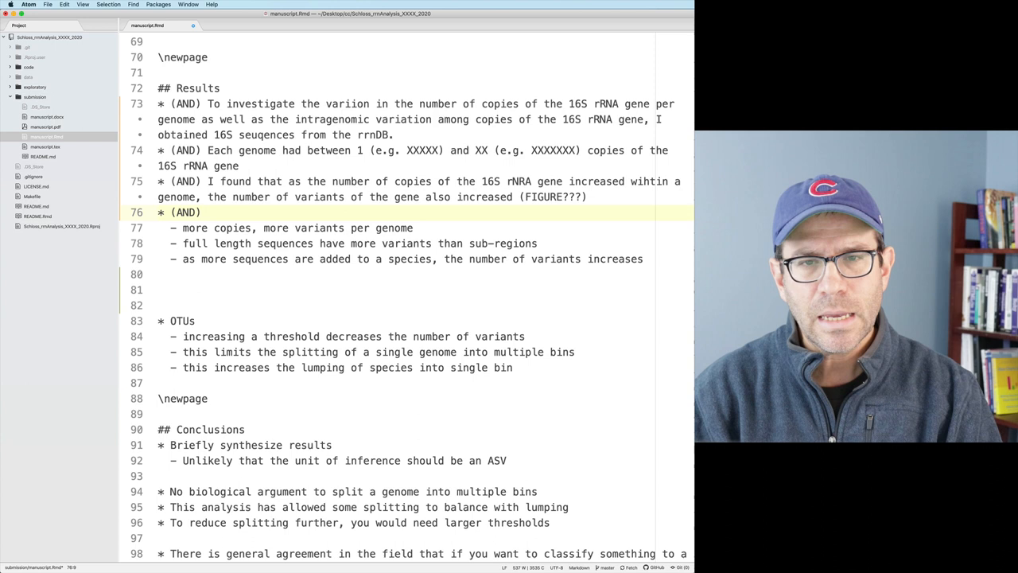
{"action": "type", "text": "The av"}
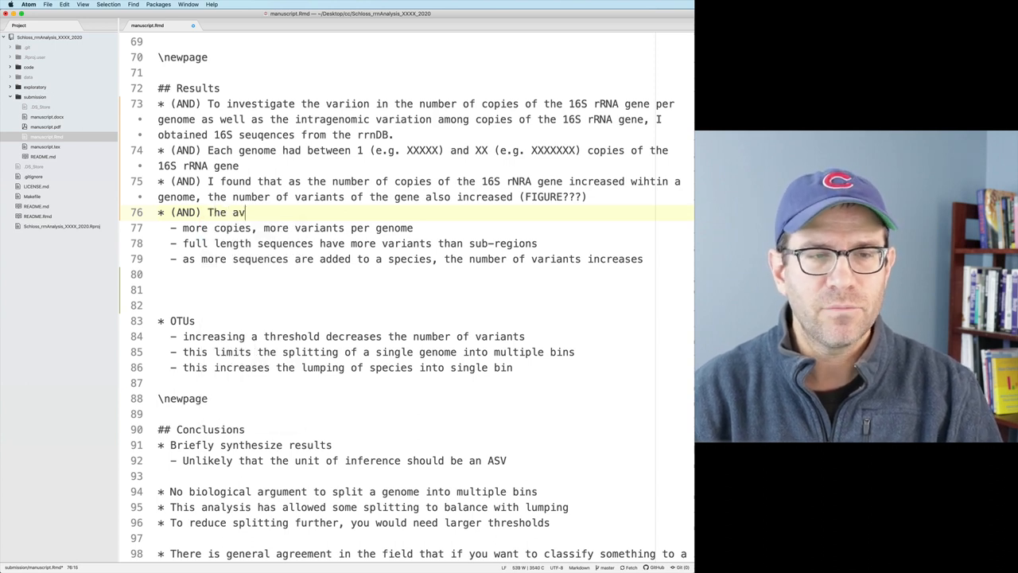
{"action": "type", "text": "erage number of"}
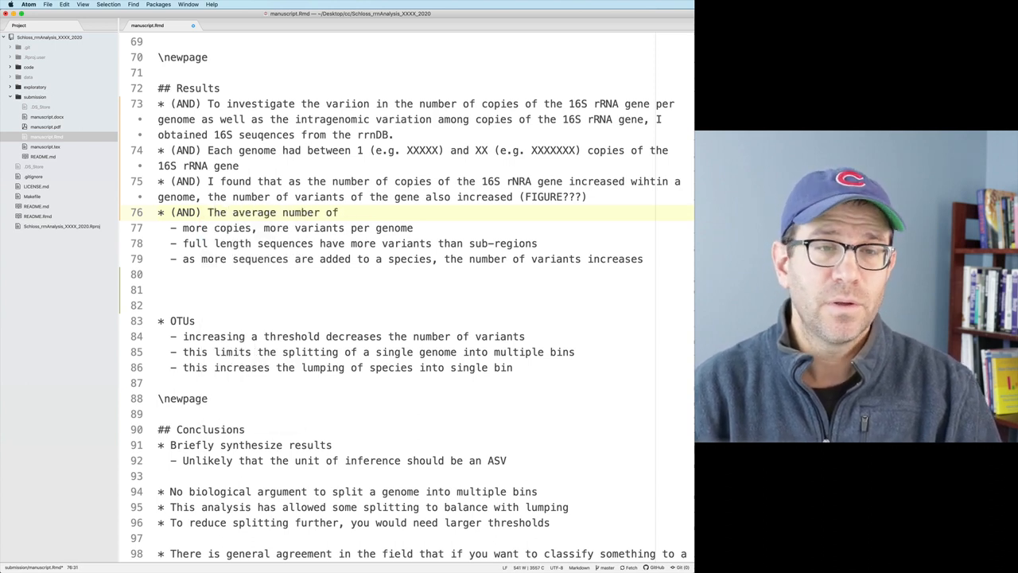
{"action": "type", "text": "variants per genome"}
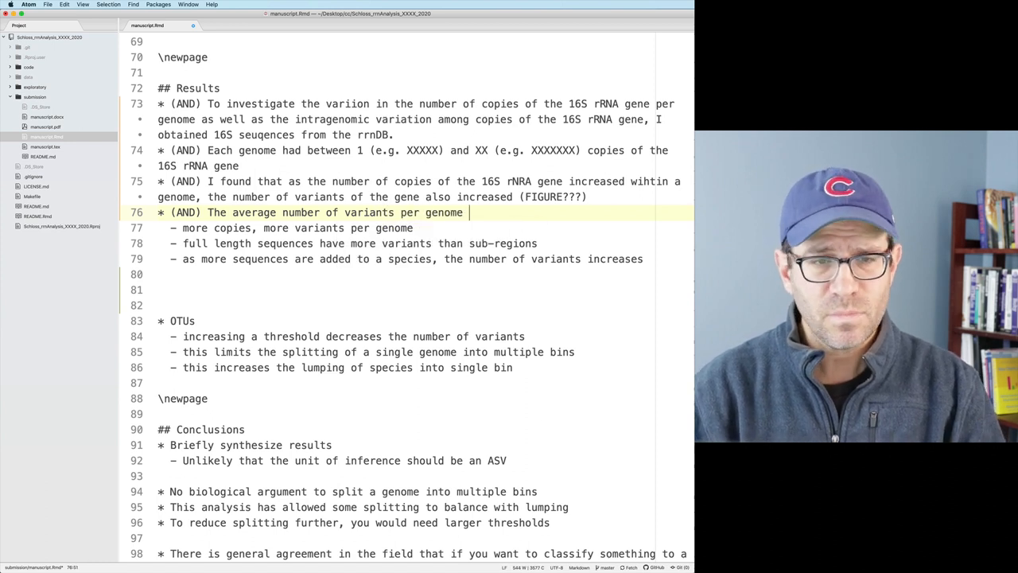
{"action": "type", "text": "was"}
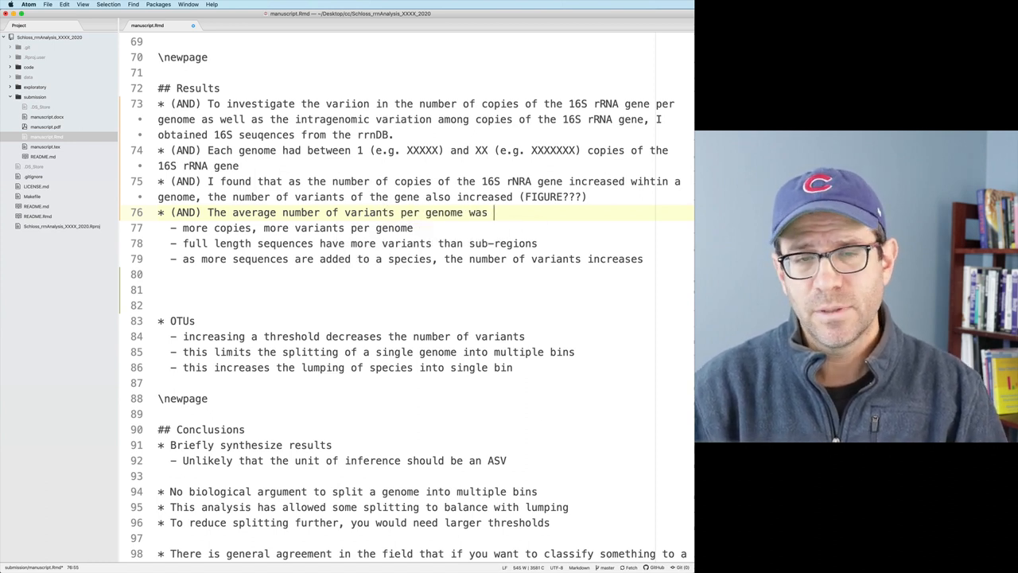
{"action": "type", "text": "0.XX"}
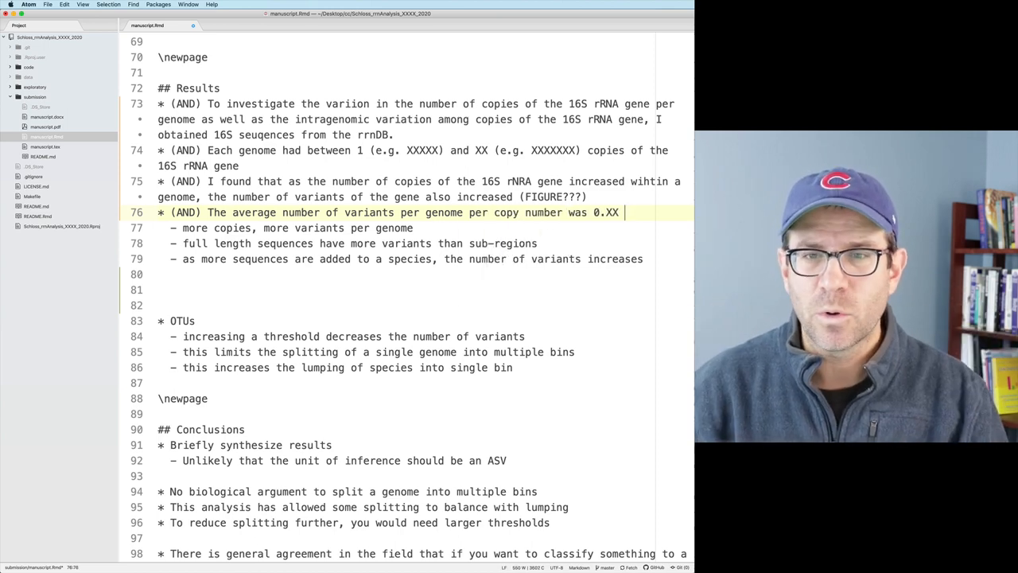
Complete it with 0.XX placeholders for full length, V4, V3-V4 and V4-V5.
{"action": "type", "text": "for u"}
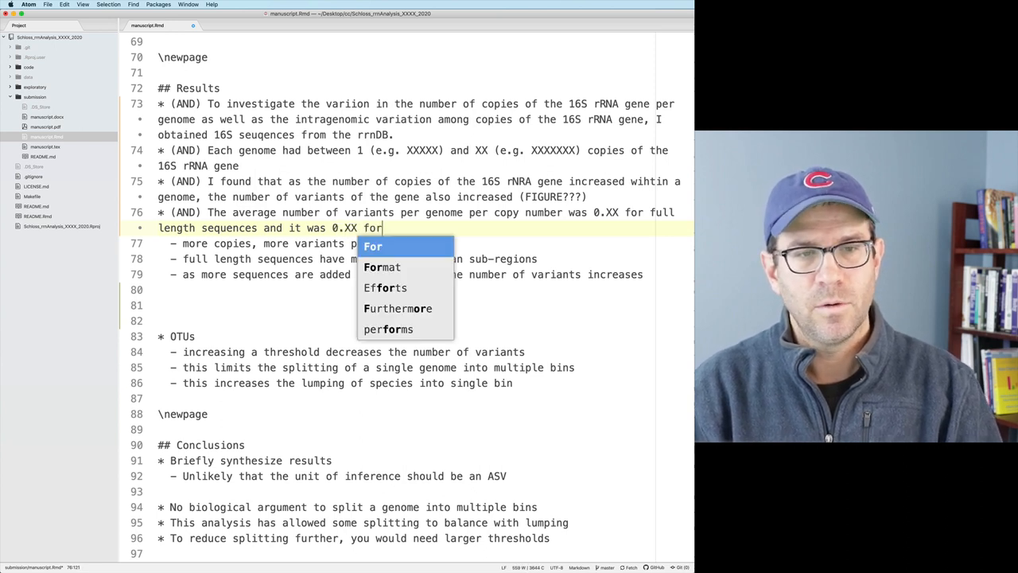
{"action": "type", "text": "XX for V4,"}
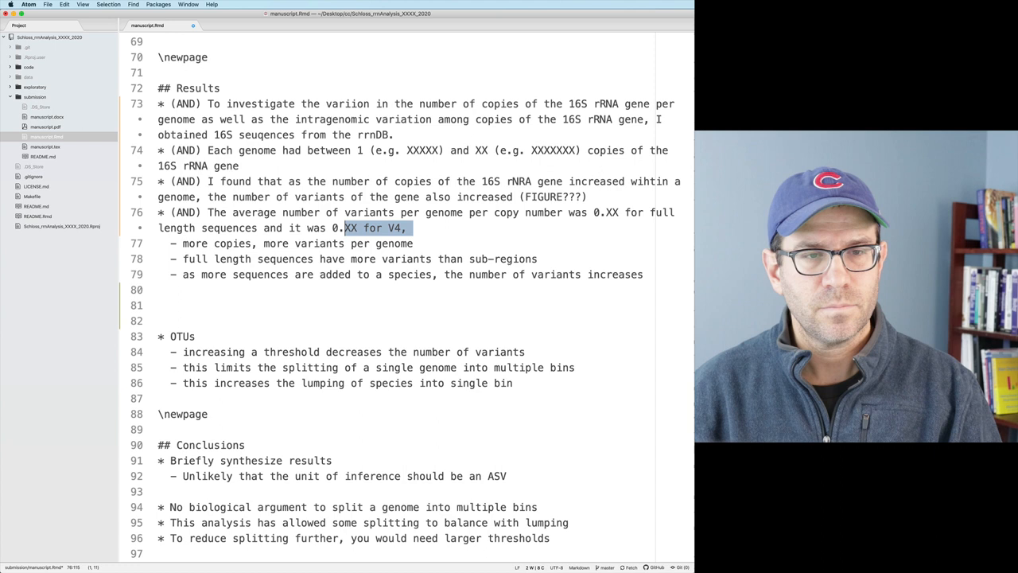
{"action": "type", "text": "0.XX for V4, 0.XX for V4,"}
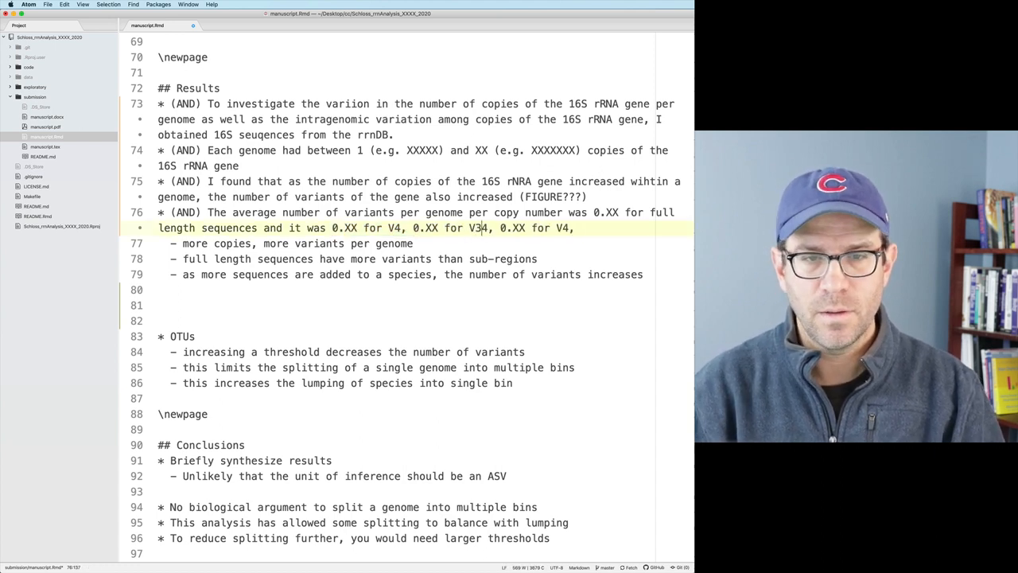
{"action": "type", "text": "-4"}
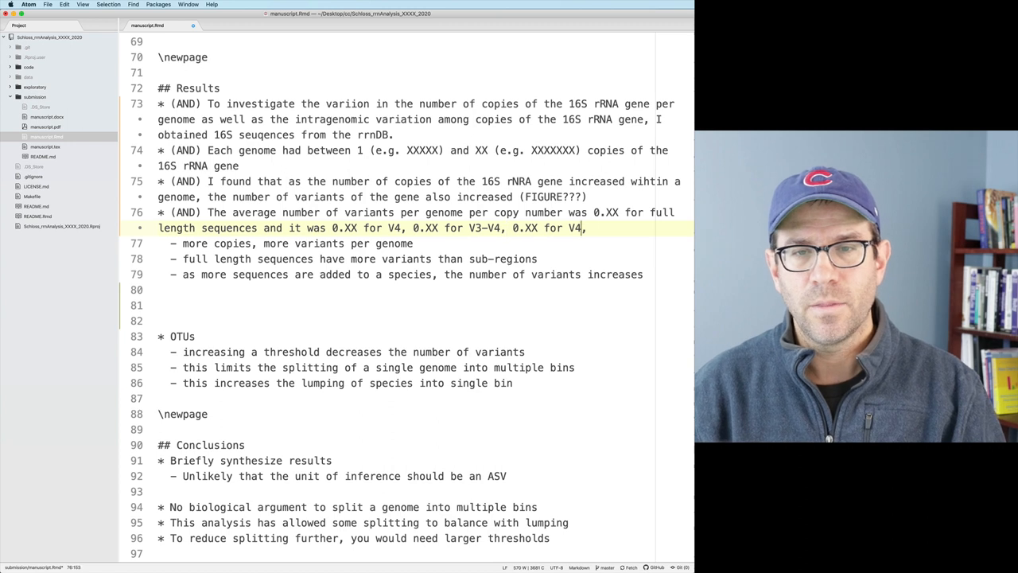
{"action": "type", "text": "-V5."}
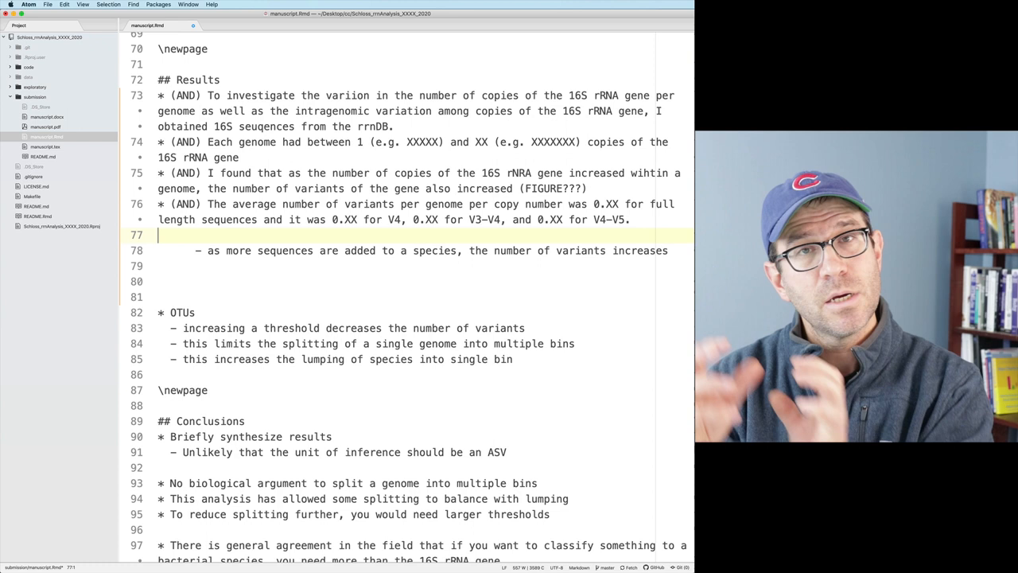
Start a fresh empty "* " bullet on line 77 after removing the two covered outline notes.
{"action": "type", "text": "*"}
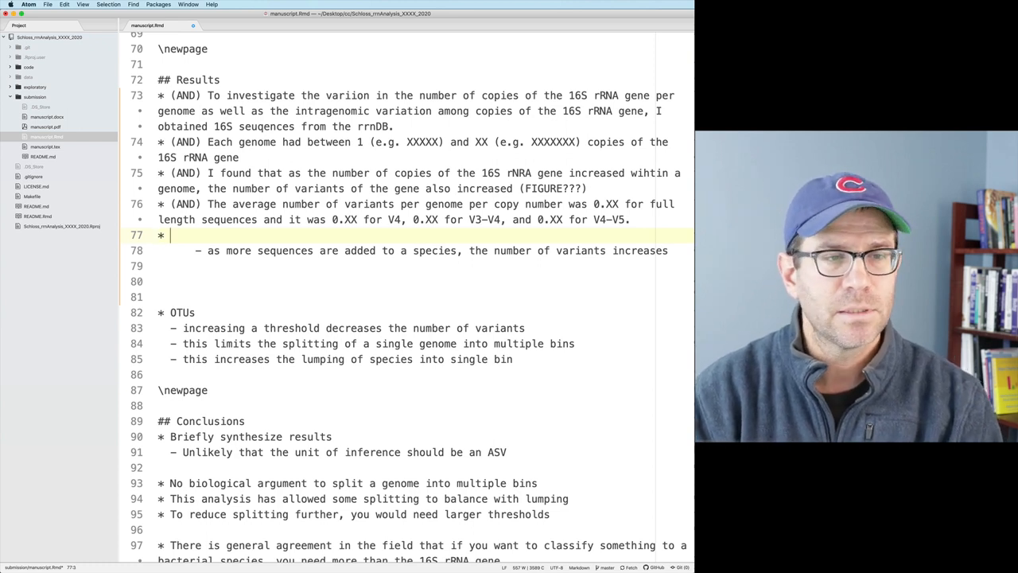
Write "(BUT) Although, bacterial species ... a consistent rrn copy number" opening of the sentence.
{"action": "type", "text": "(BUT) Althou"}
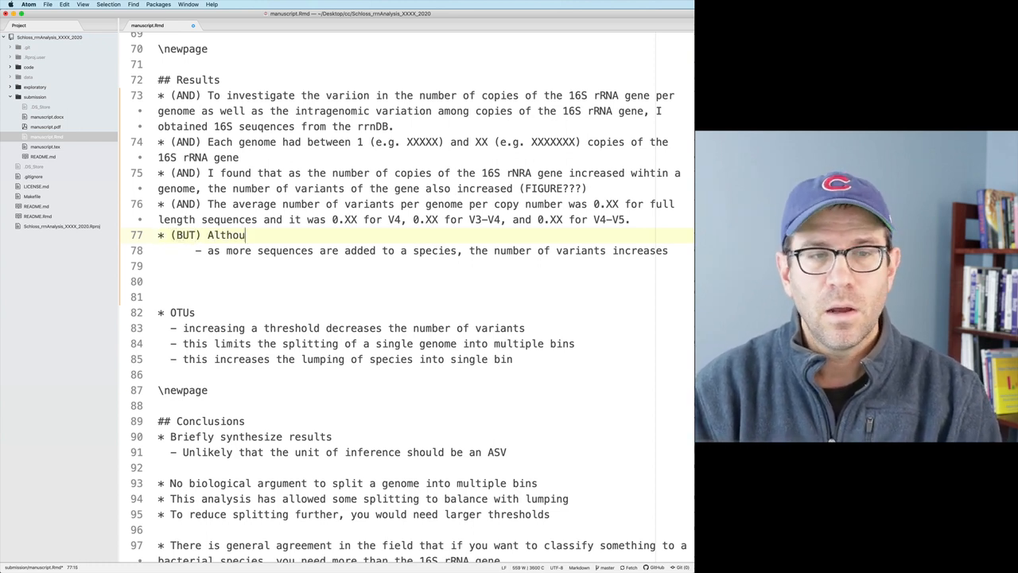
{"action": "type", "text": "gh,"}
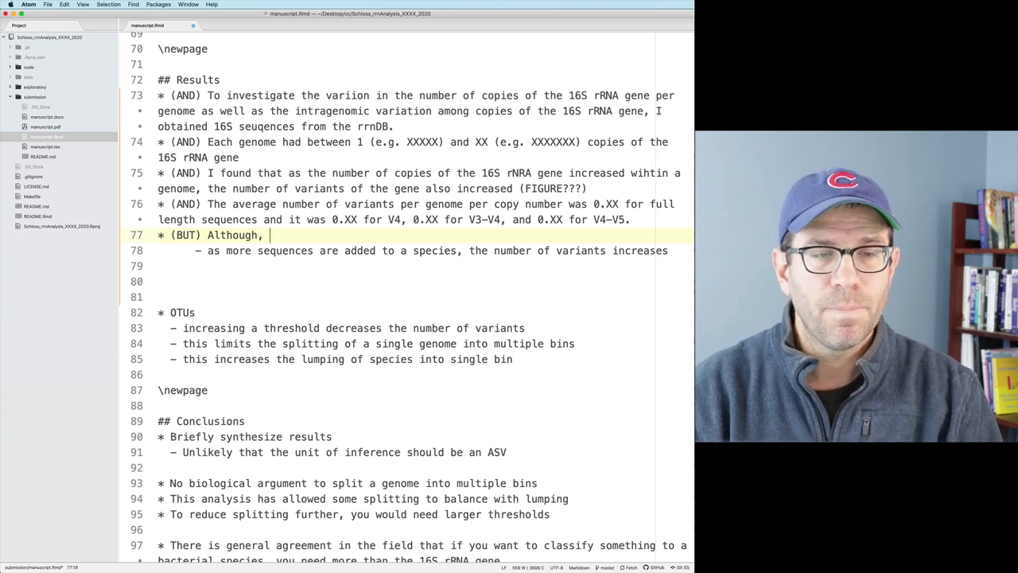
{"action": "type", "text": "bacterial species tended to have"}
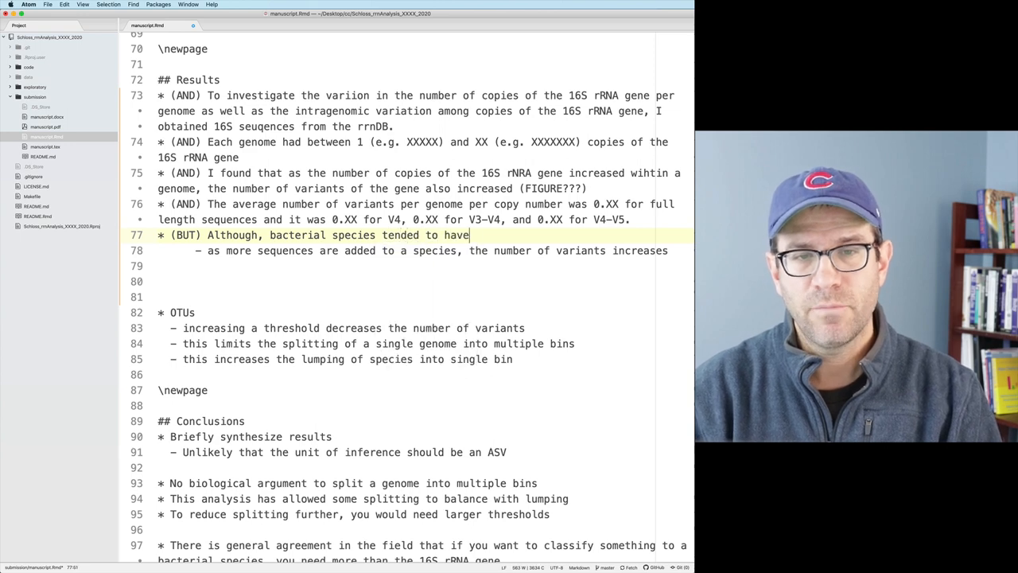
{"action": "type", "text": "a consistent number of"}
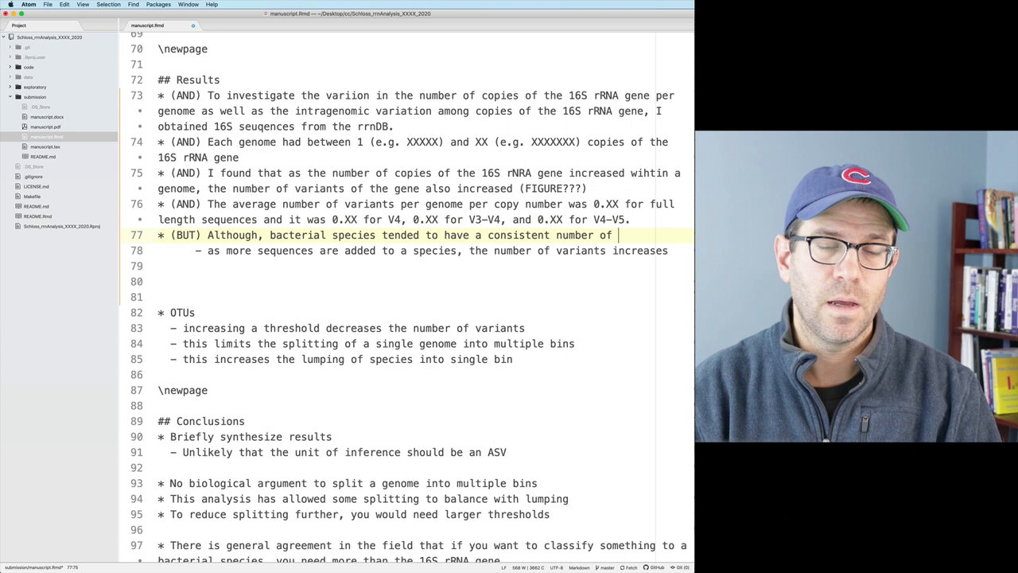
{"action": "type", "text": "rrn copies per genome,"}
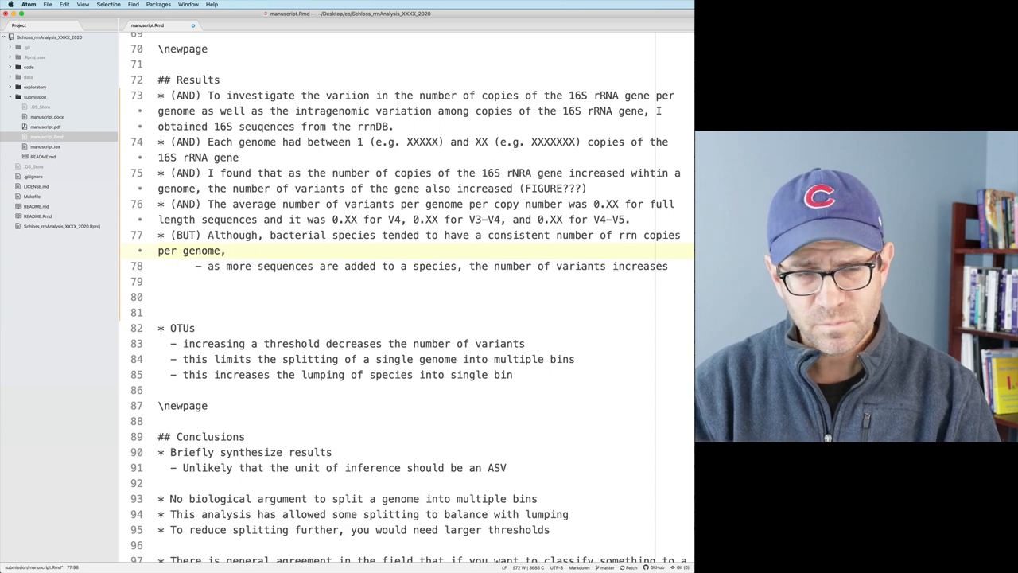
{"action": "type", "text": "w"}
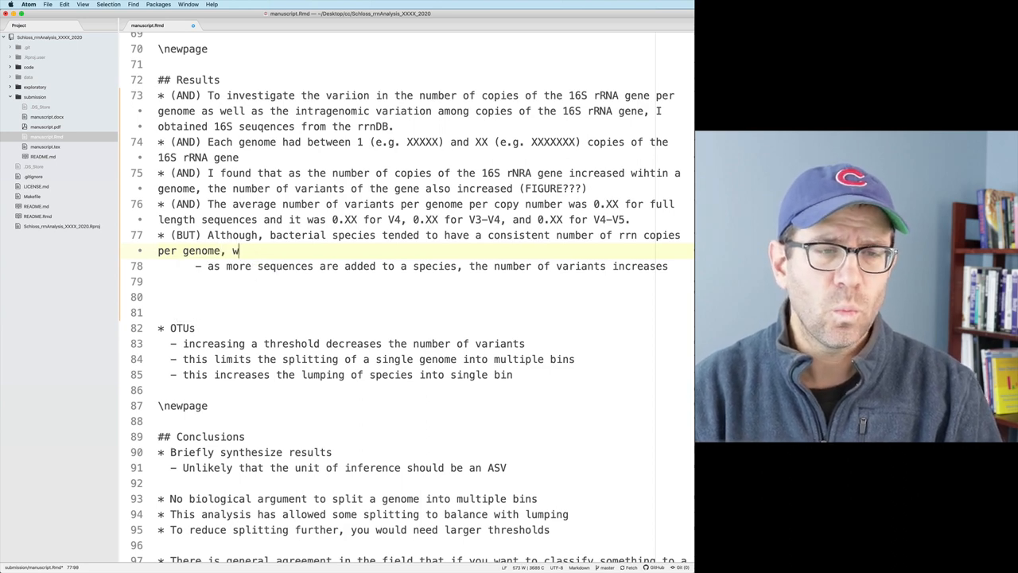
Finish it with "I found that as more genomes were sampled the number of variants grew" and start "* (THEREFORE)".
{"action": "type", "text": "I ou"}
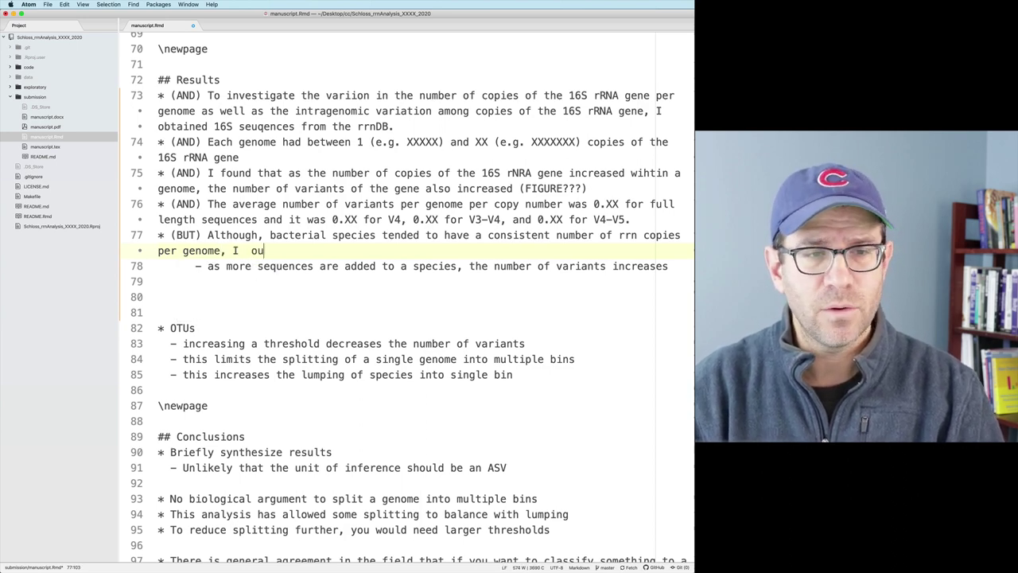
{"action": "type", "text": "found that as more geneome"}
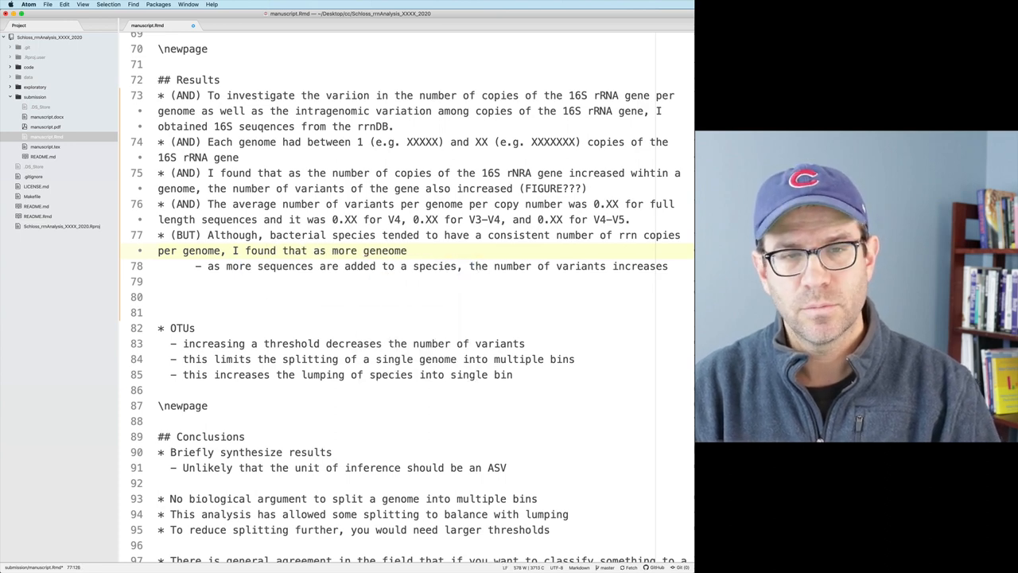
{"action": "type", "text": "s were sampled, the number of variants grew."}
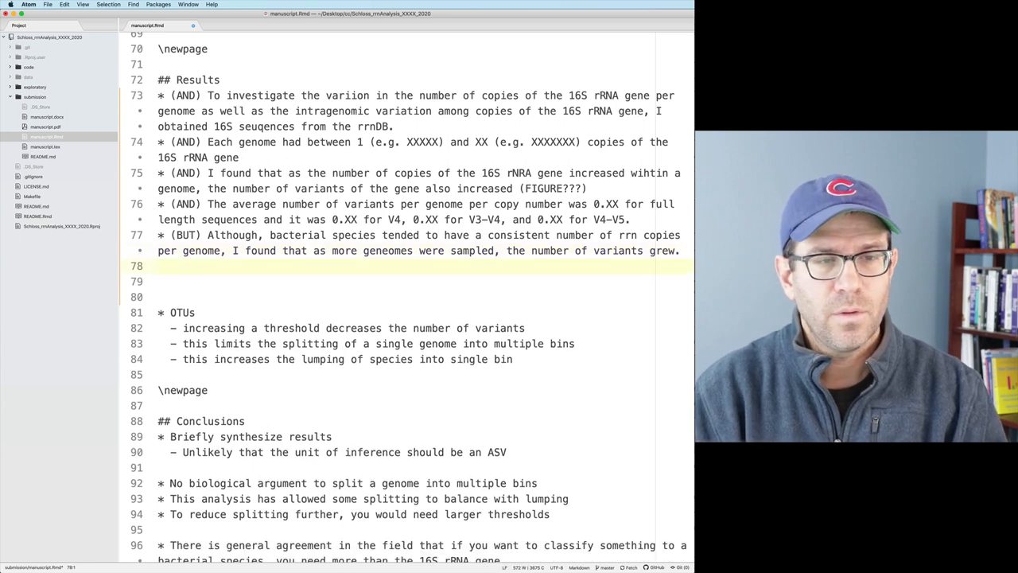
{"action": "type", "text": "* (THEREFORE)"}
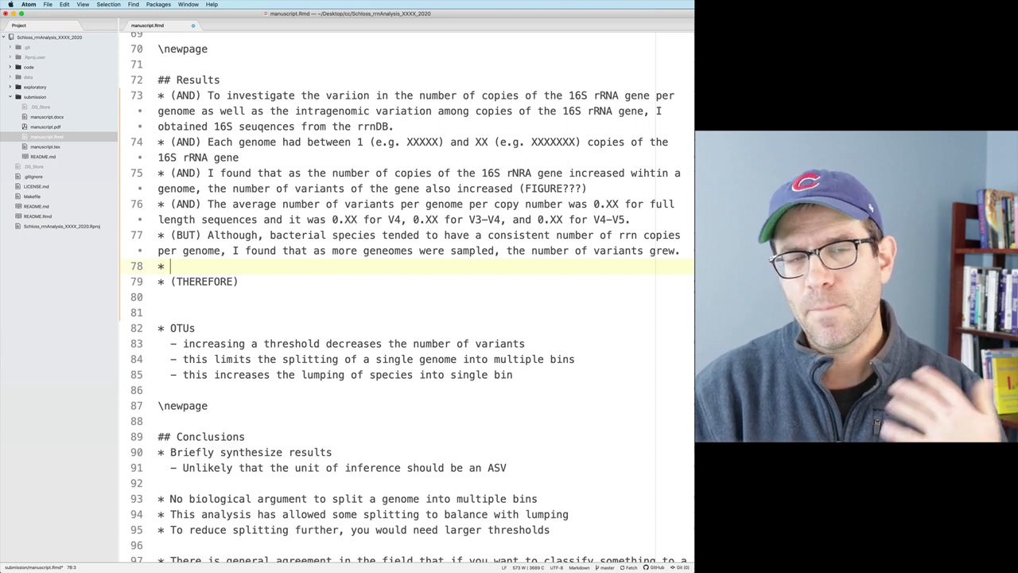
Write that Mycobacterium has one copy of the rrn operon in its genomes, with an XXXX placeholder.
{"action": "type", "text": "F"}
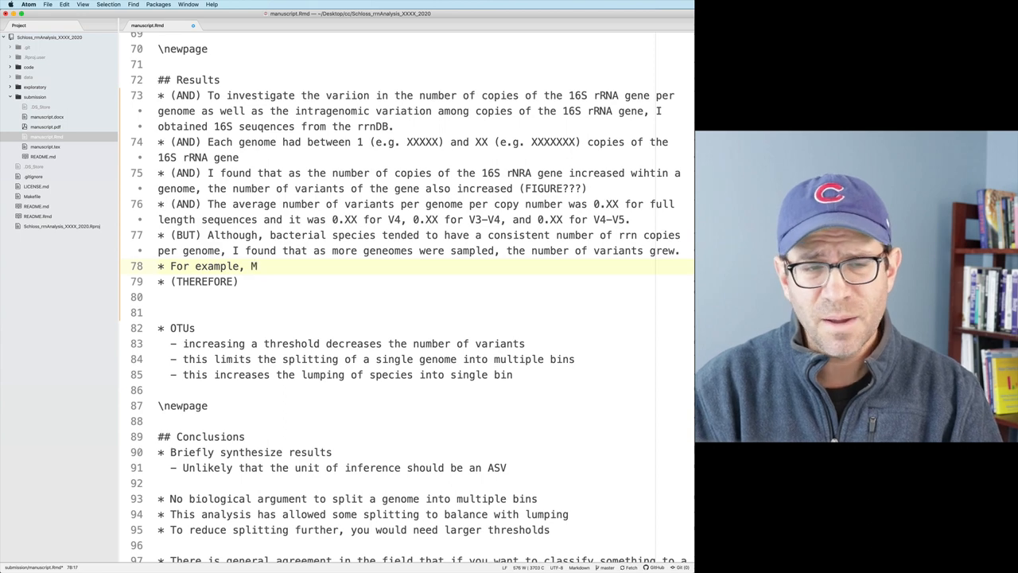
{"action": "type", "text": "ycob"}
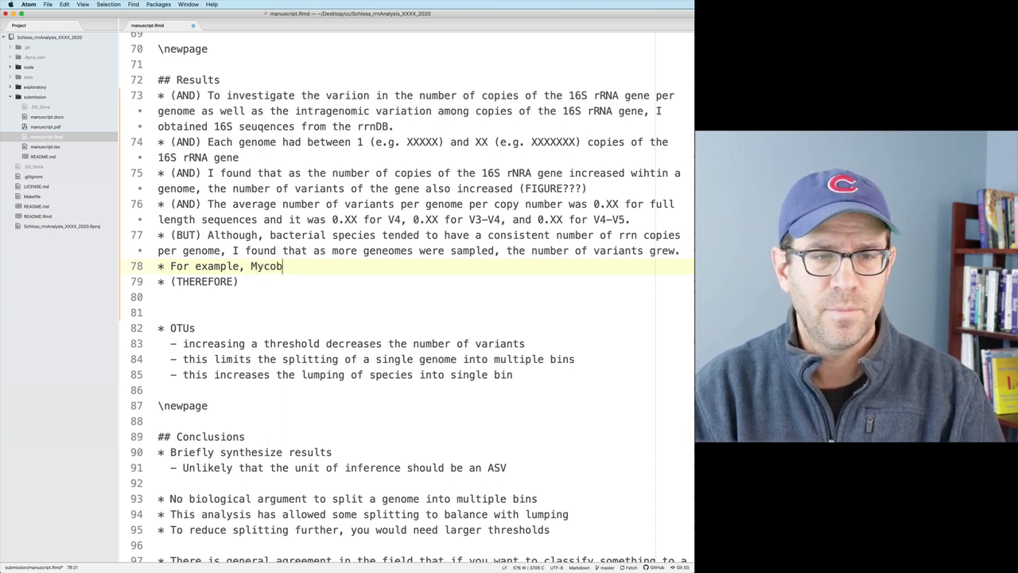
{"action": "type", "text": "acterium has one copy of t"}
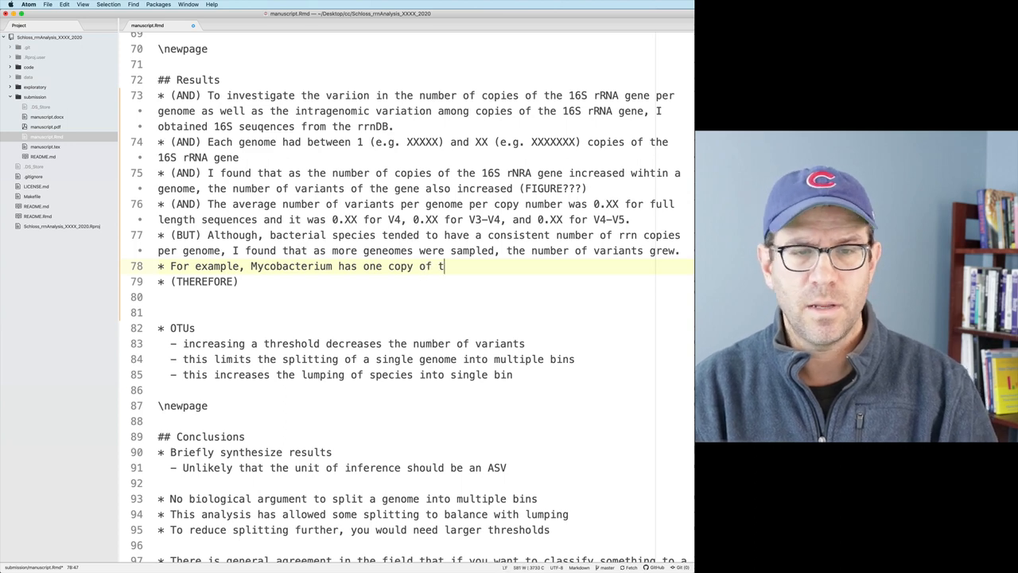
{"action": "type", "text": "rrn"}
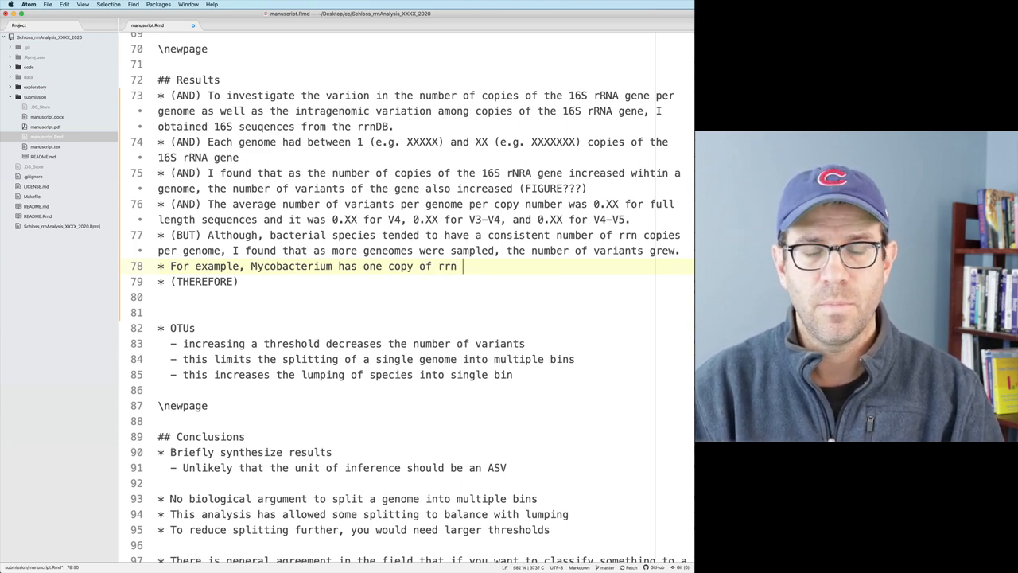
{"action": "type", "text": "operon in"}
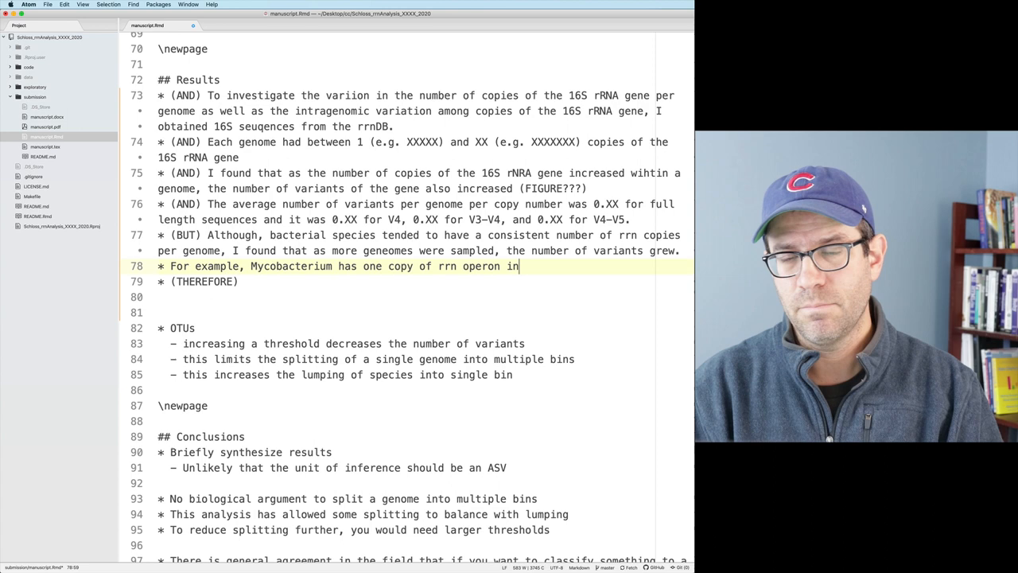
{"action": "type", "text": "its genomes, but across all"}
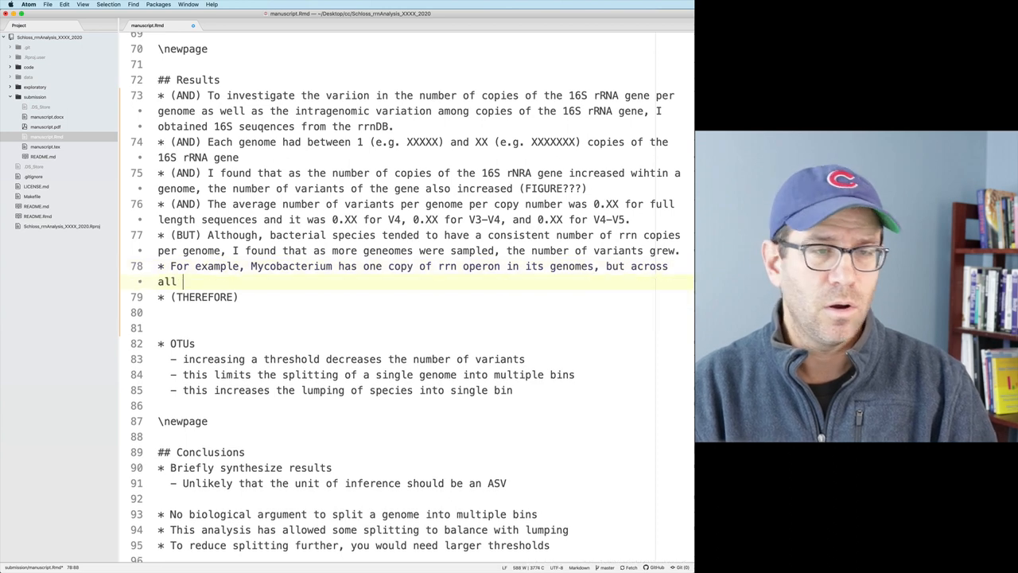
{"action": "type", "text": "XXXX genomes in the"}
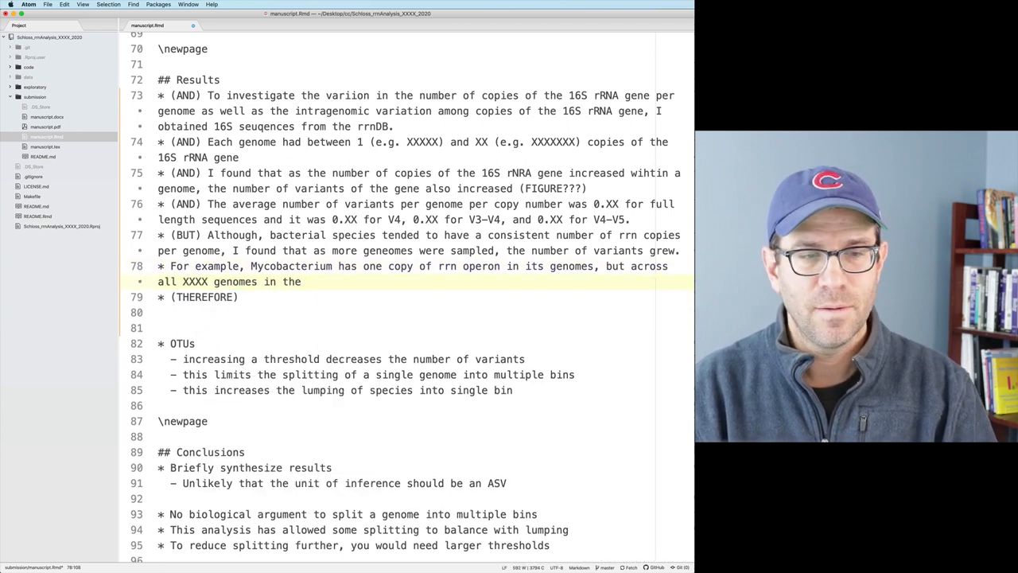
Add that across rrnDB Mycobacterium genomes there were XXX variants of the 16S rRNA gene, and begin "Si".
{"action": "type", "text": "rrnDB"}
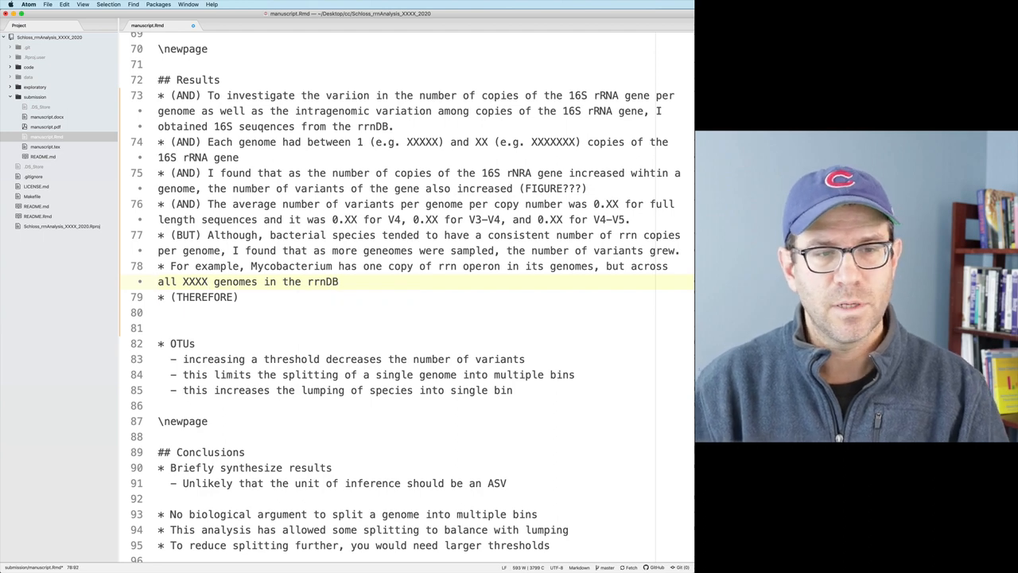
{"action": "type", "text": "Mycobacvterium"}
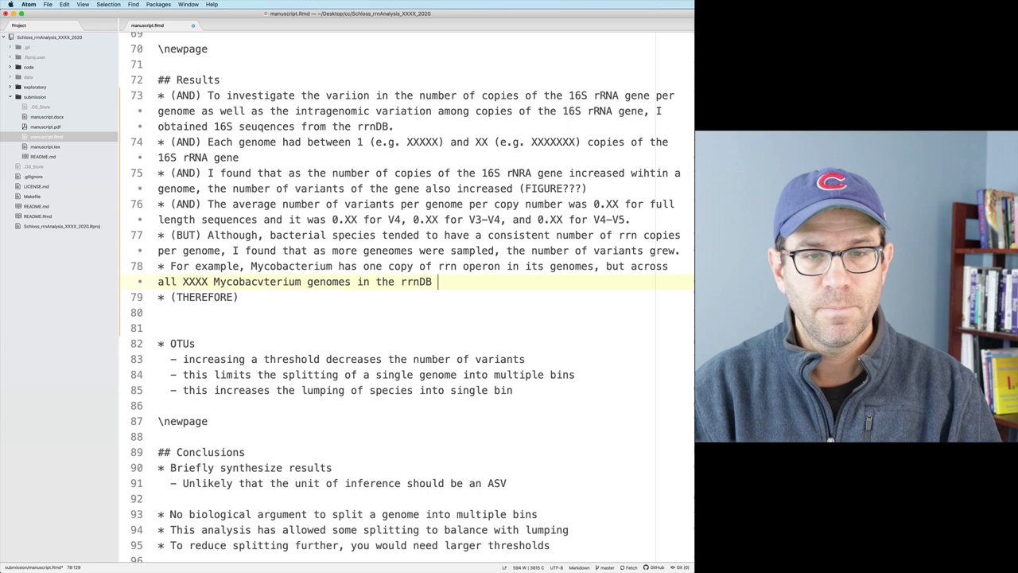
{"action": "type", "text": "there were XXX"}
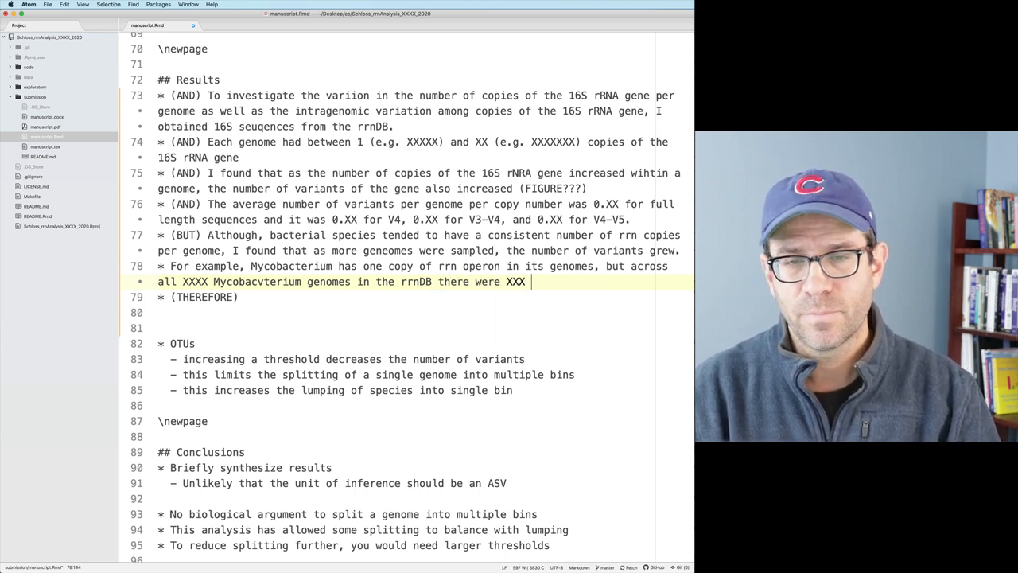
{"action": "type", "text": "variants of the"}
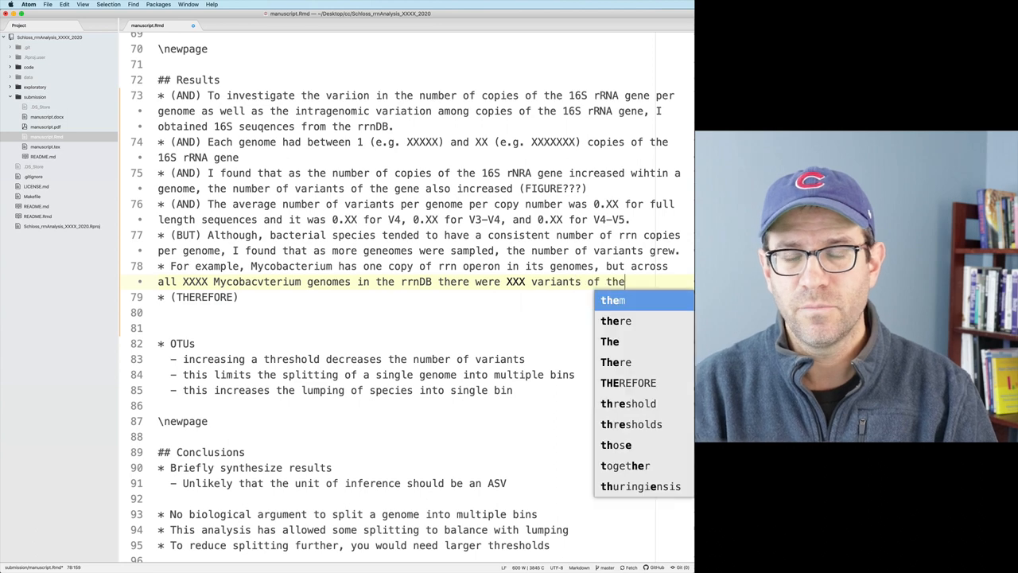
{"action": "type", "text": "16S rRNA gene."}
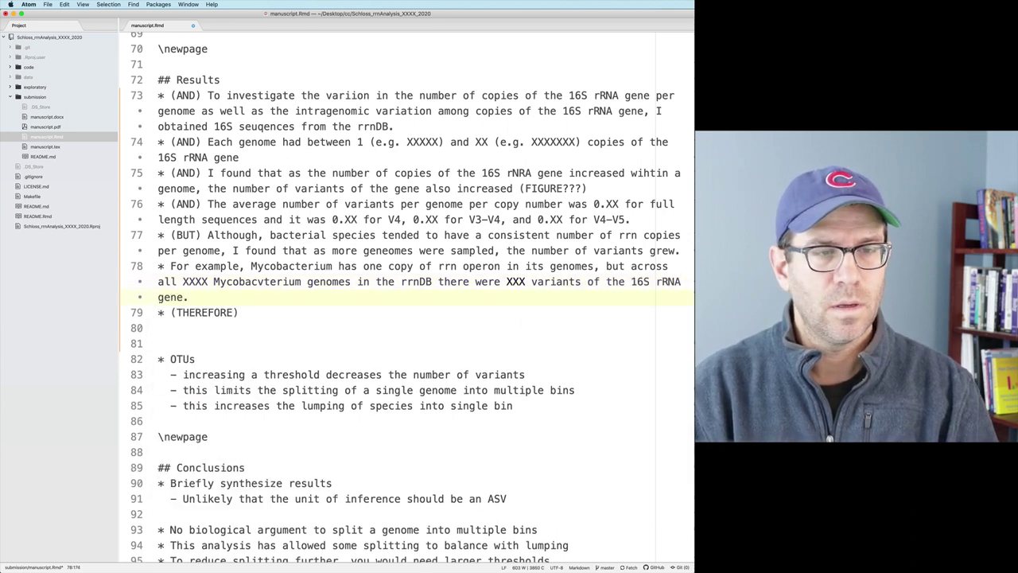
{"action": "type", "text": "Similiarly, E. coli"}
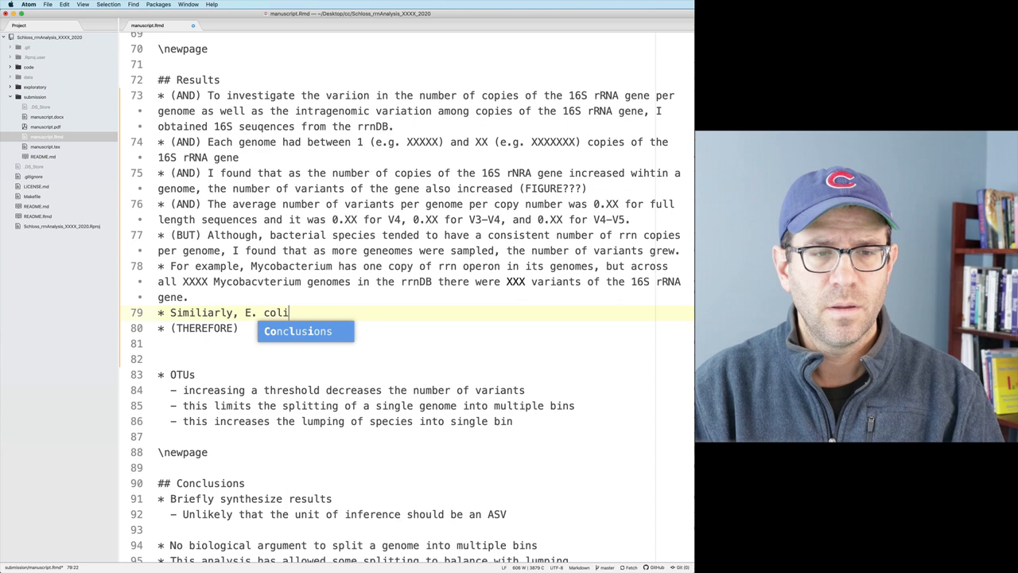
Write that E. coli has 7 copies per genome and 5 distinct versions per genome.
{"action": "type", "text": ", has"}
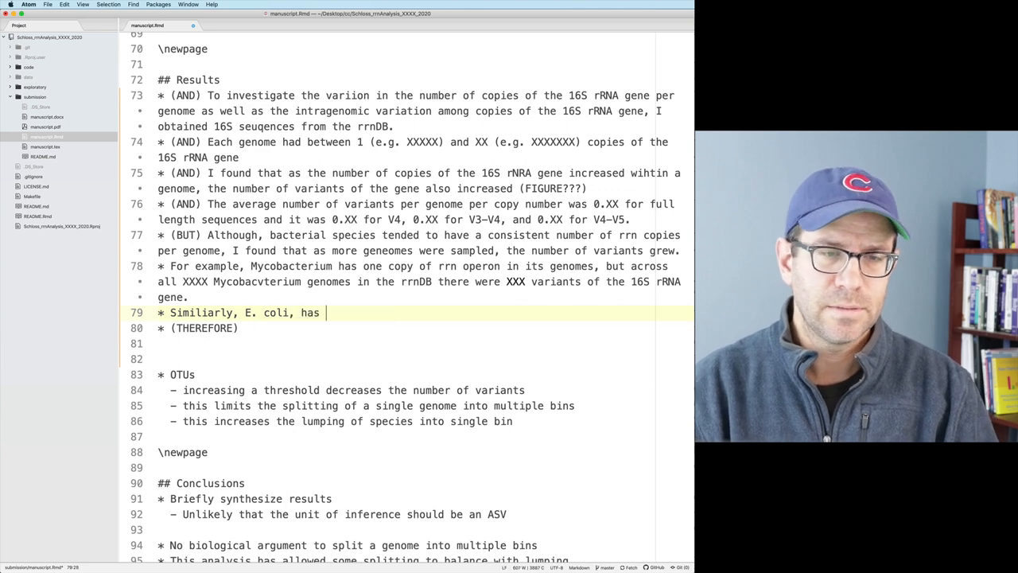
{"action": "type", "text": "7 copies per g"}
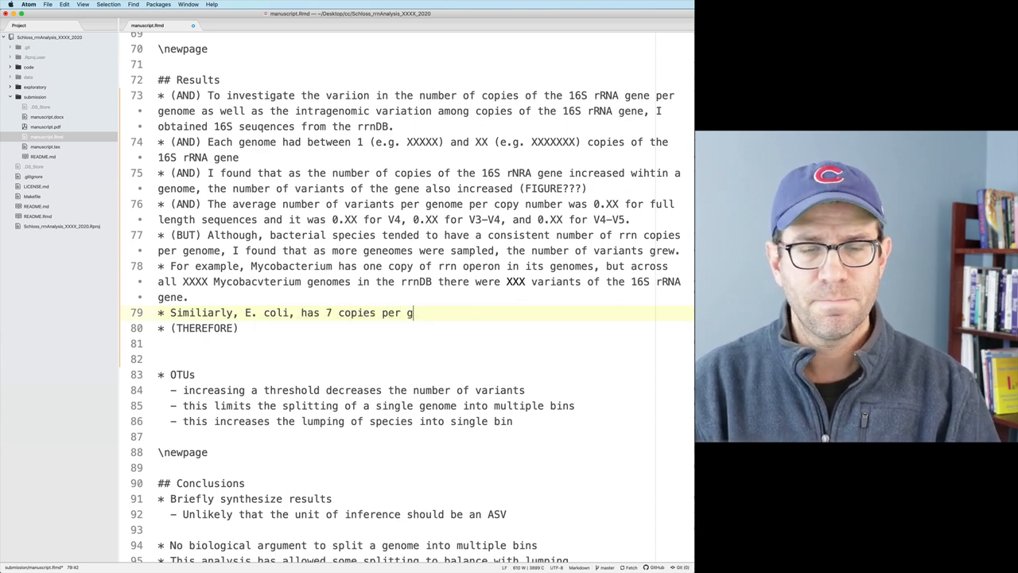
{"action": "type", "text": "enome and"}
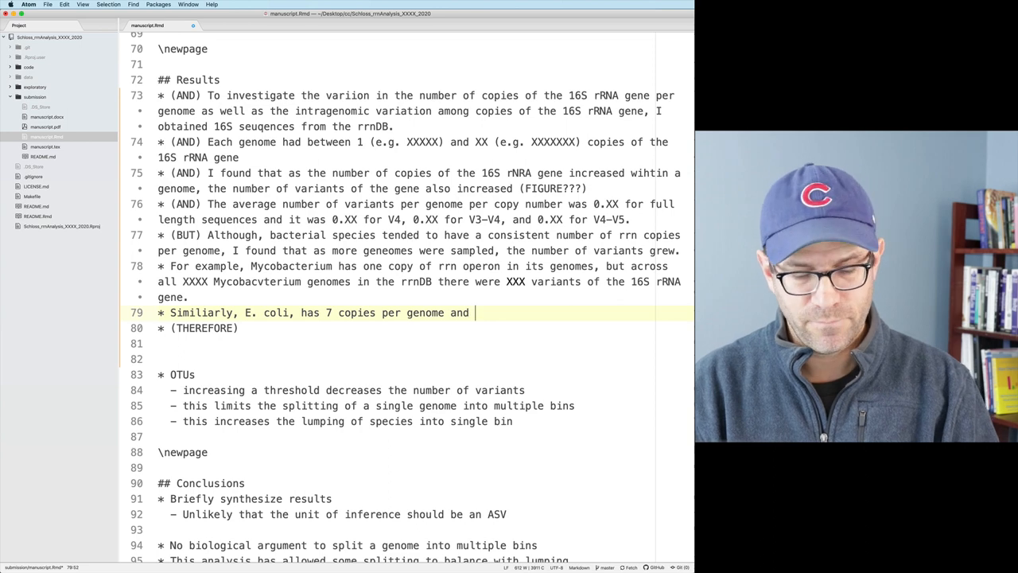
{"action": "type", "text": "5 distinct"}
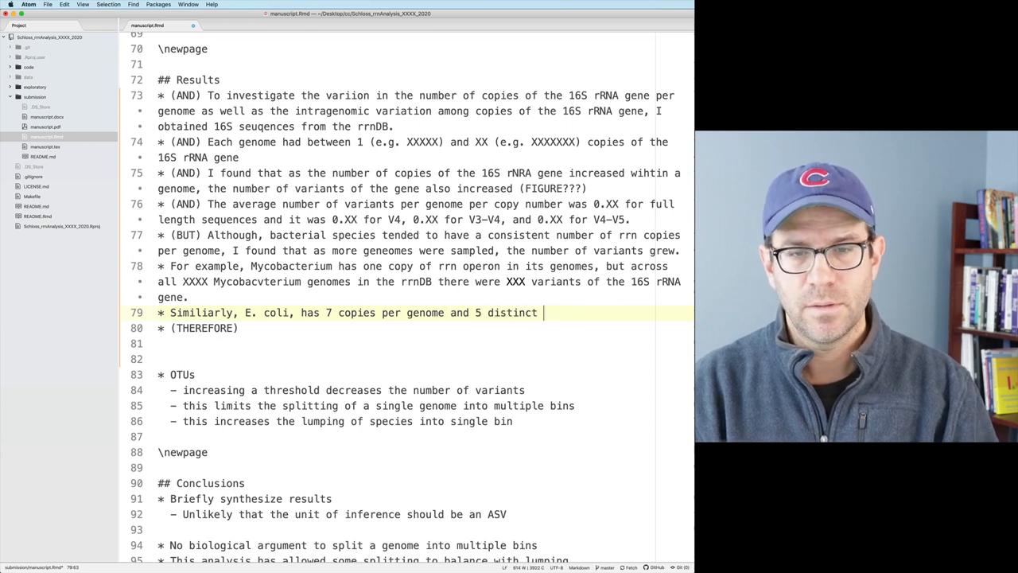
{"action": "type", "text": "versions per genome"}
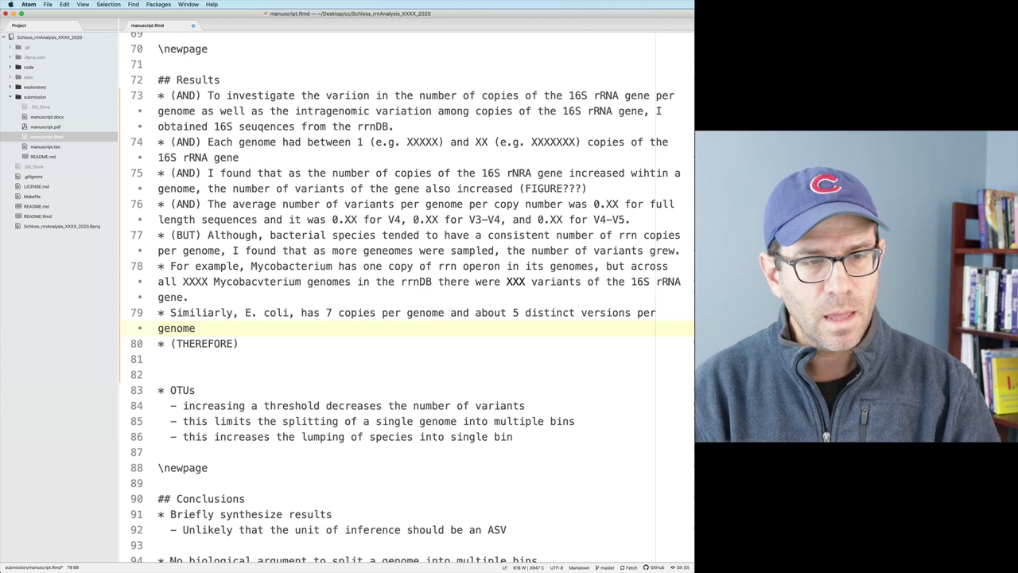
Add that when XXX genomes in rrnDB were examined there were XXX variants of the 16S rRNA gene.
{"action": "type", "text": ", and when we consider all"}
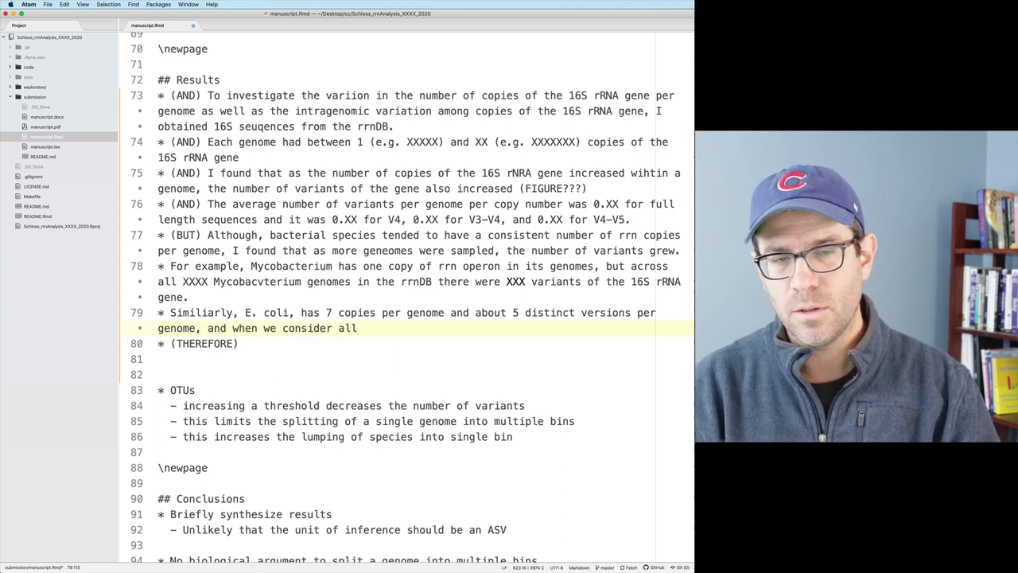
{"action": "type", "text": "XXX"}
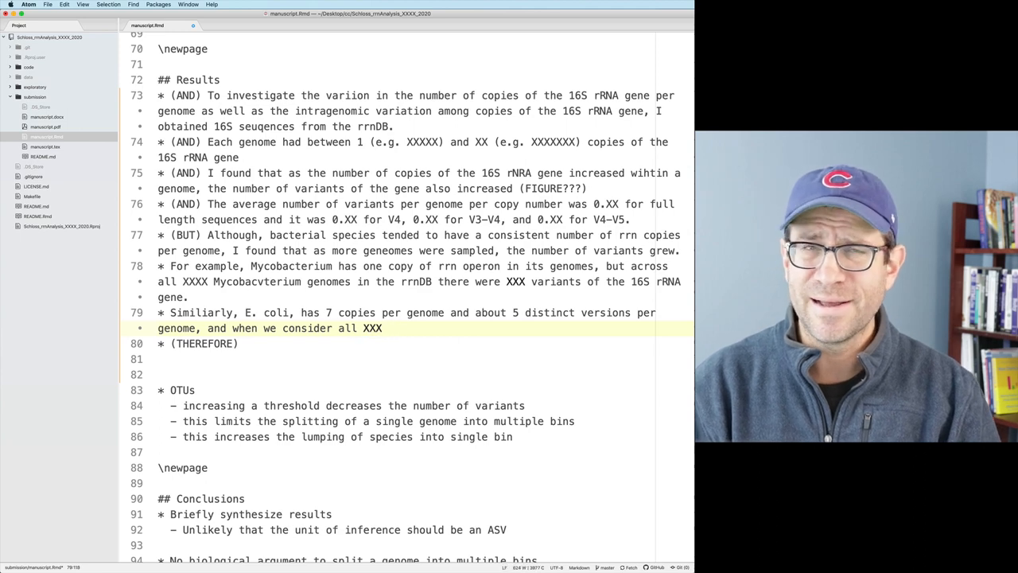
{"action": "type", "text": "gnomes in ethe rrnDB there were"}
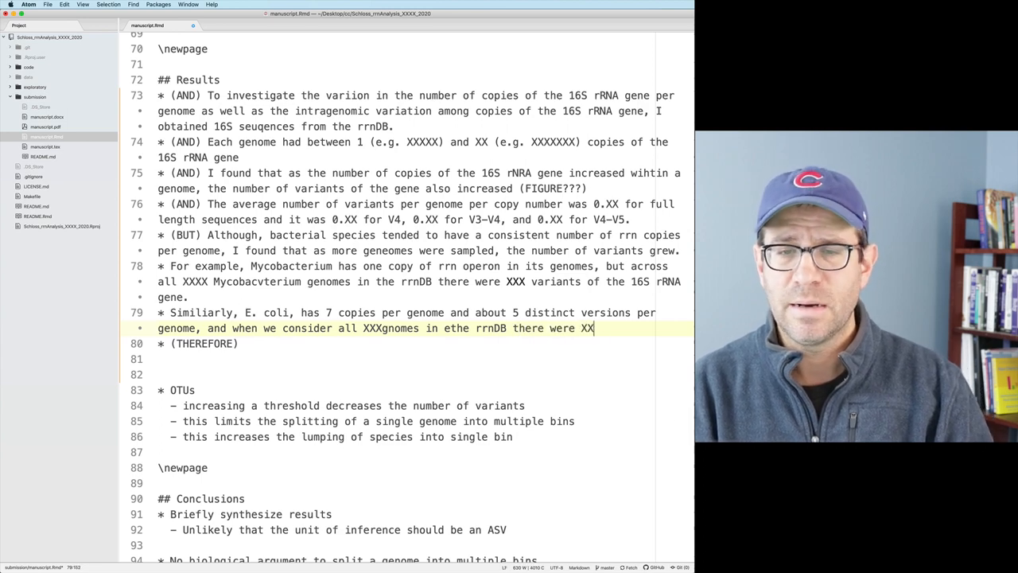
{"action": "type", "text": "XXX variants of the"}
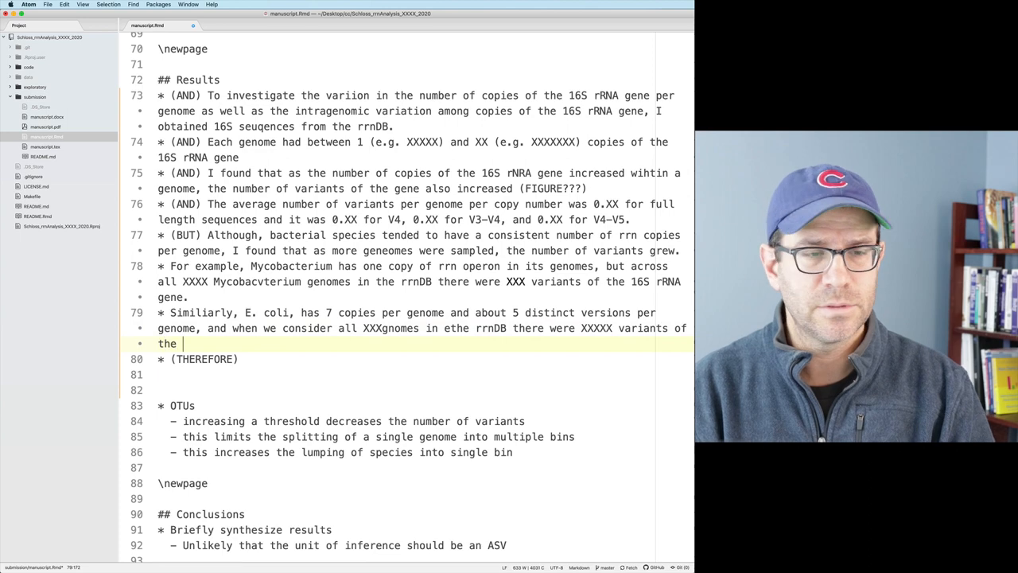
{"action": "type", "text": "16S rRNA gene."}
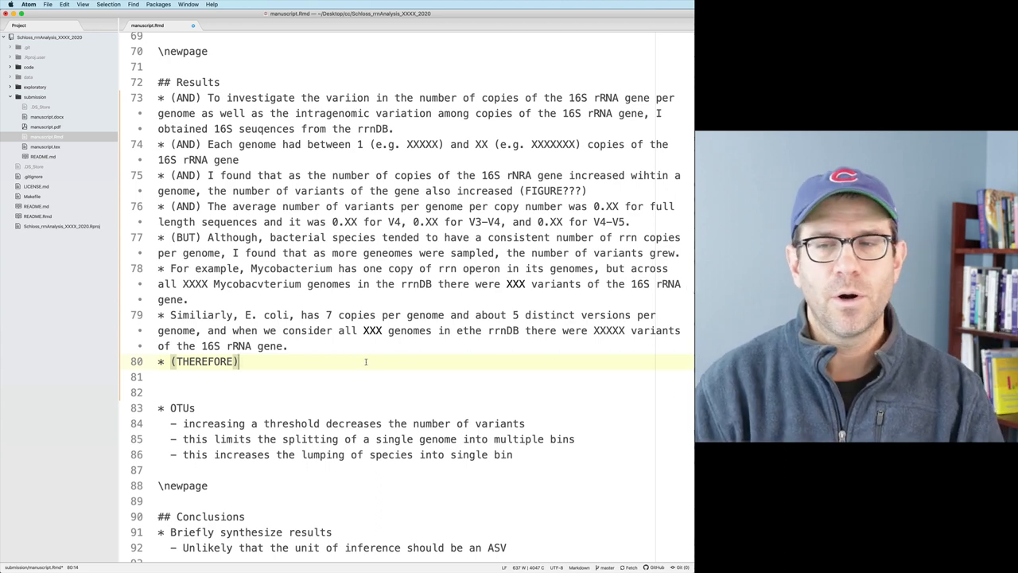
Write that selecting a threshold too fine when defining an OTU, rephrasing the operational unit wording.
{"action": "type", "text": "THe sej"}
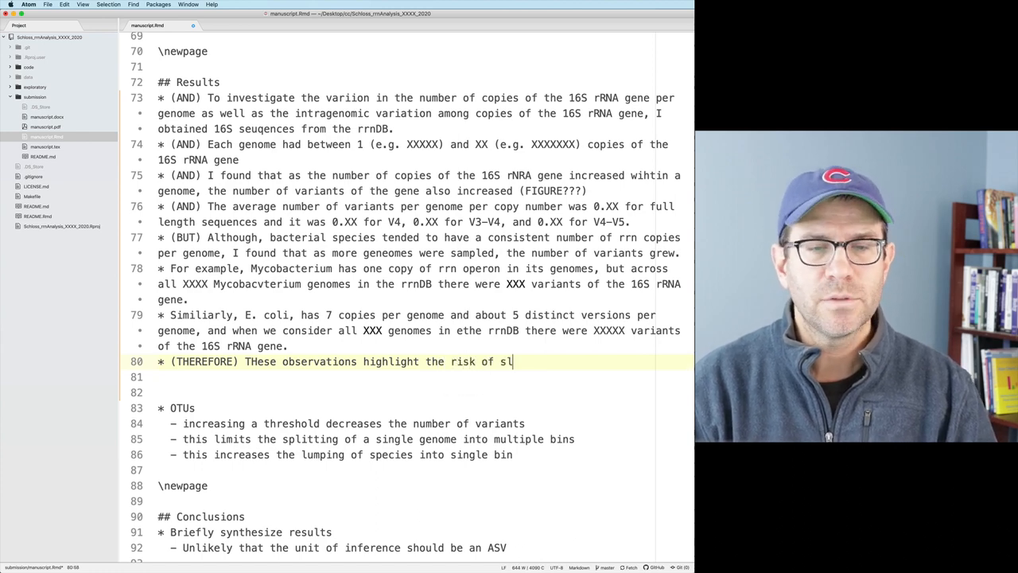
{"action": "type", "text": "electing a threshold that is"}
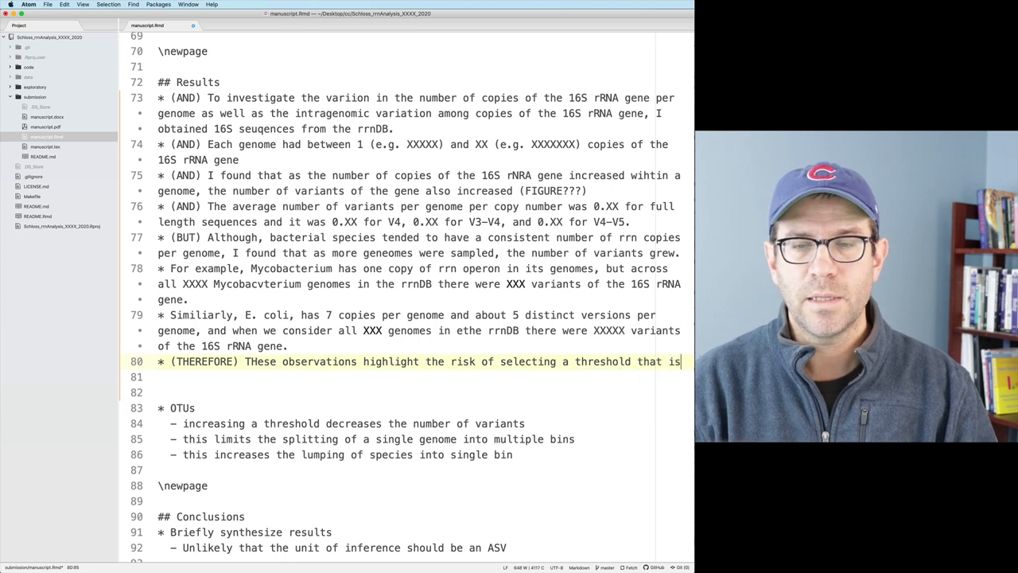
{"action": "type", "text": "too fine"}
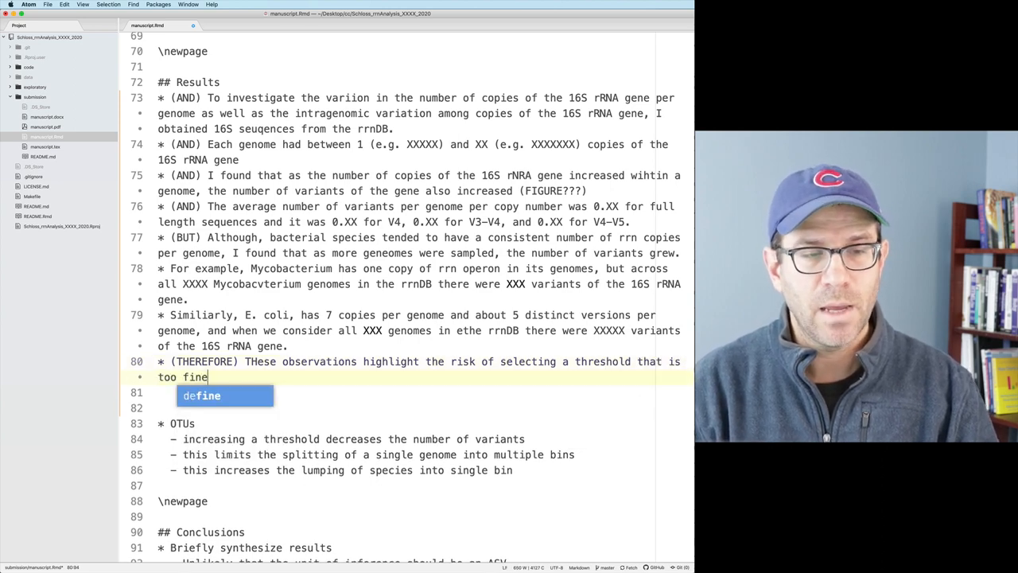
{"action": "type", "text": "when defining"}
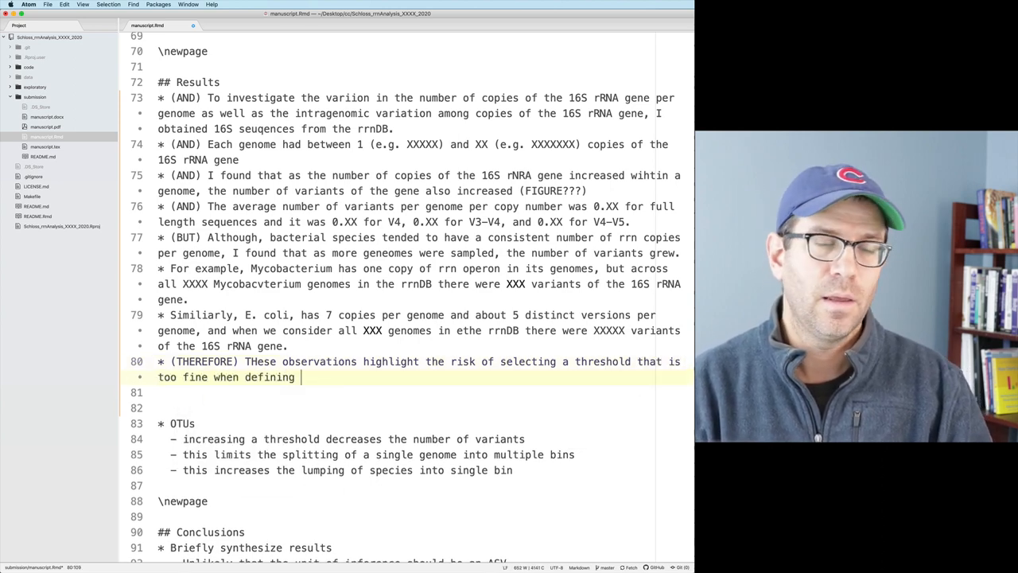
{"action": "type", "text": "an OP"}
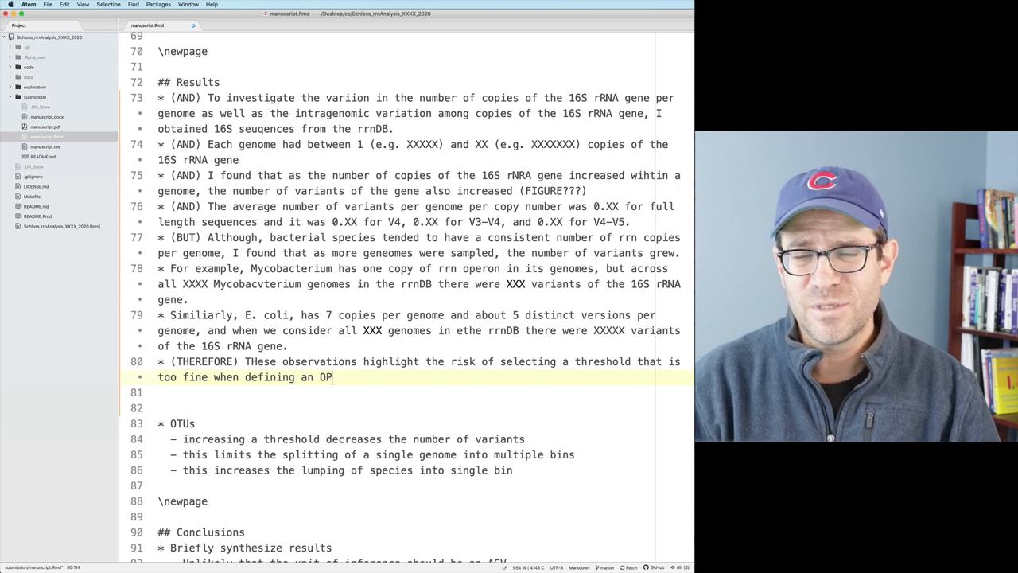
{"action": "type", "text": "U (unit of inference?) because there is ri"}
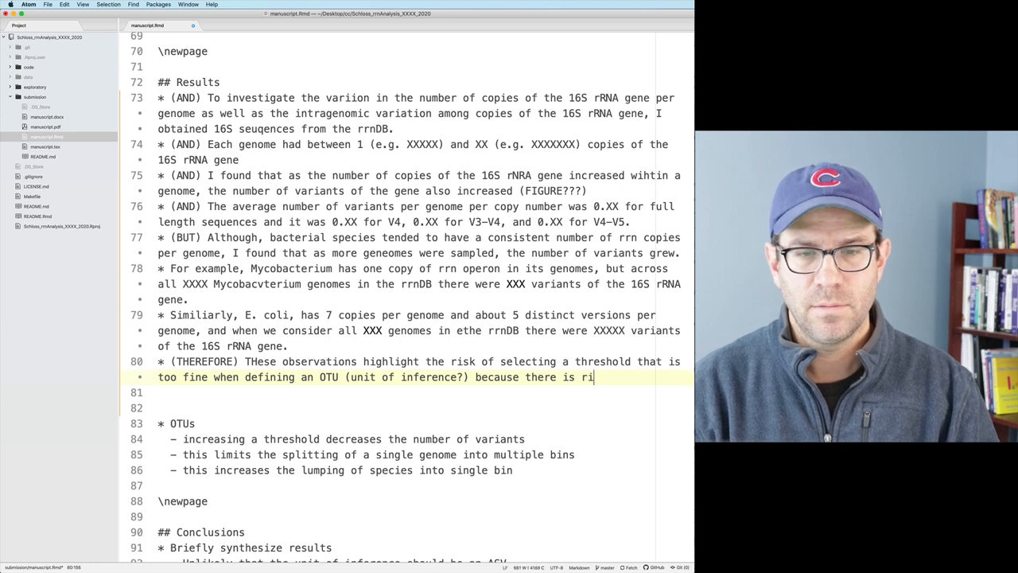
{"action": "key", "text": "BackSpace"}
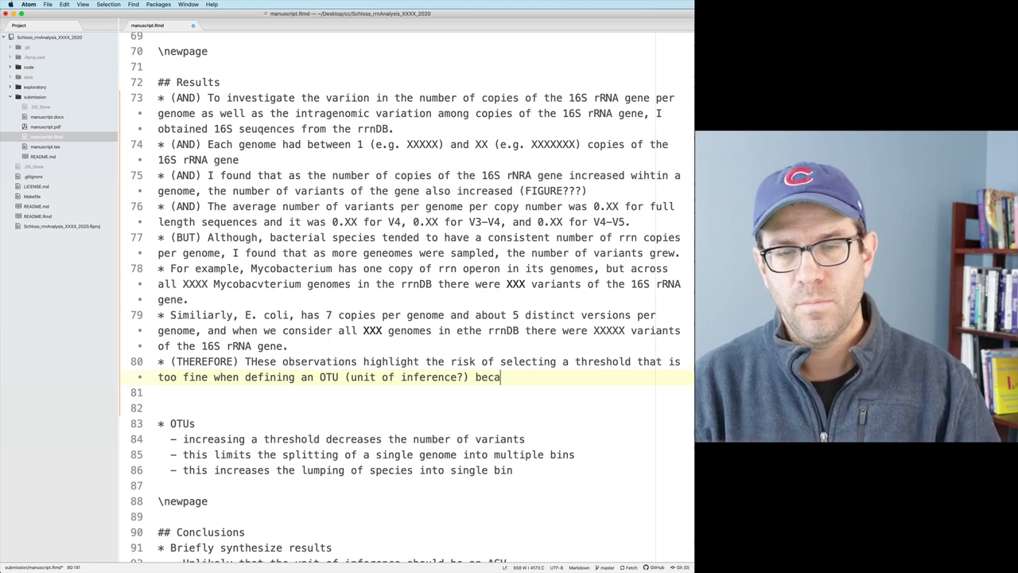
Finish with "we may split a single genome into multiple OTUS." and start the next bullet "* This doe".
{"action": "type", "text": "use we may"}
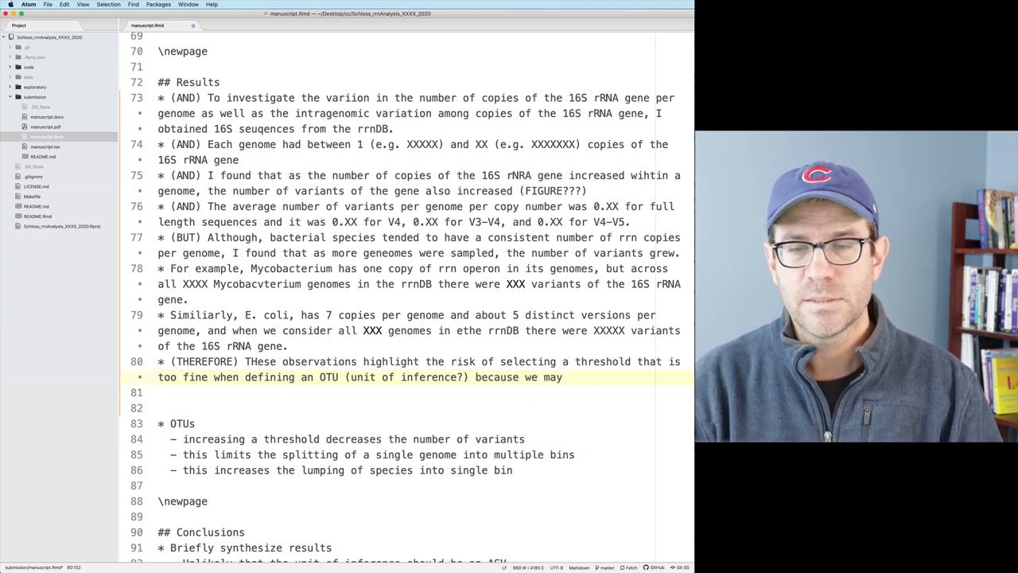
{"action": "type", "text": "split a single genome into multiple"}
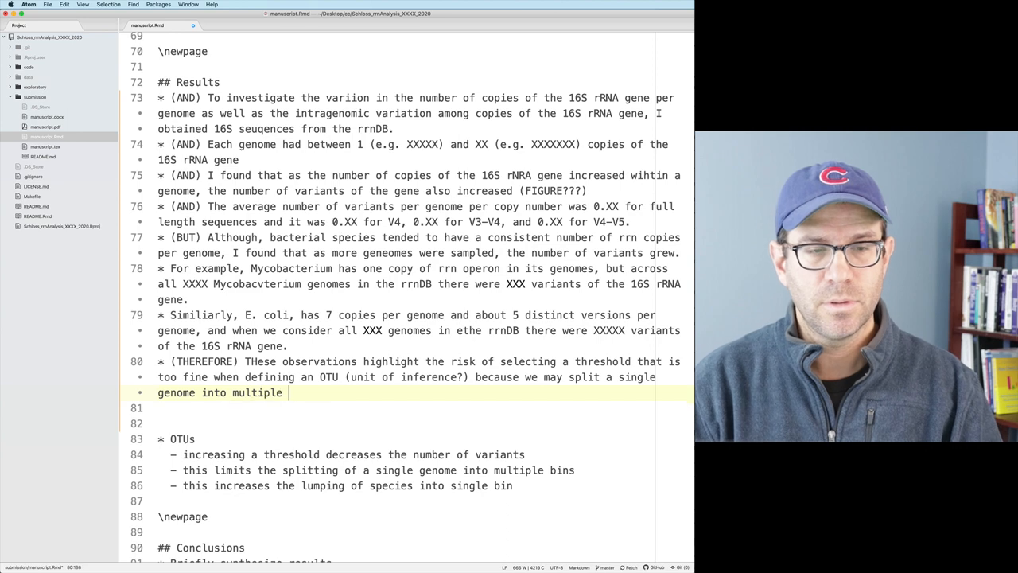
{"action": "type", "text": "OTUS."}
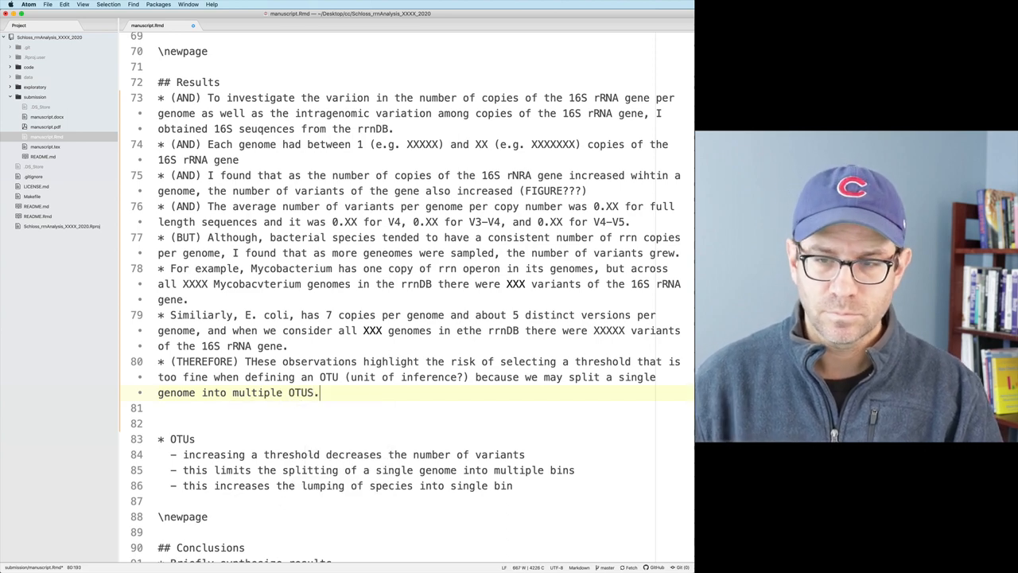
{"action": "type", "text": "* This"}
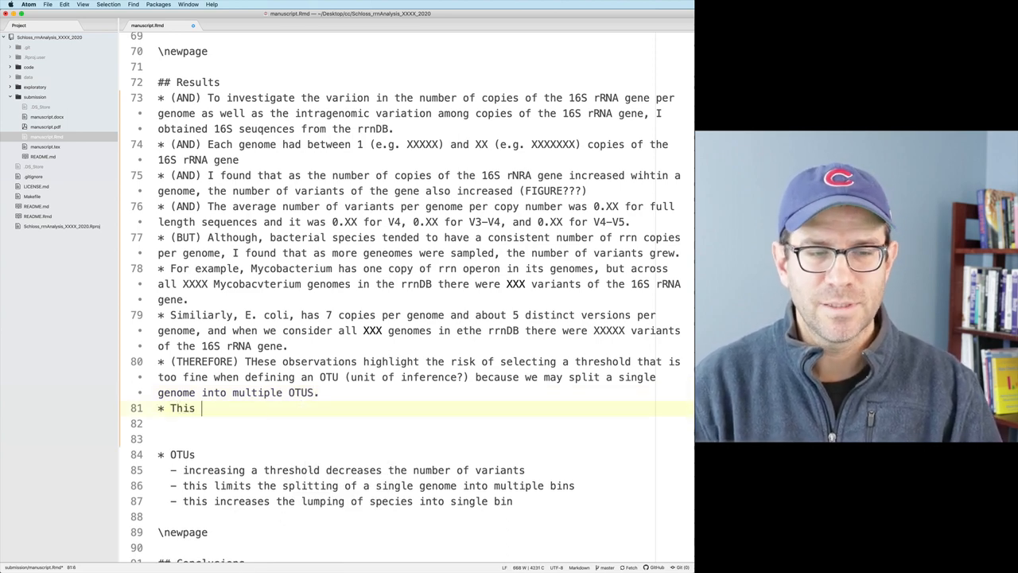
{"action": "type", "text": "does not make biological sense"}
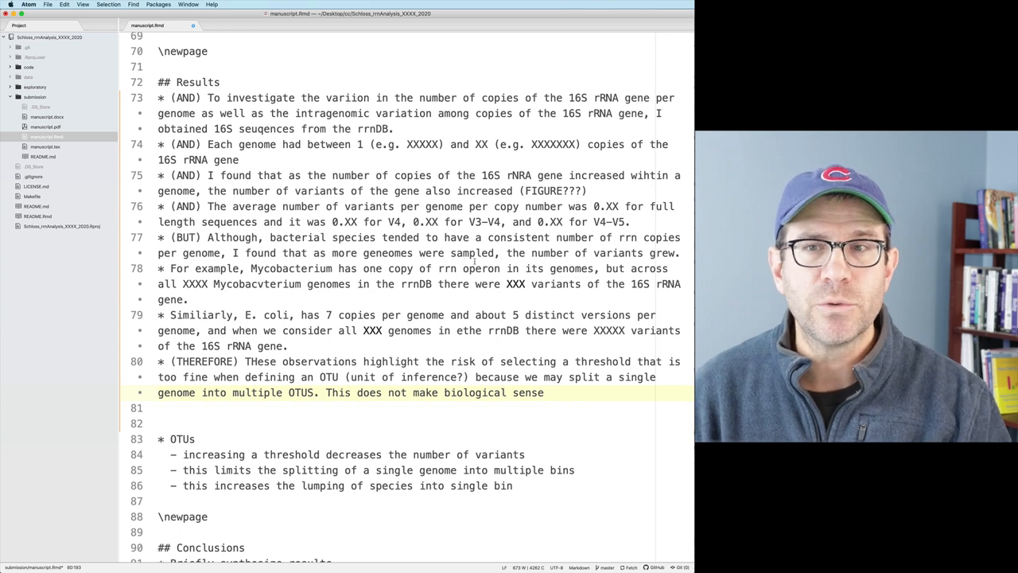
Scroll through the finished manuscript.Rmd Results section and highlight the first Results paragraph.
{"action": "scroll", "scroll_direction": "up", "scroll_amount": 3}
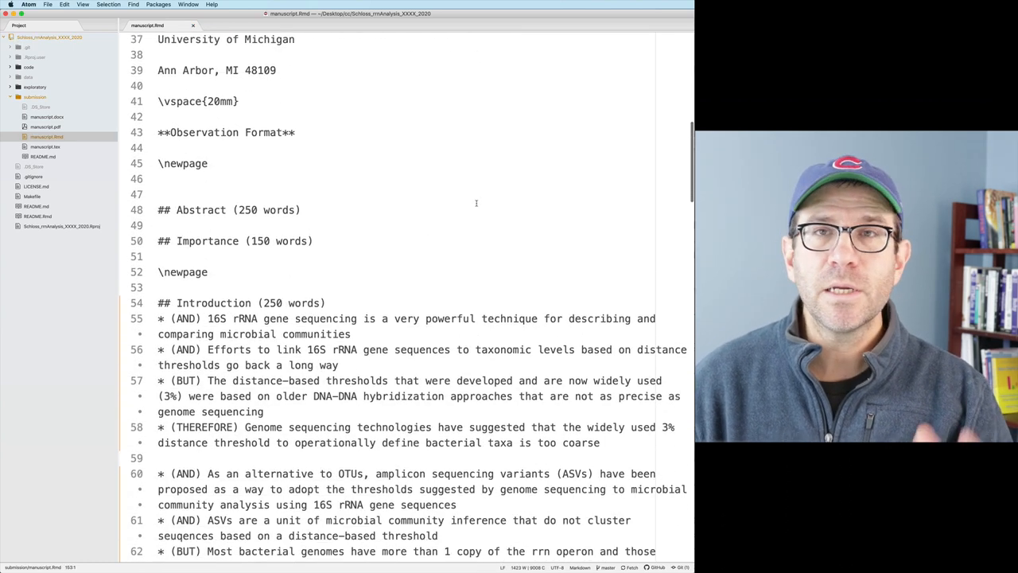
{"action": "scroll", "scroll_direction": "down", "scroll_amount": 3}
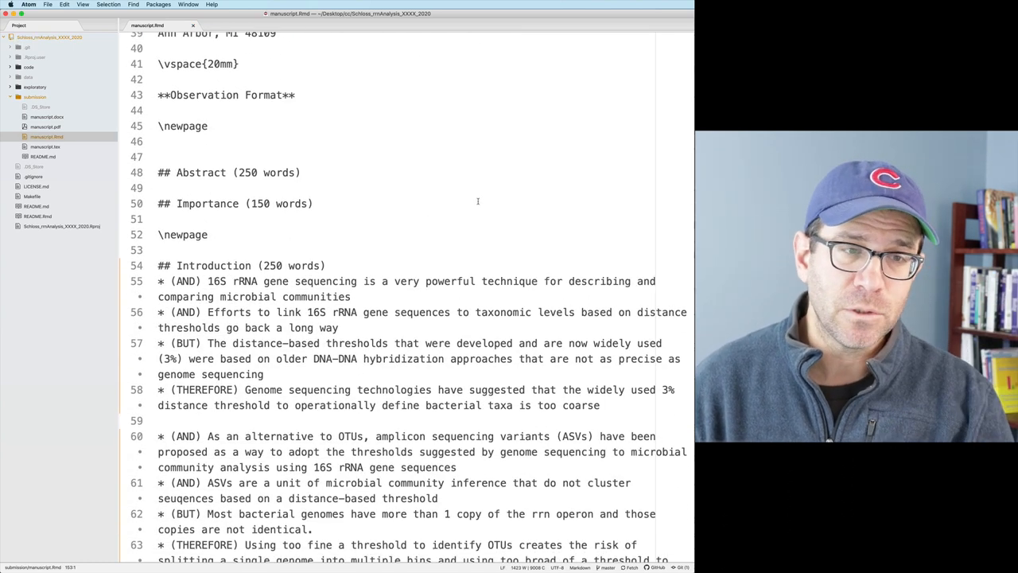
{"action": "double_click", "coordinate": [214, 167]}
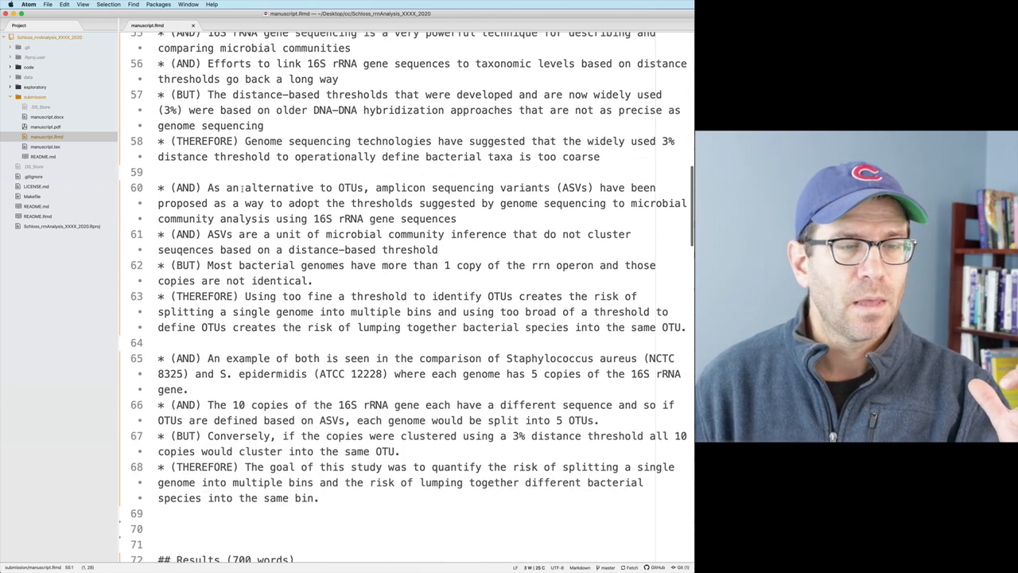
{"action": "scroll", "scroll_direction": "down", "scroll_amount": 3}
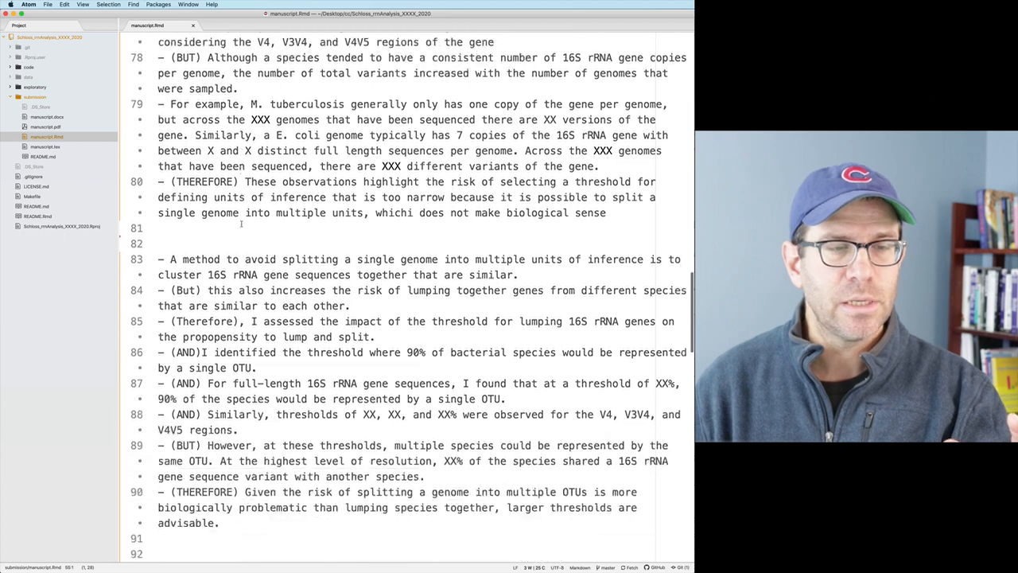
{"action": "scroll", "scroll_direction": "down", "scroll_amount": 3}
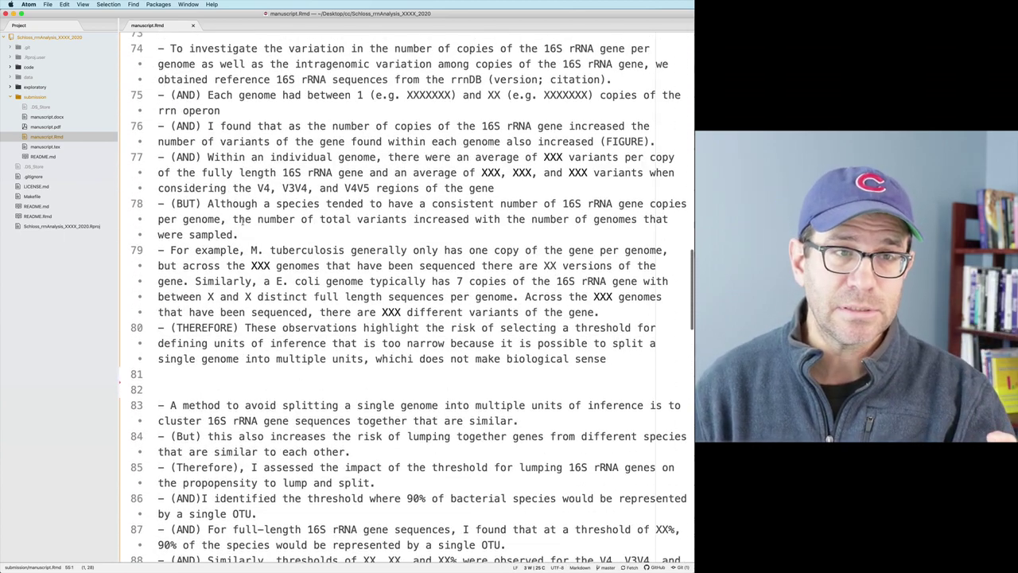
{"action": "scroll", "scroll_direction": "down", "scroll_amount": 3}
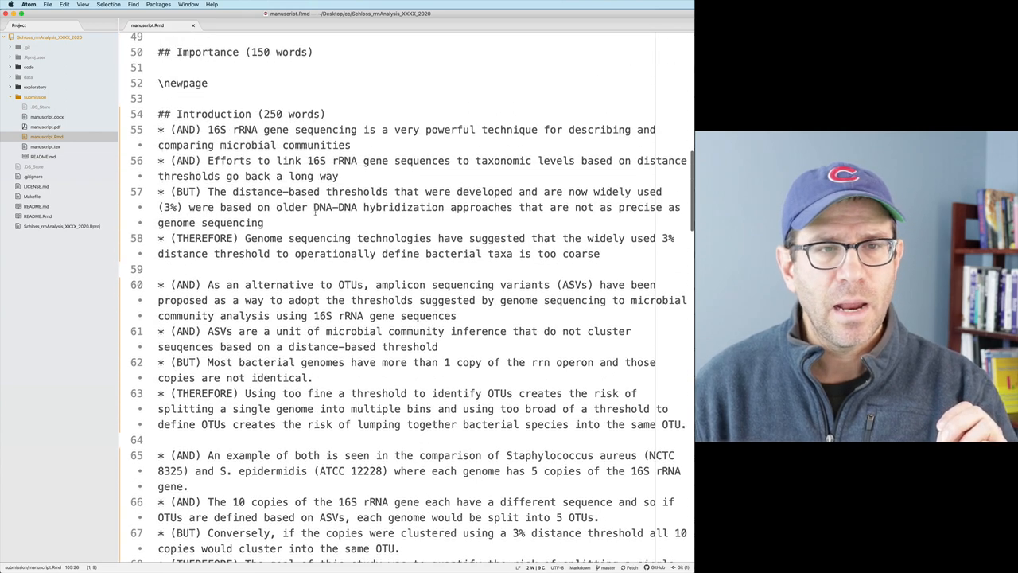
{"action": "scroll", "scroll_direction": "down", "scroll_amount": 3}
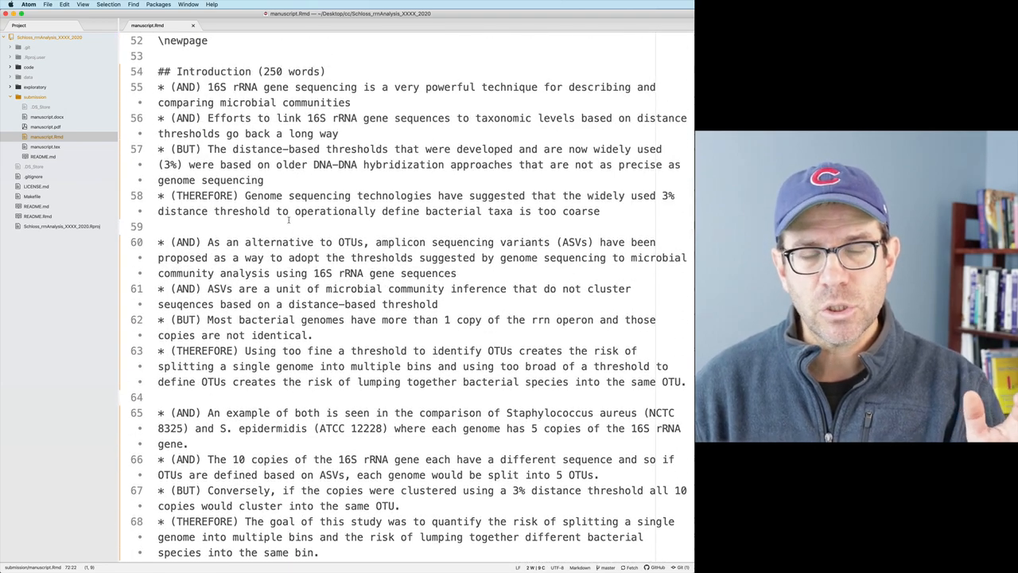
{"action": "scroll", "scroll_direction": "down", "scroll_amount": 3}
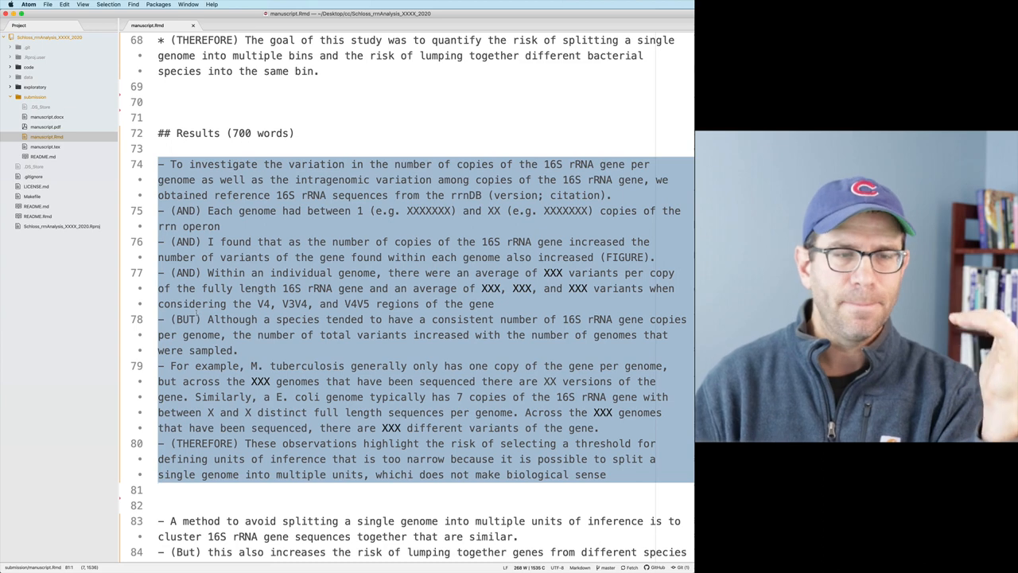
{"action": "scroll", "scroll_direction": "down", "scroll_amount": 3}
{"action": "type", "text": " (AND)"}
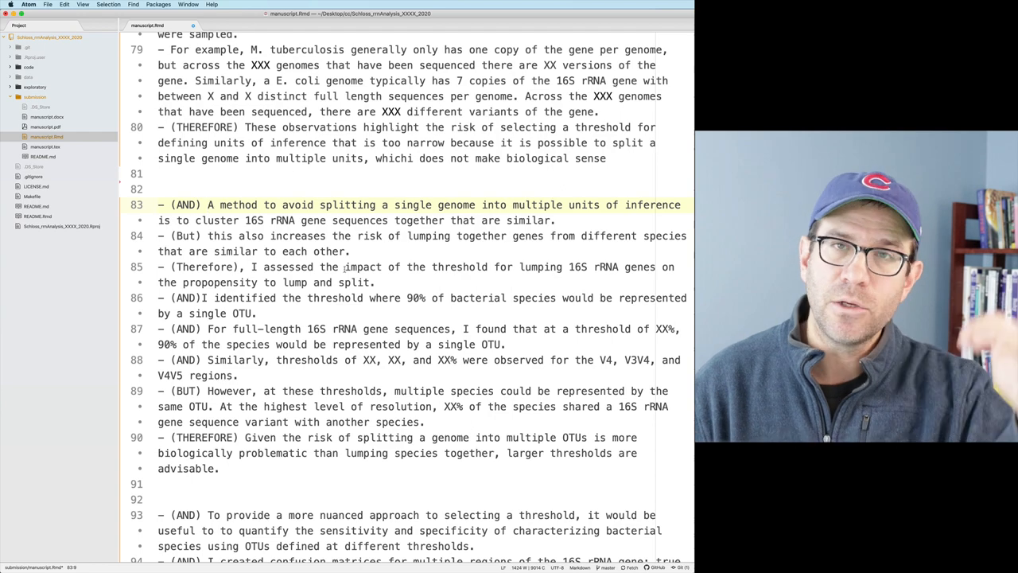
{"action": "scroll", "scroll_direction": "down", "scroll_amount": 3}
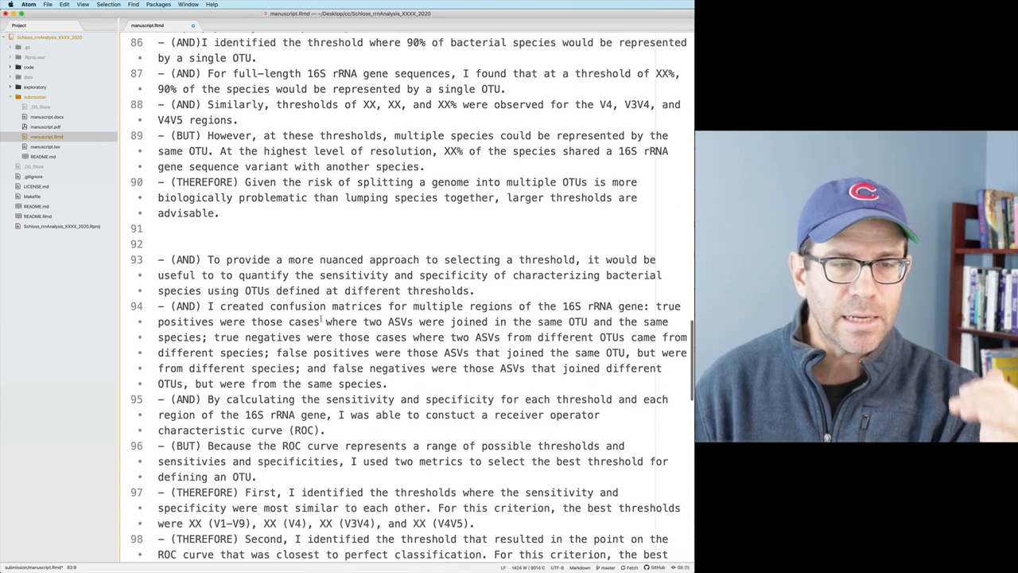
{"action": "scroll", "scroll_direction": "down", "scroll_amount": 3}
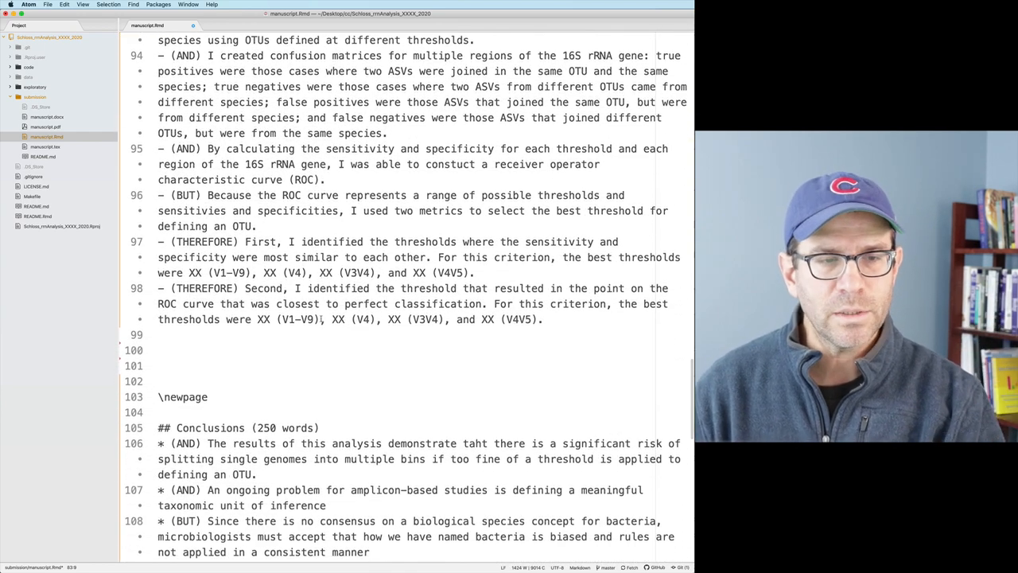
{"action": "scroll", "scroll_direction": "down", "scroll_amount": 3}
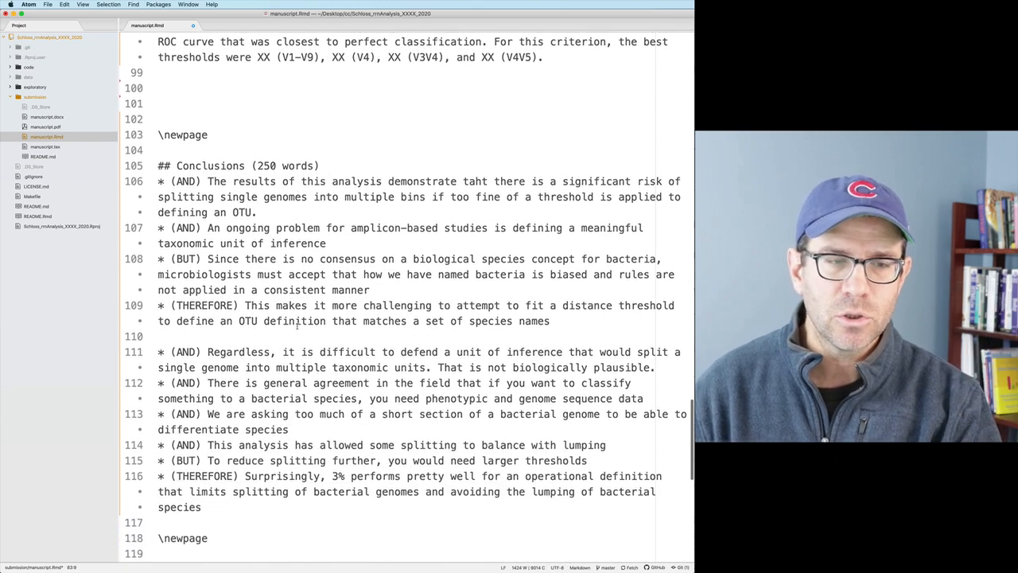
{"action": "scroll", "scroll_direction": "down", "scroll_amount": 3}
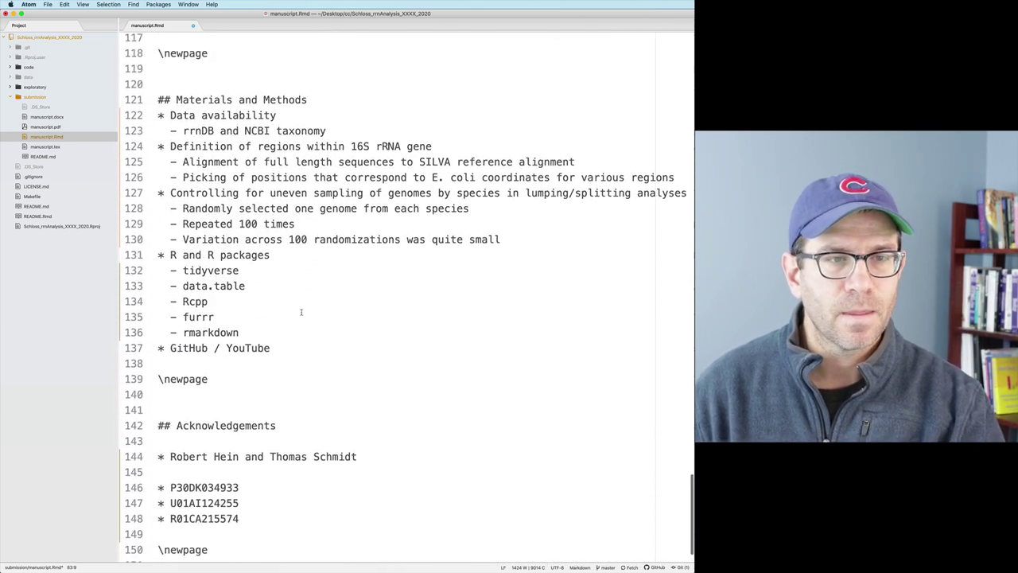
{"action": "scroll", "scroll_direction": "up", "scroll_amount": 3}
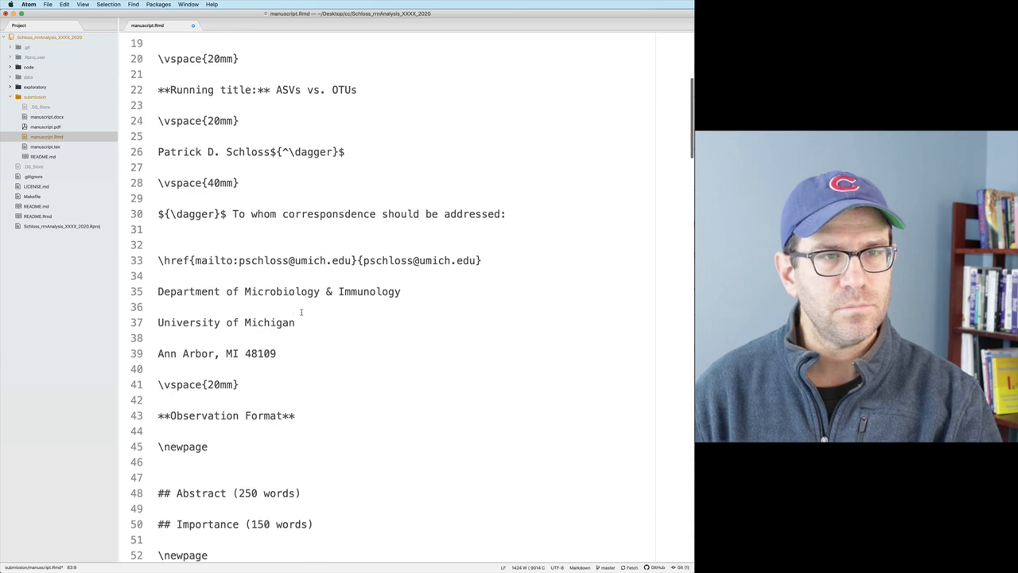
{"action": "scroll", "scroll_direction": "down", "scroll_amount": 3}
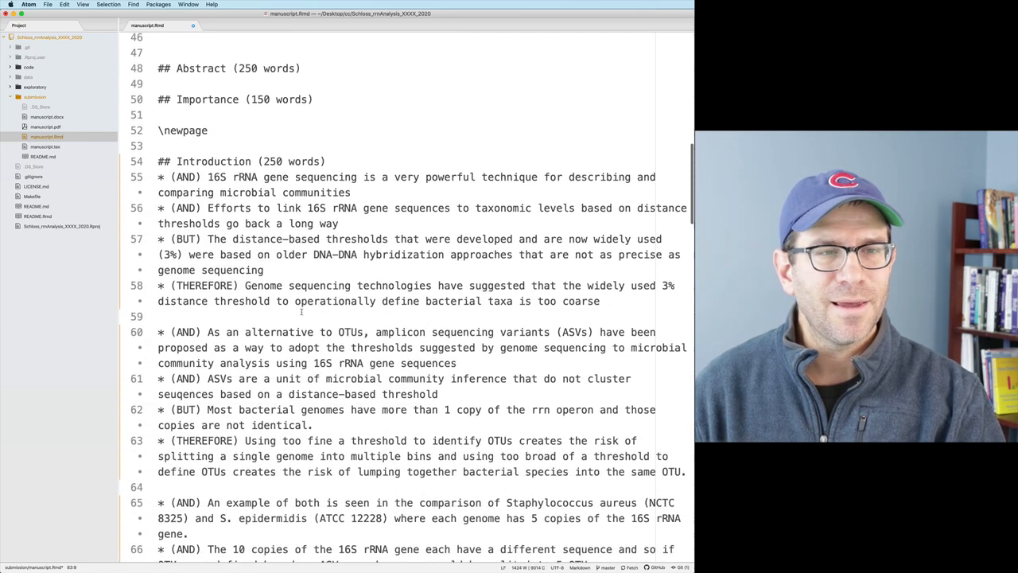
{"action": "scroll", "scroll_direction": "down", "scroll_amount": 3}
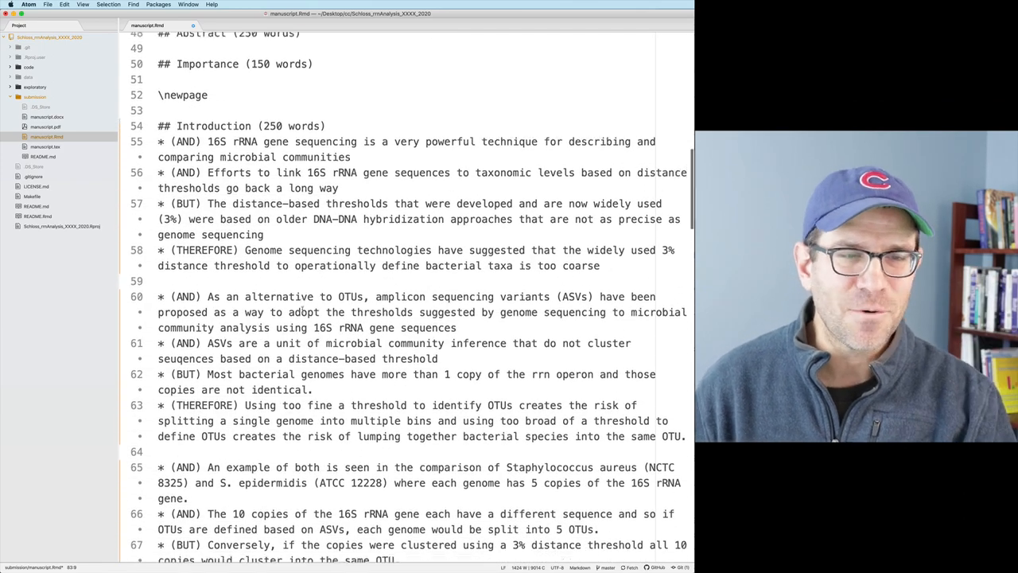
{"action": "scroll", "scroll_direction": "down", "scroll_amount": 3}
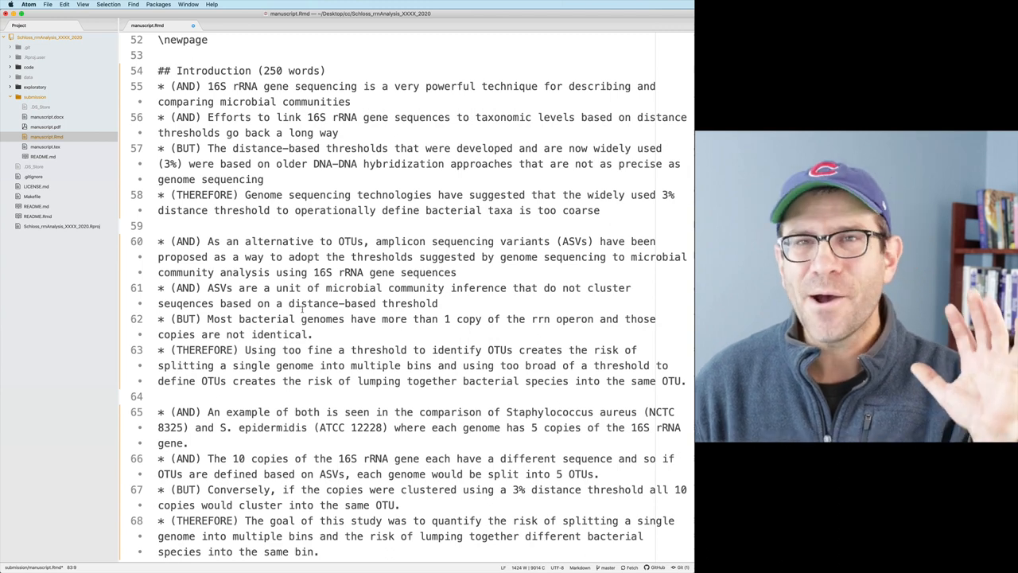
{"action": "scroll", "scroll_direction": "down", "scroll_amount": 3}
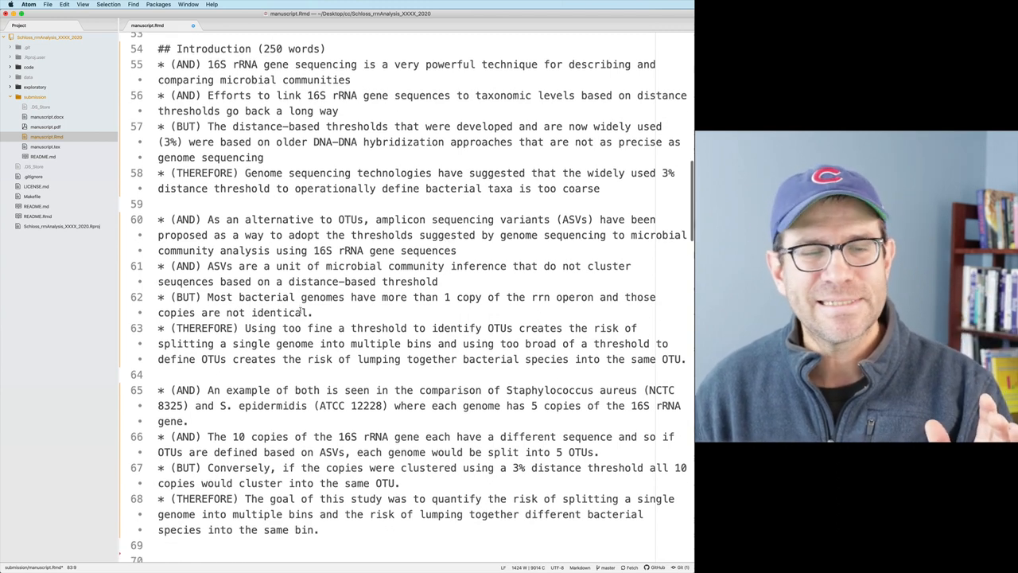
{"action": "scroll", "scroll_direction": "down", "scroll_amount": 3}
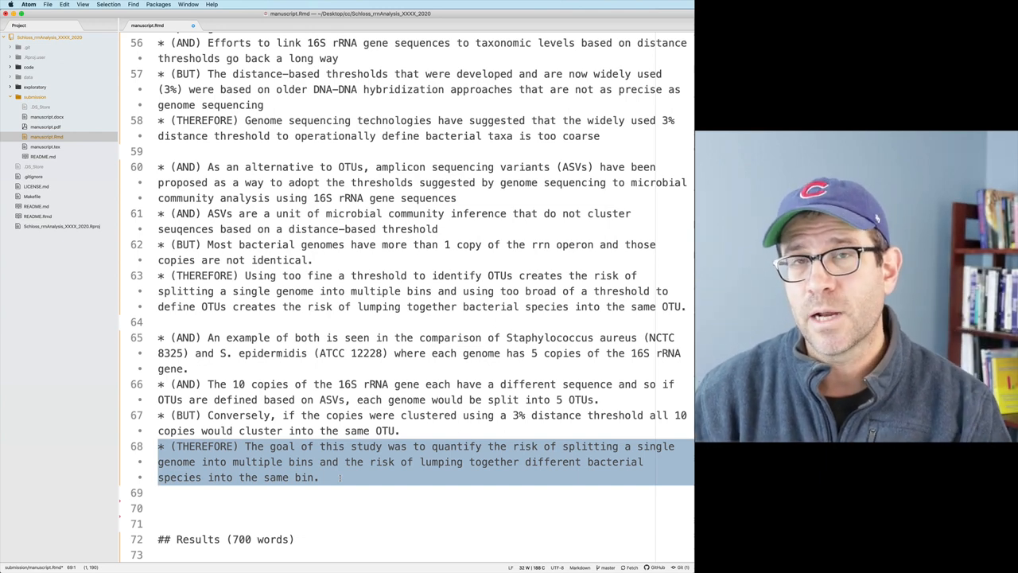
{"action": "scroll", "scroll_direction": "down", "scroll_amount": 3}
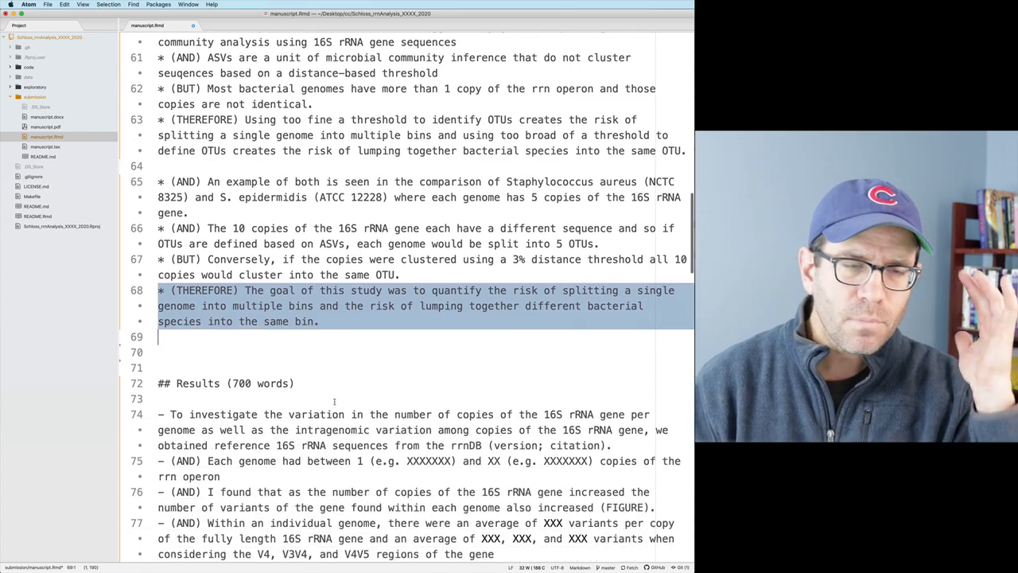
{"action": "scroll", "scroll_direction": "down", "scroll_amount": 3}
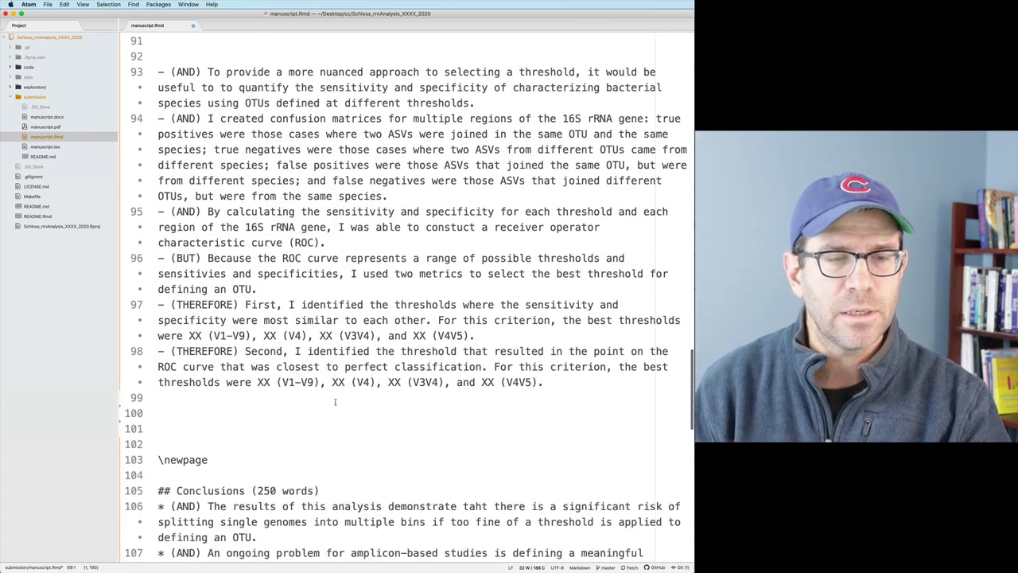
{"action": "scroll", "scroll_direction": "down", "scroll_amount": 3}
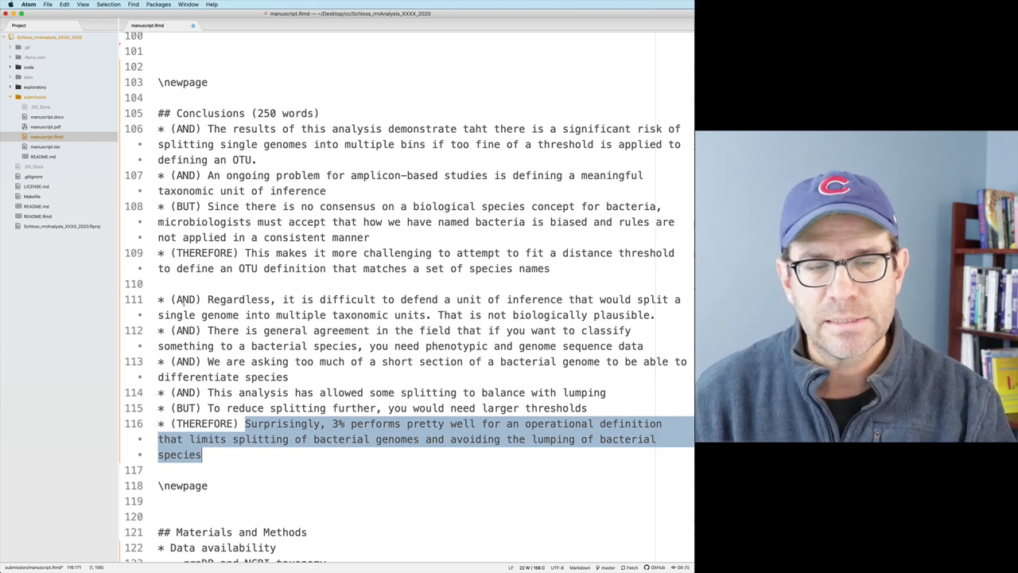
{"action": "scroll", "scroll_direction": "down", "scroll_amount": 3}
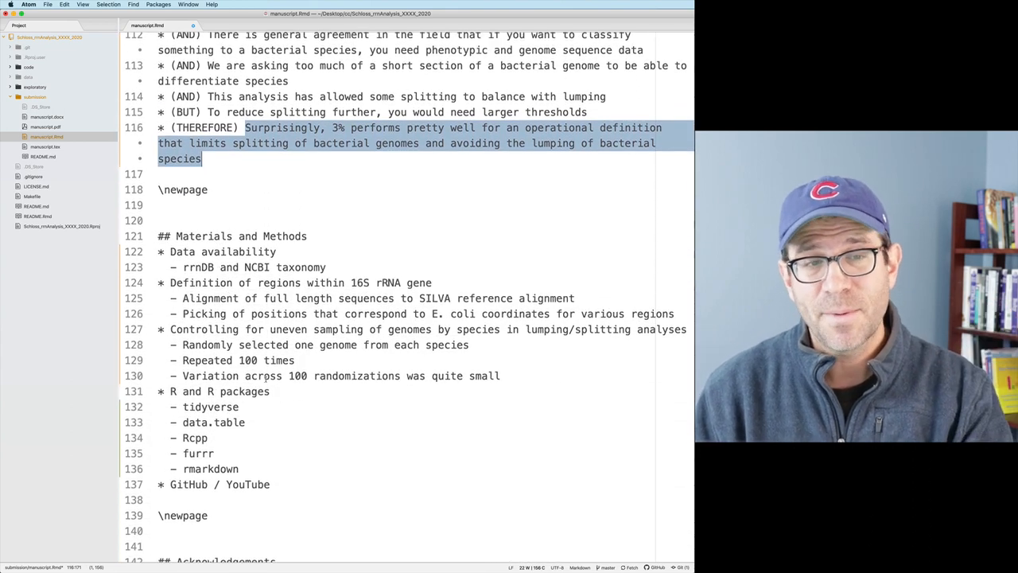
{"action": "scroll", "scroll_direction": "down", "scroll_amount": 3}
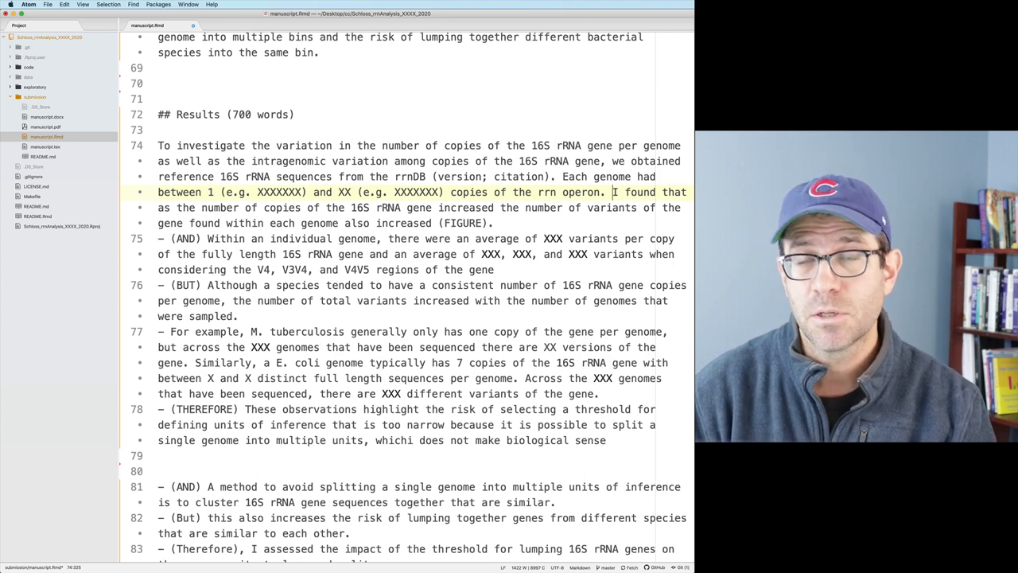
{"action": "mouse_move", "coordinate": [293, 264]}
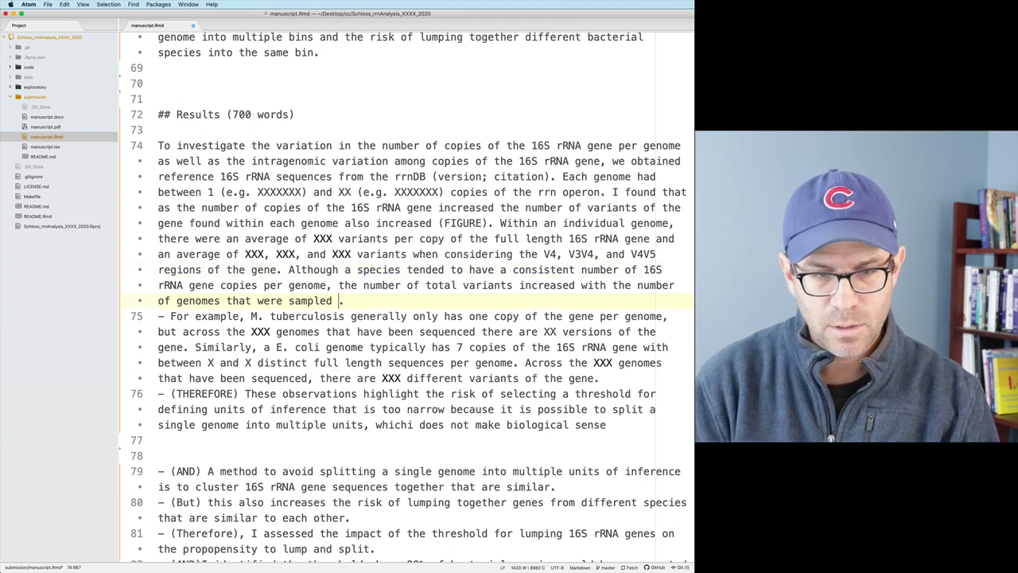
Merge the Results bullets into one paragraph ending a sentence with '(FIGURE).' and completing 'E. coli'.
{"action": "type", "text": "(FIGURE)."}
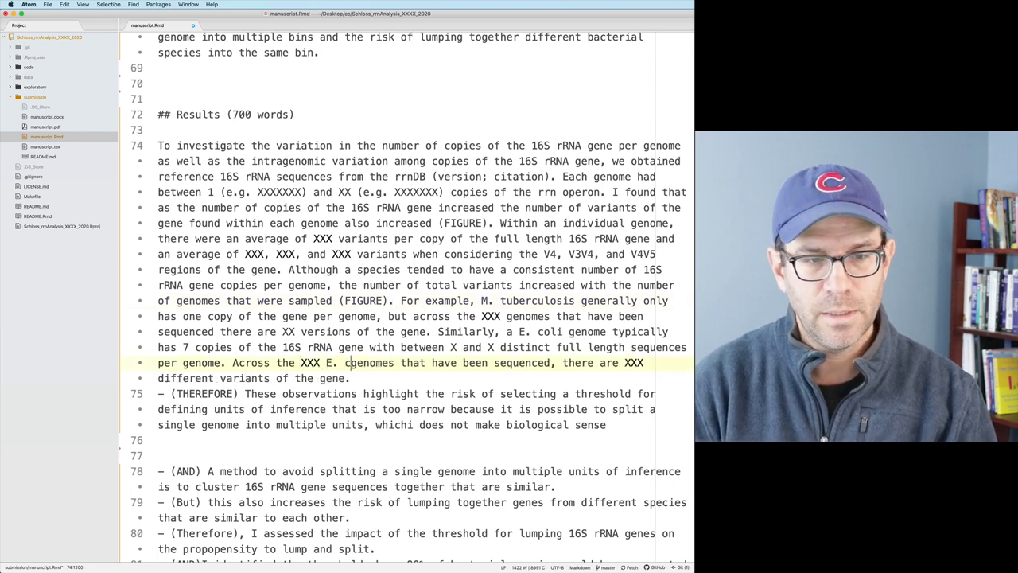
{"action": "type", "text": "coli"}
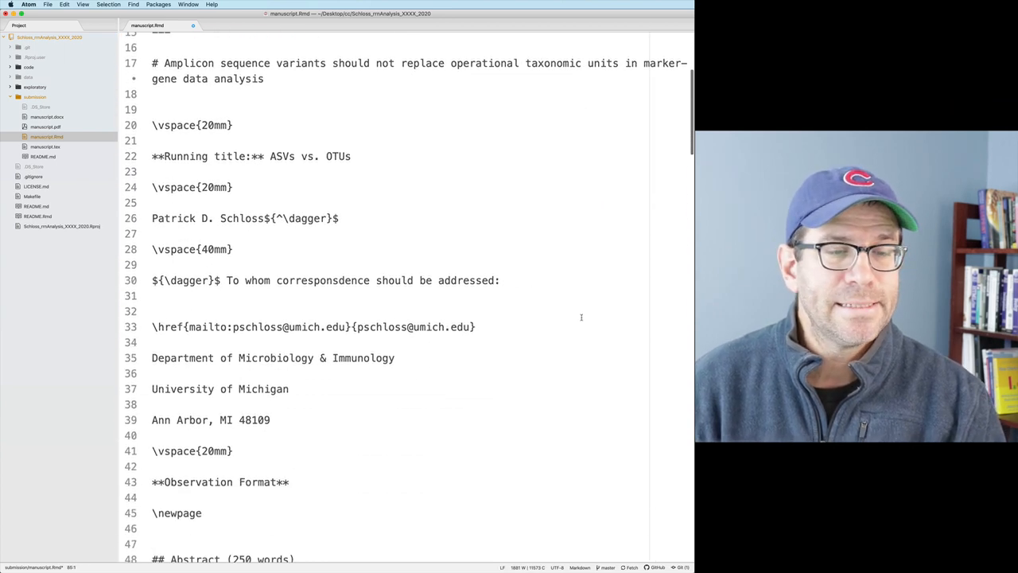
Scroll down through the draft from the introduction to the start of Materials and Methods to review it.
{"action": "scroll", "scroll_direction": "down", "scroll_amount": 3}
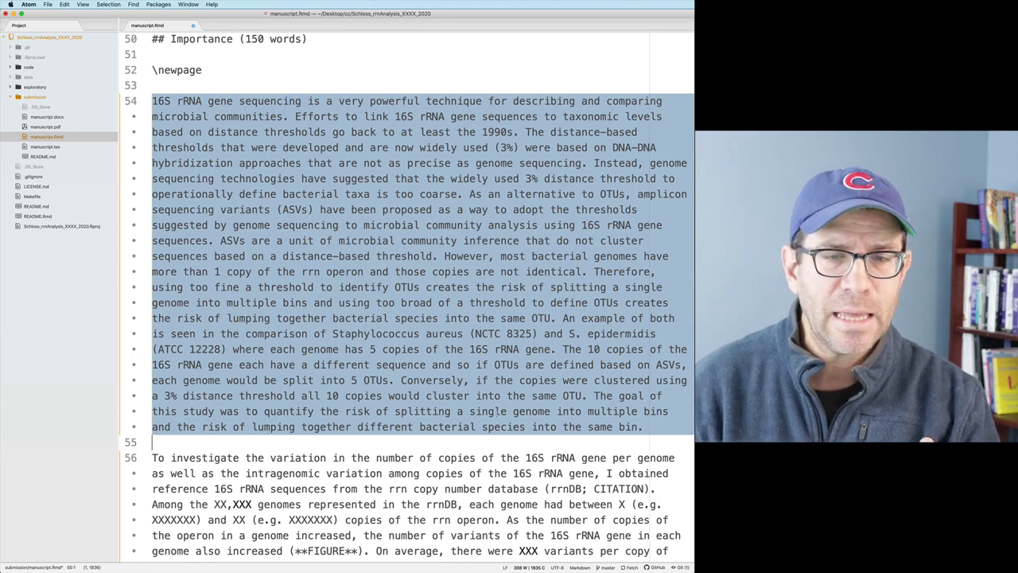
{"action": "scroll", "scroll_direction": "down", "scroll_amount": 3}
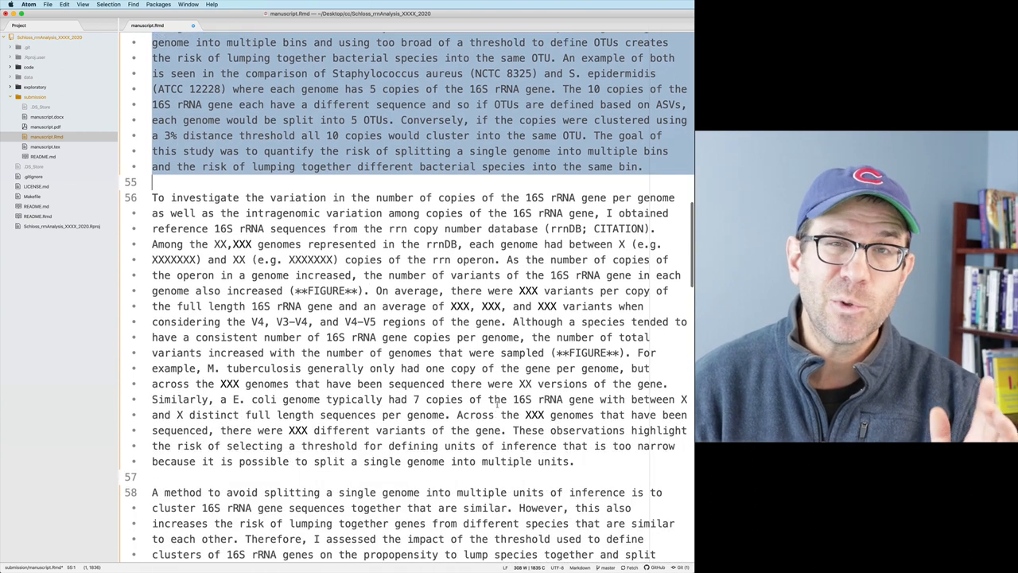
{"action": "scroll", "scroll_direction": "down", "scroll_amount": 3}
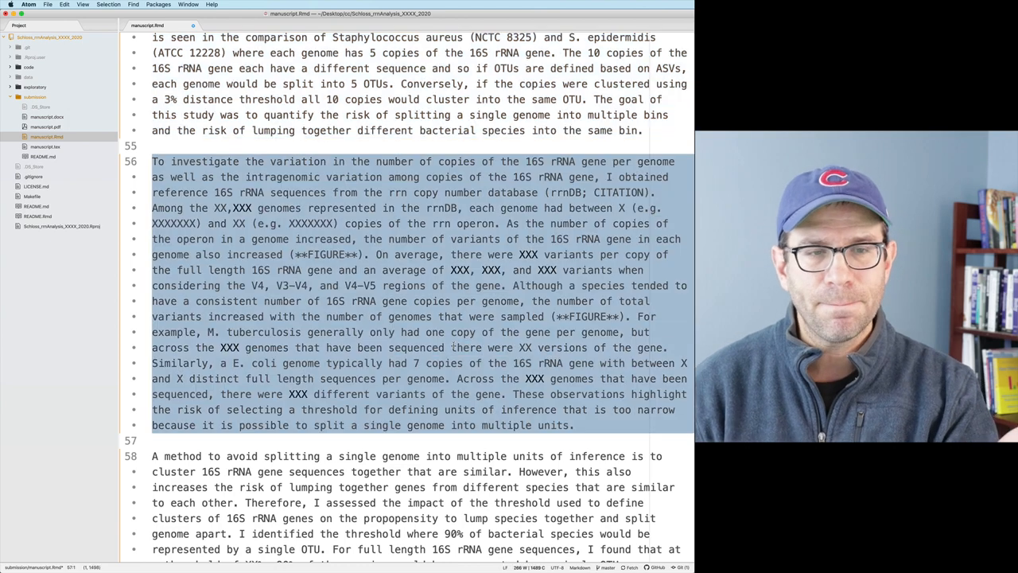
{"action": "scroll", "scroll_direction": "down", "scroll_amount": 3}
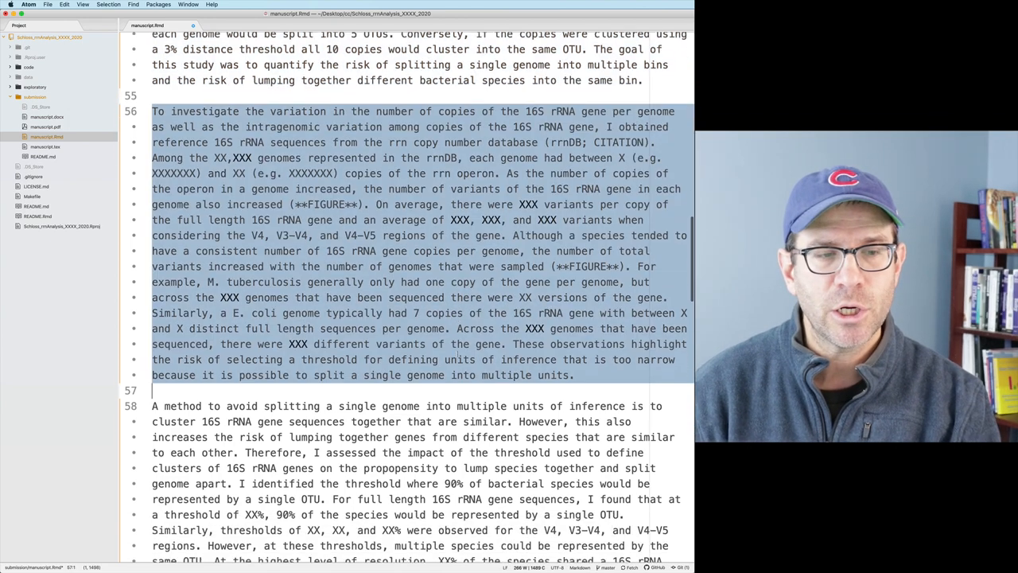
{"action": "scroll", "scroll_direction": "down", "scroll_amount": 3}
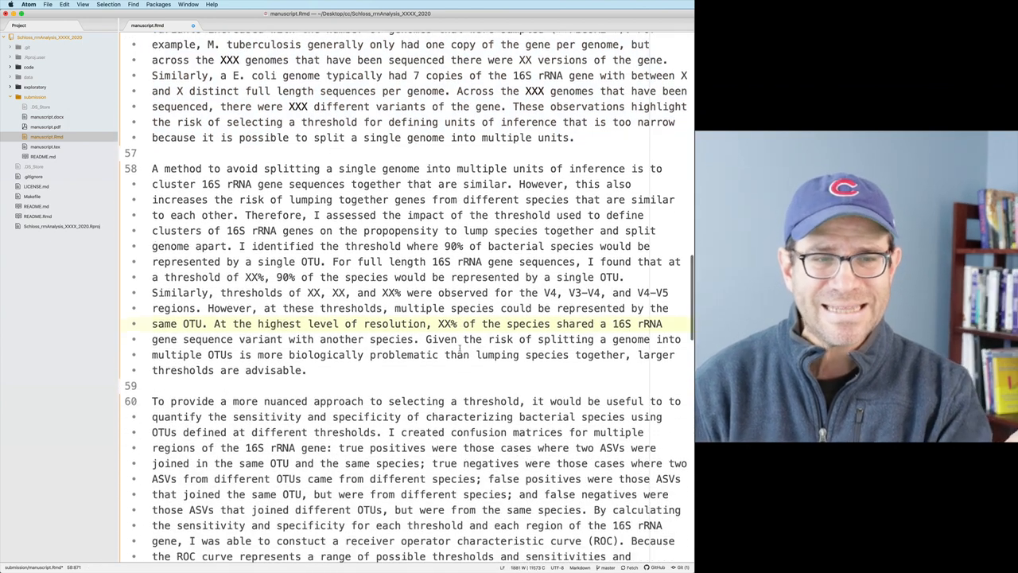
{"action": "scroll", "scroll_direction": "down", "scroll_amount": 3}
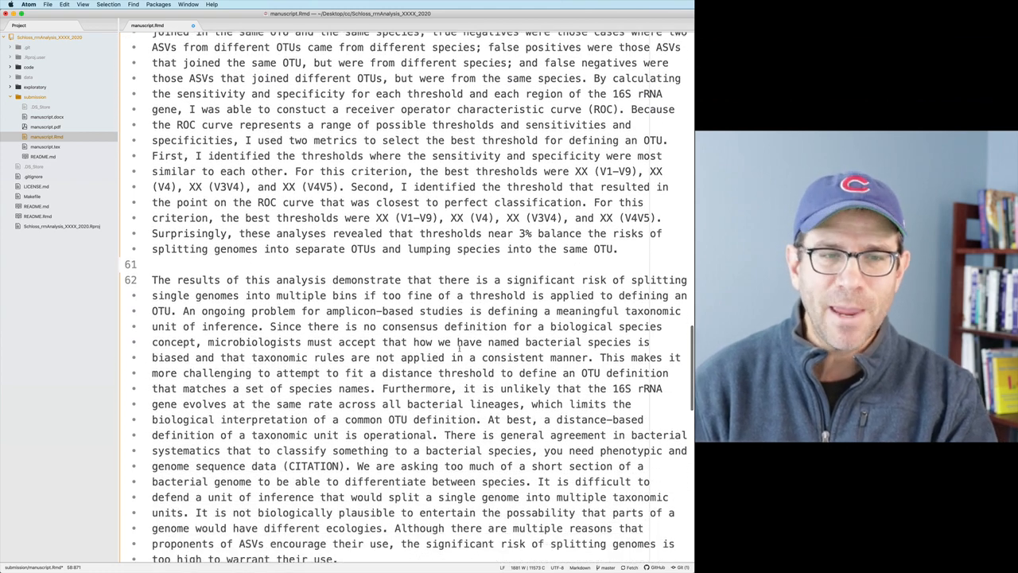
{"action": "scroll", "scroll_direction": "down", "scroll_amount": 3}
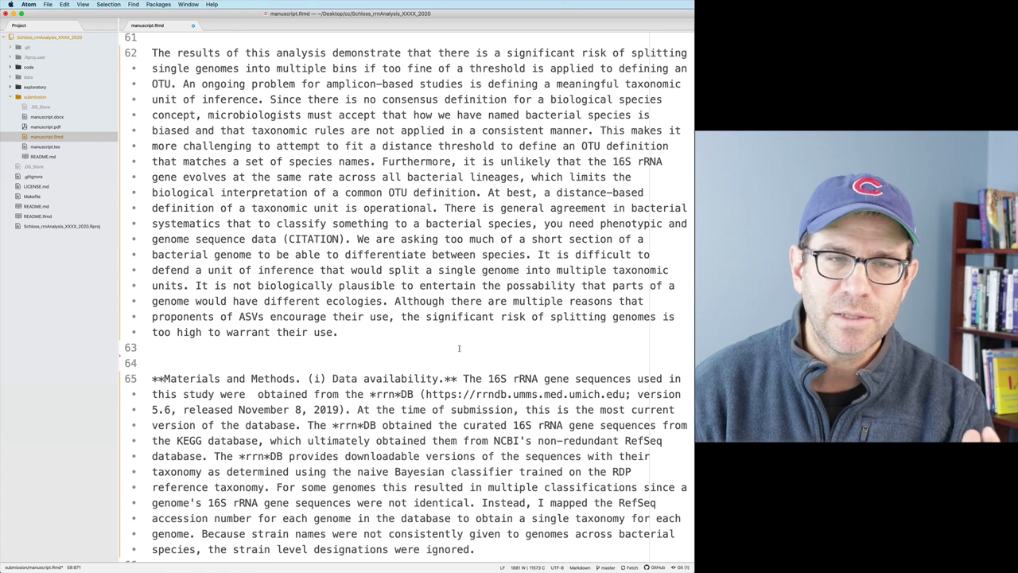
{"action": "scroll", "scroll_direction": "down", "scroll_amount": 3}
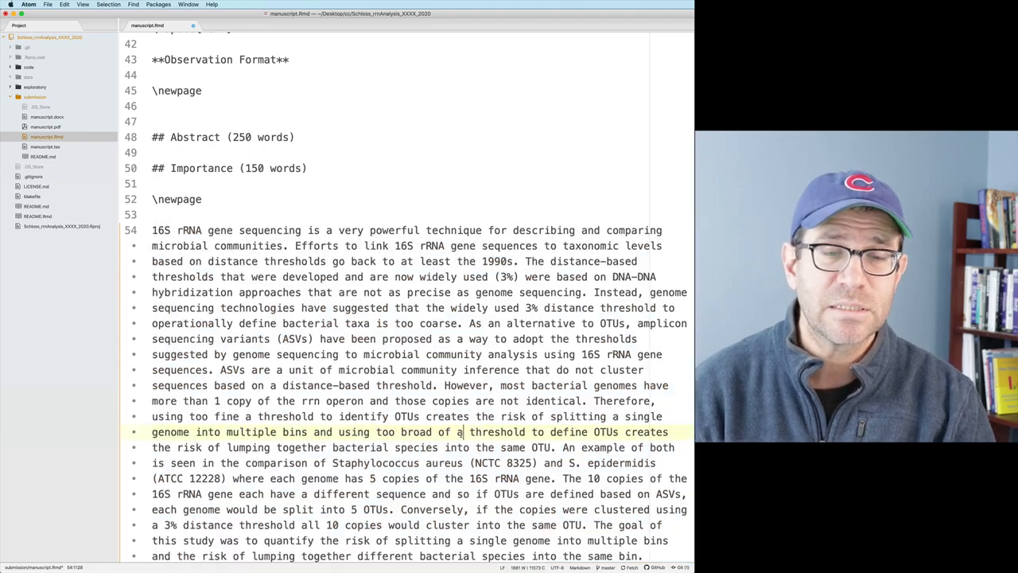
{"action": "scroll", "scroll_direction": "down", "scroll_amount": 3}
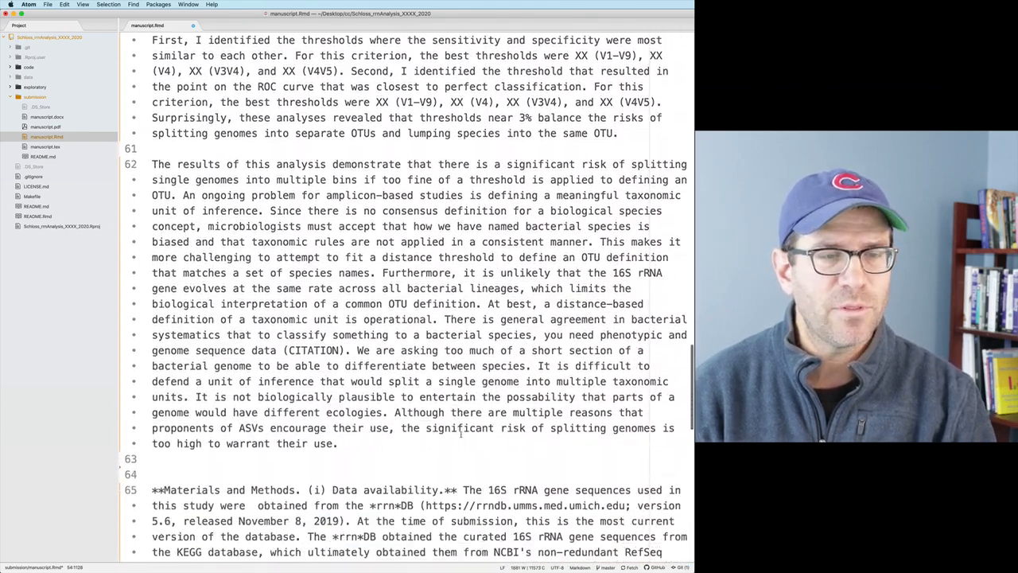
{"action": "scroll", "scroll_direction": "down", "scroll_amount": 3}
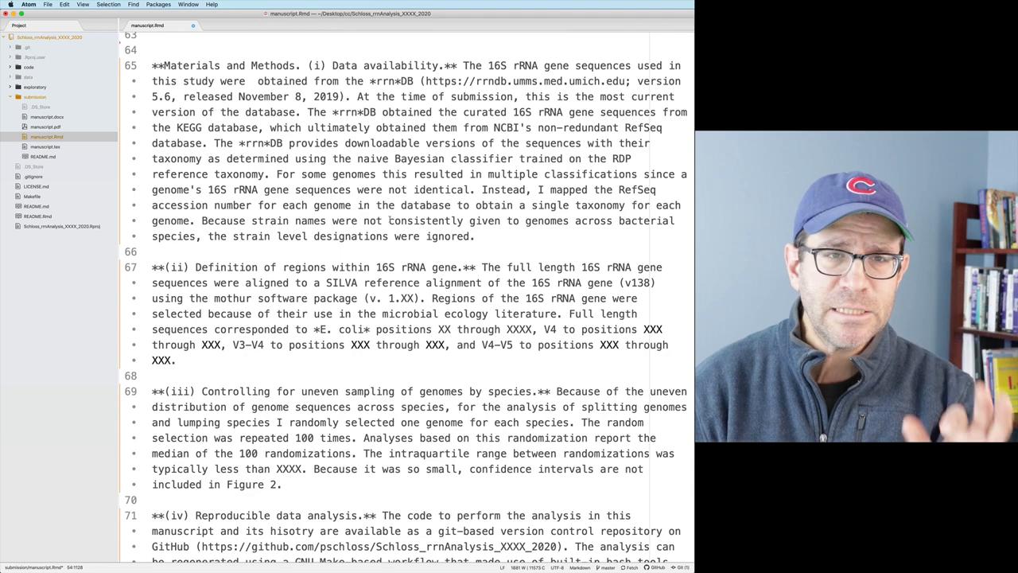
{"action": "scroll", "scroll_direction": "down", "scroll_amount": 3}
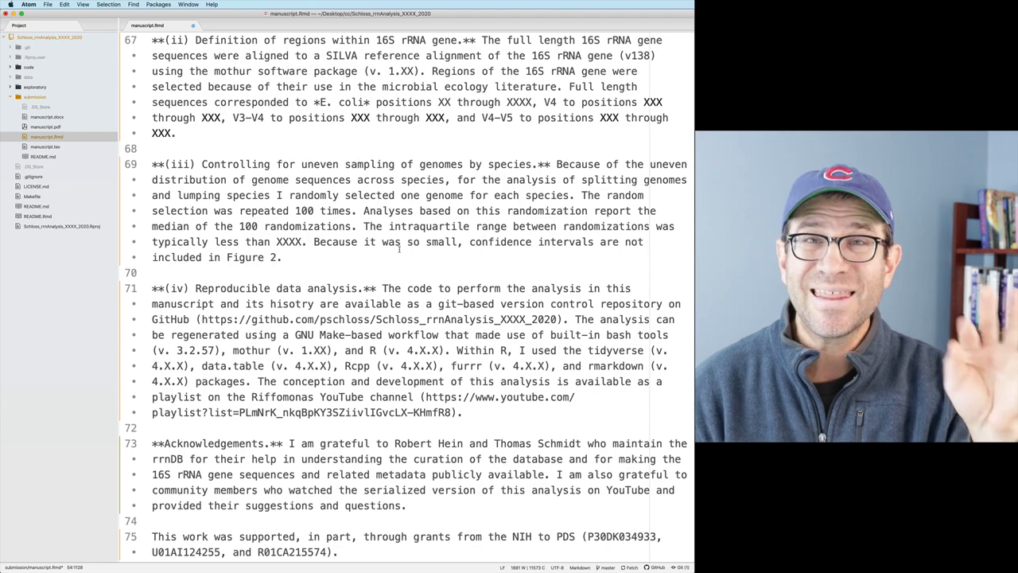
{"action": "scroll", "scroll_direction": "down", "scroll_amount": 3}
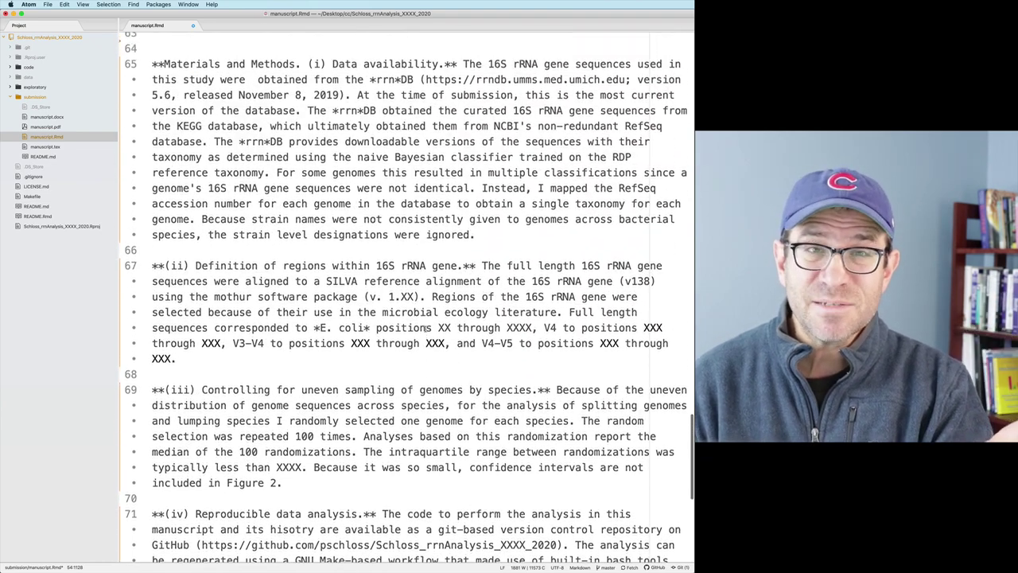
{"action": "scroll", "scroll_direction": "up", "scroll_amount": 3}
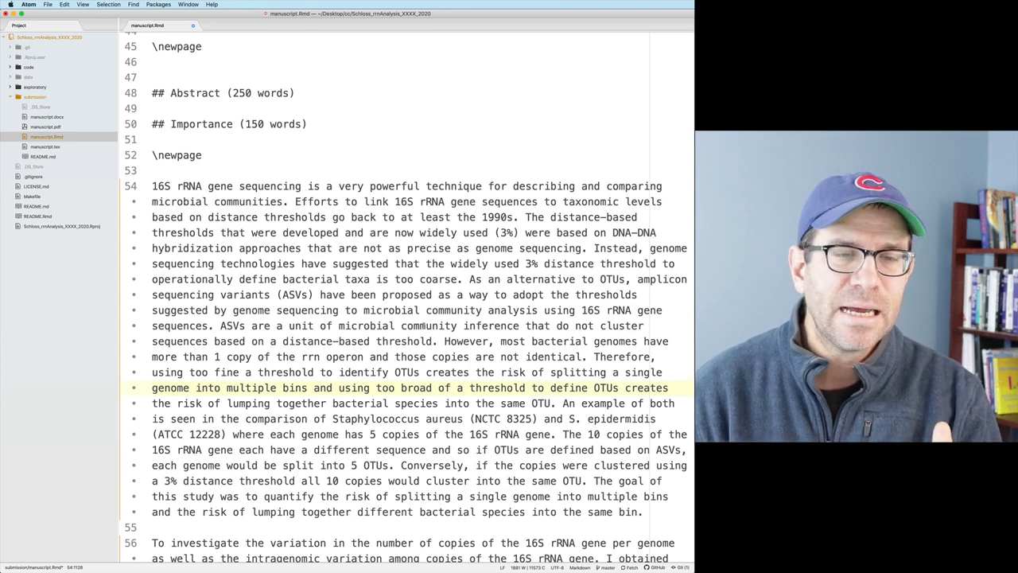
{"action": "scroll", "scroll_direction": "down", "scroll_amount": 3}
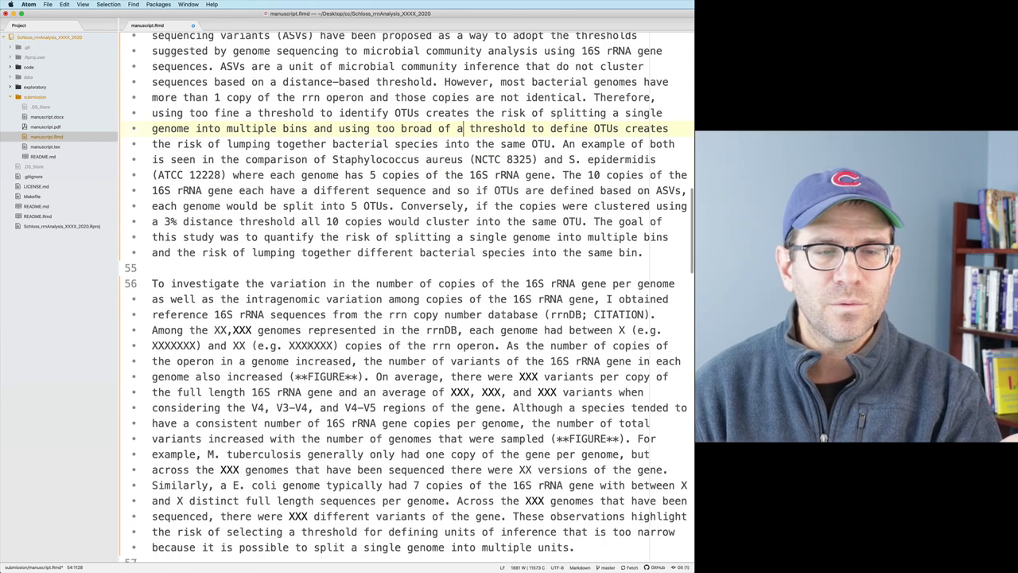
{"action": "double_click", "coordinate": [306, 346]}
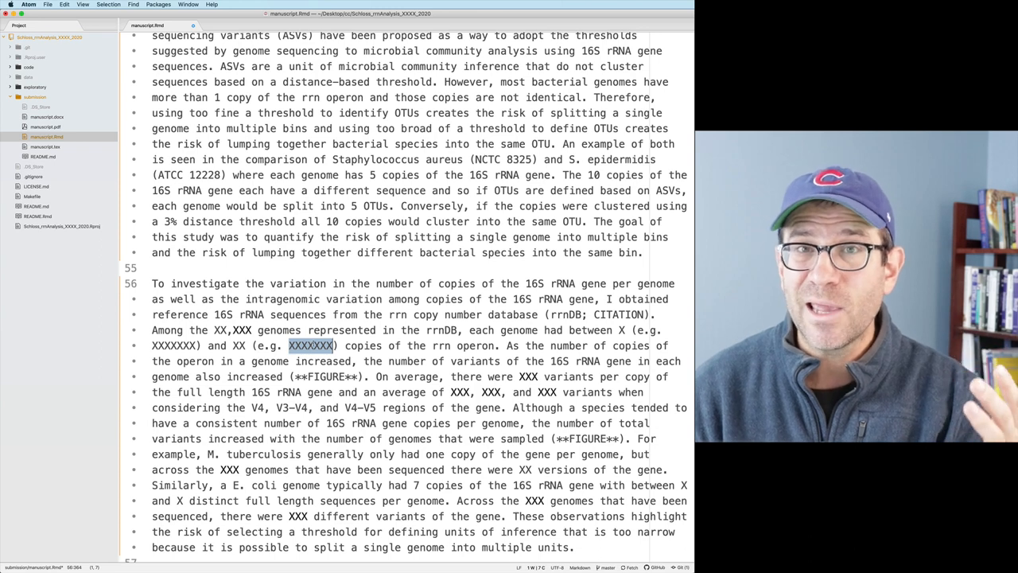